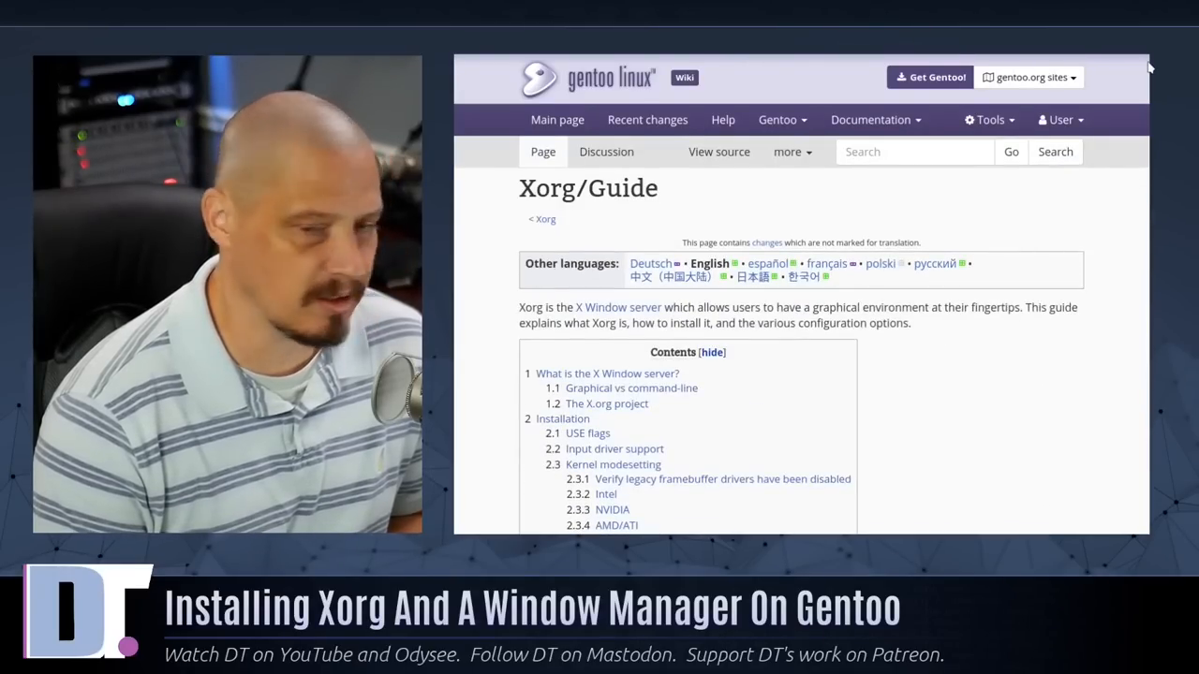
# - Scroll the Xorg guide down to the USE flags and input driver support sections
pyautogui.scroll(-3)
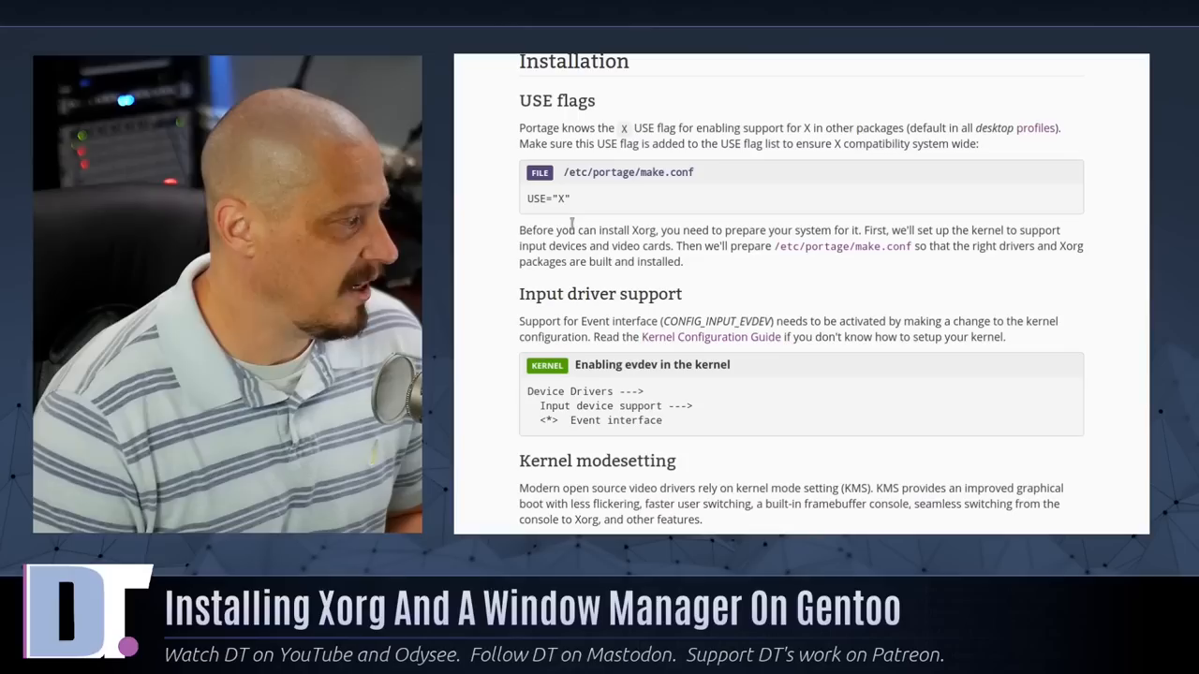
pyautogui.moveTo(613, 190)
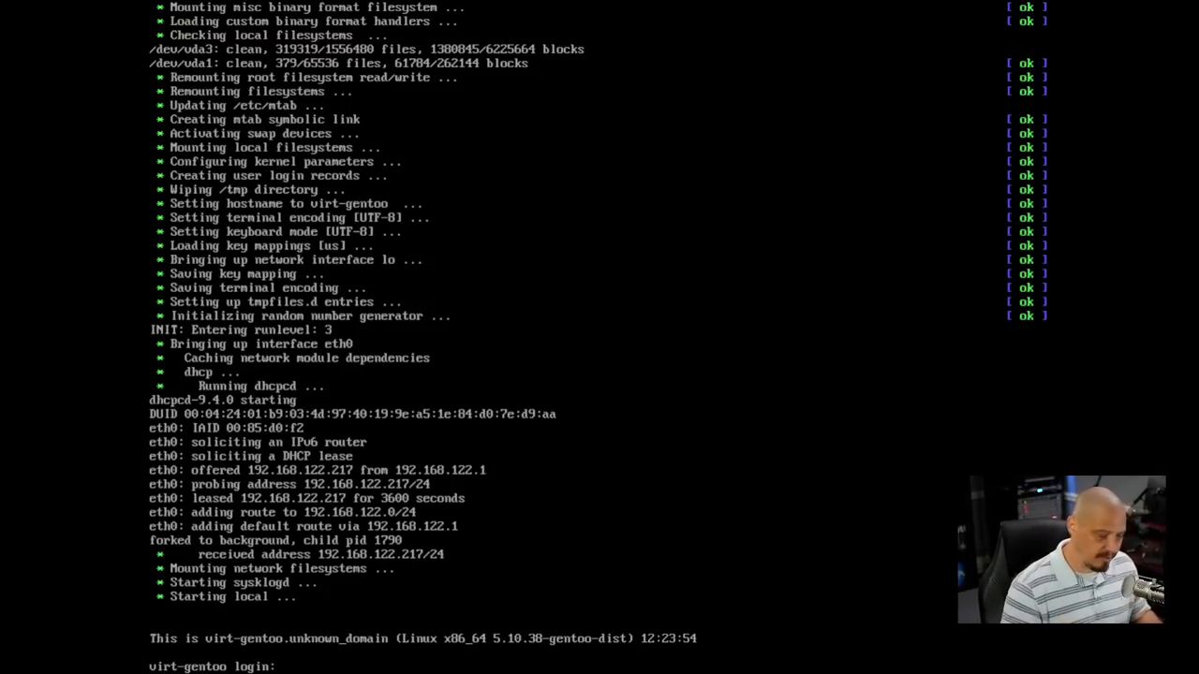
# - Log in as root and begin typing a vim command for a file under /etc
pyautogui.write('root')
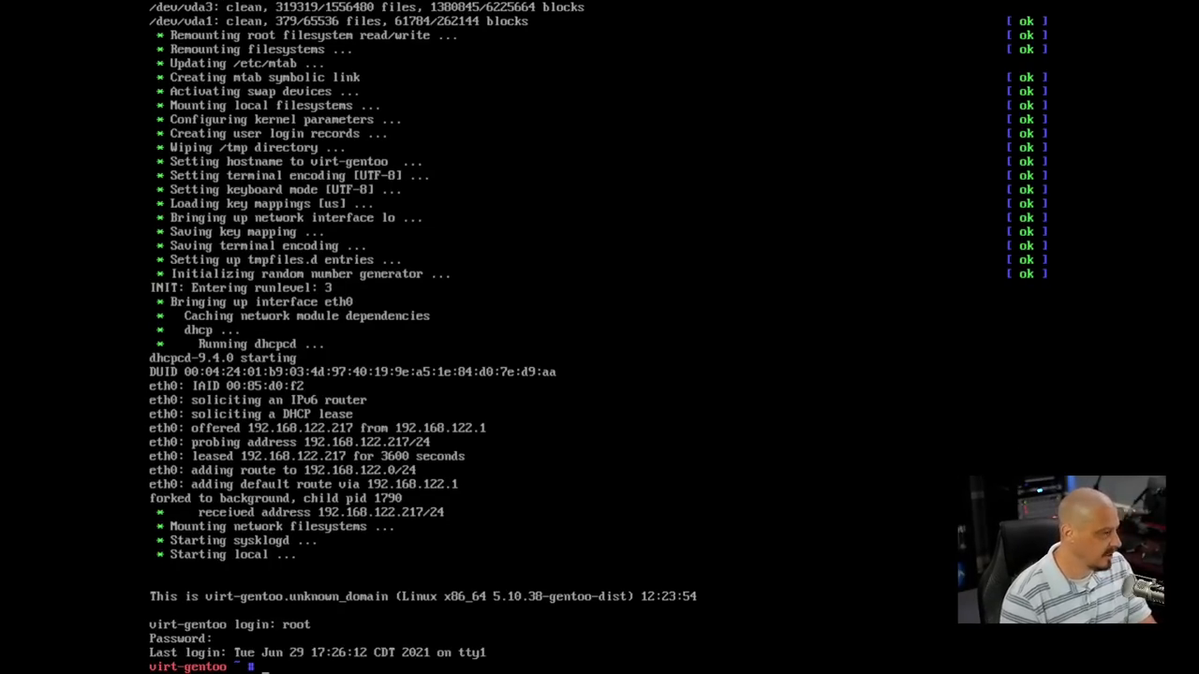
pyautogui.write('vim')
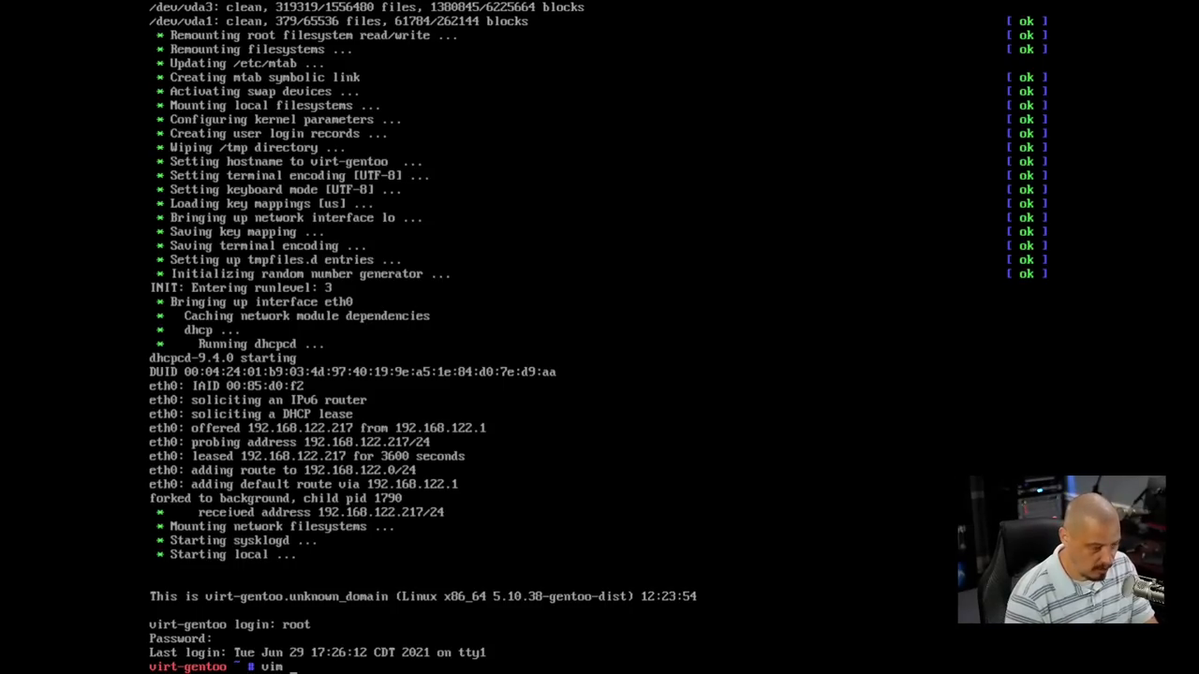
pyautogui.write('/etc')
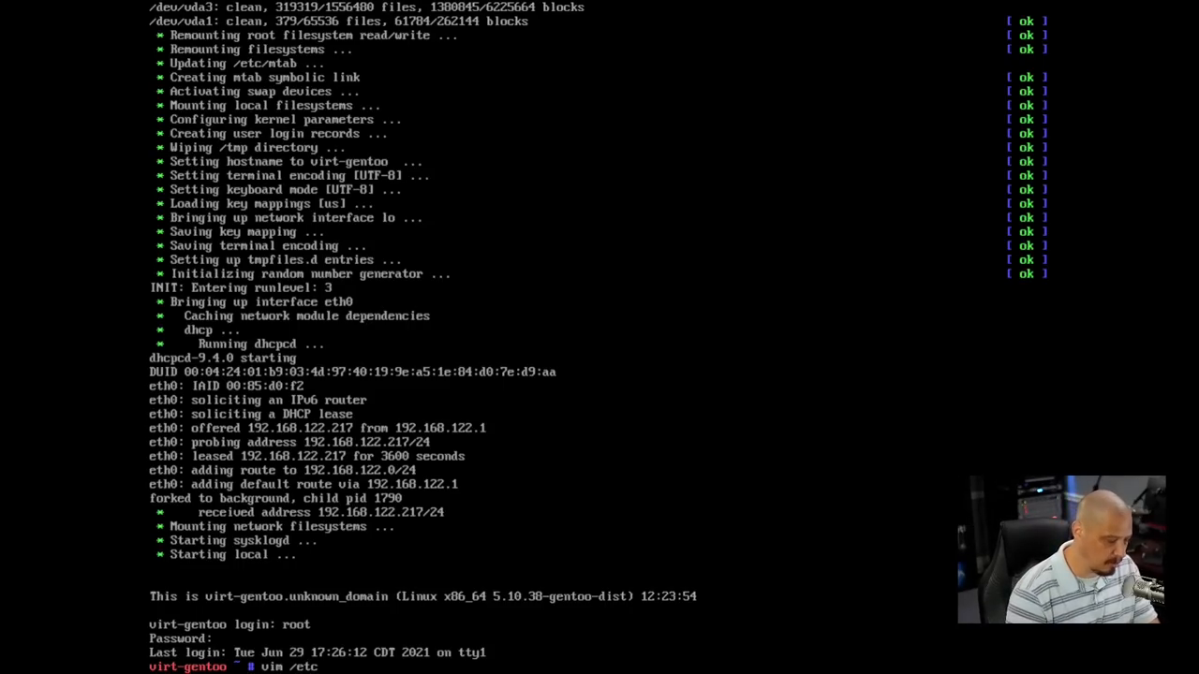
# - Open /etc/portage/make.conf and insert -march=native before -O2 in COMMON_FLAGS
pyautogui.write('/portage/m')
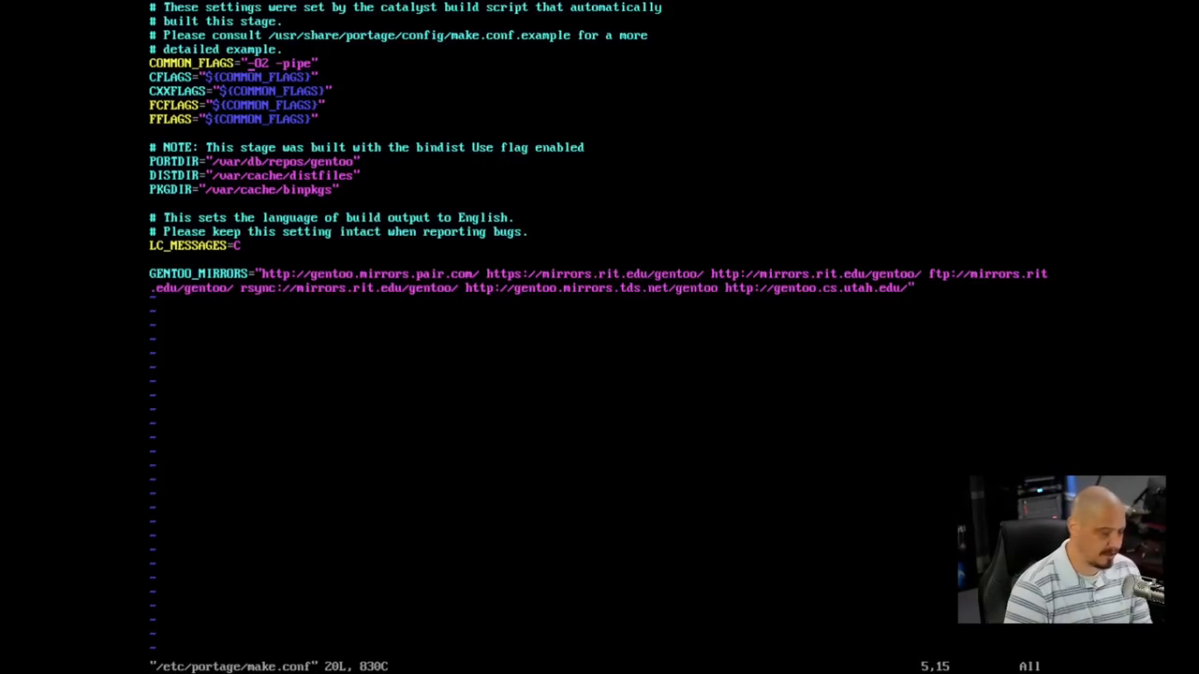
pyautogui.press('i')
pyautogui.write('march=nat-')
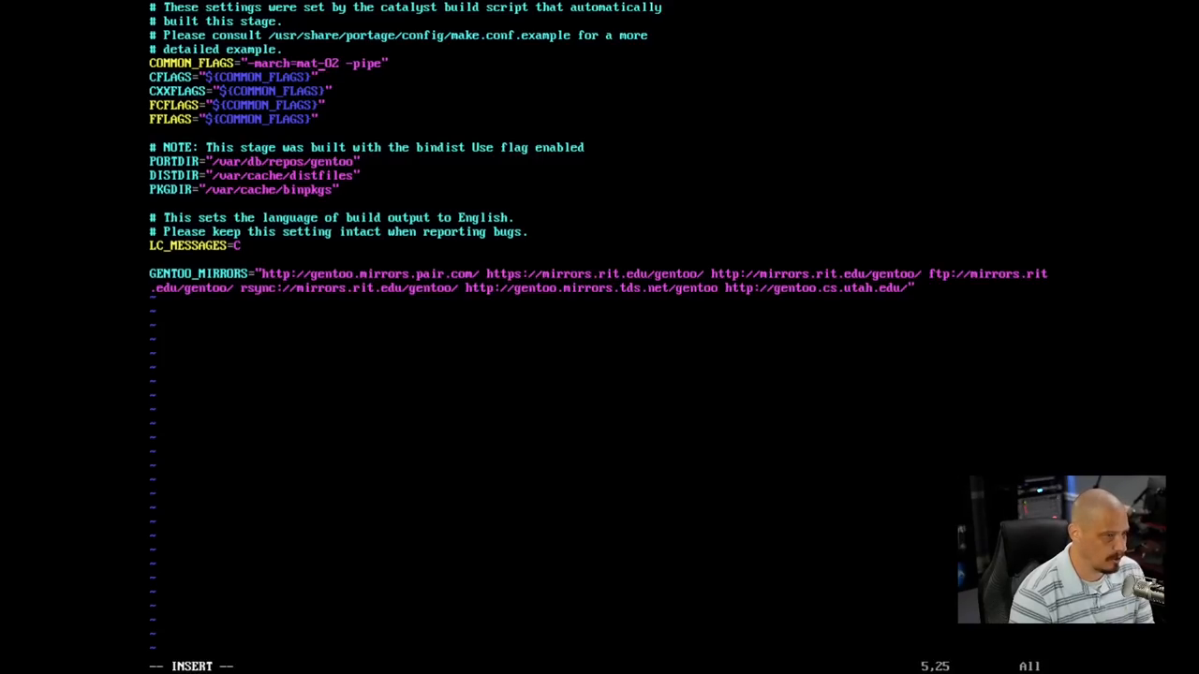
pyautogui.write('native')
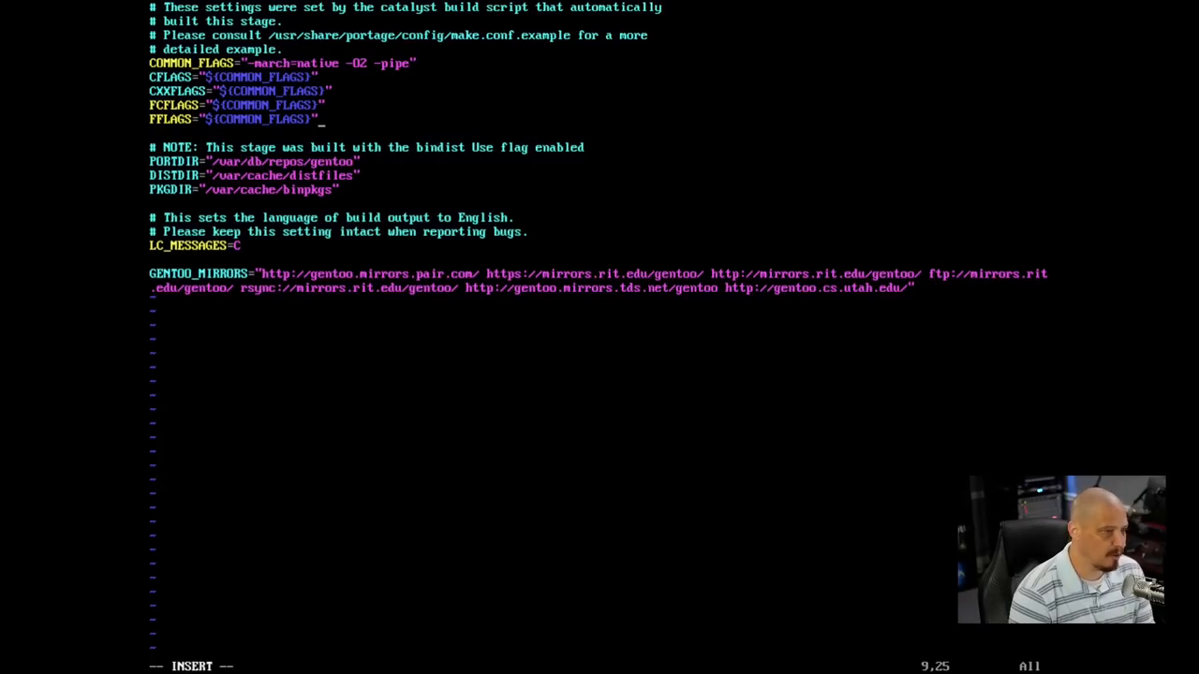
# - Add a MAKEOPTS="-j7" line below the FFLAGS line
pyautogui.write('M')
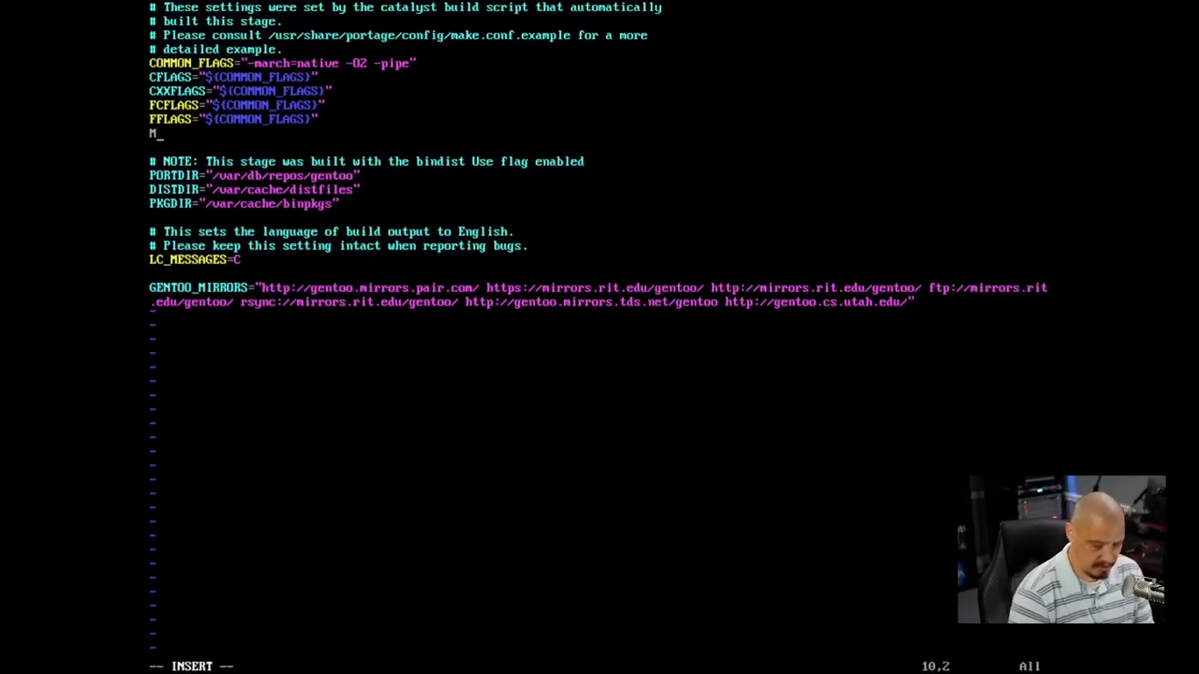
pyautogui.write('AKEOPTS')
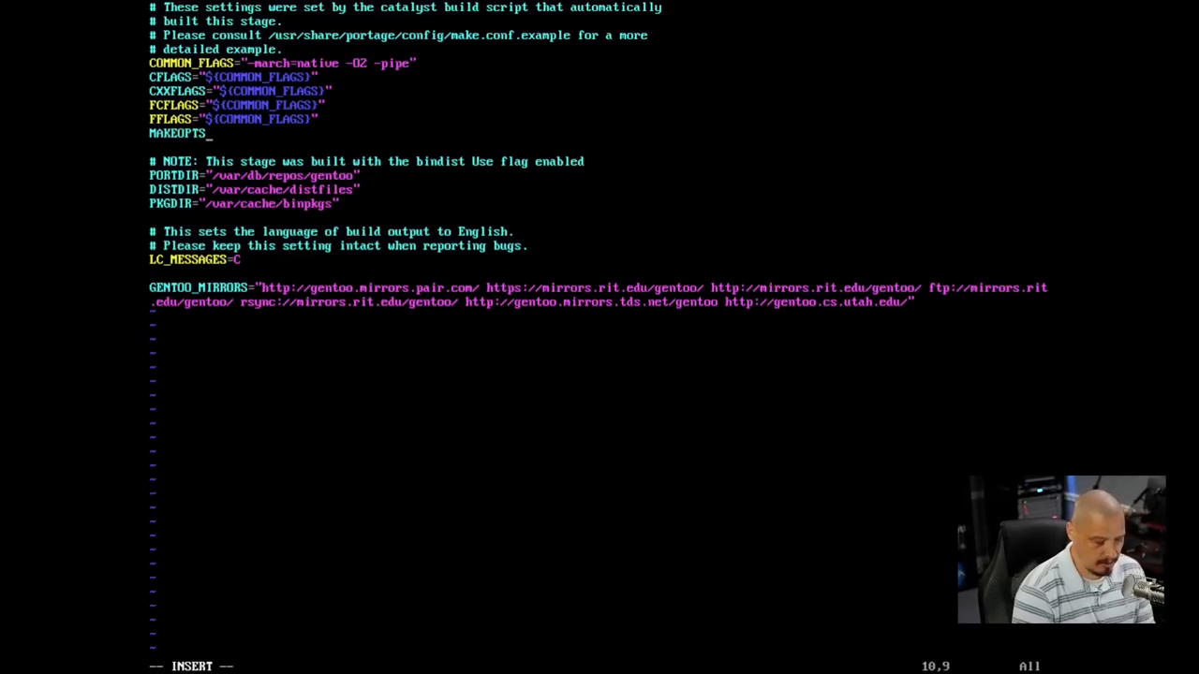
pyautogui.write('="')
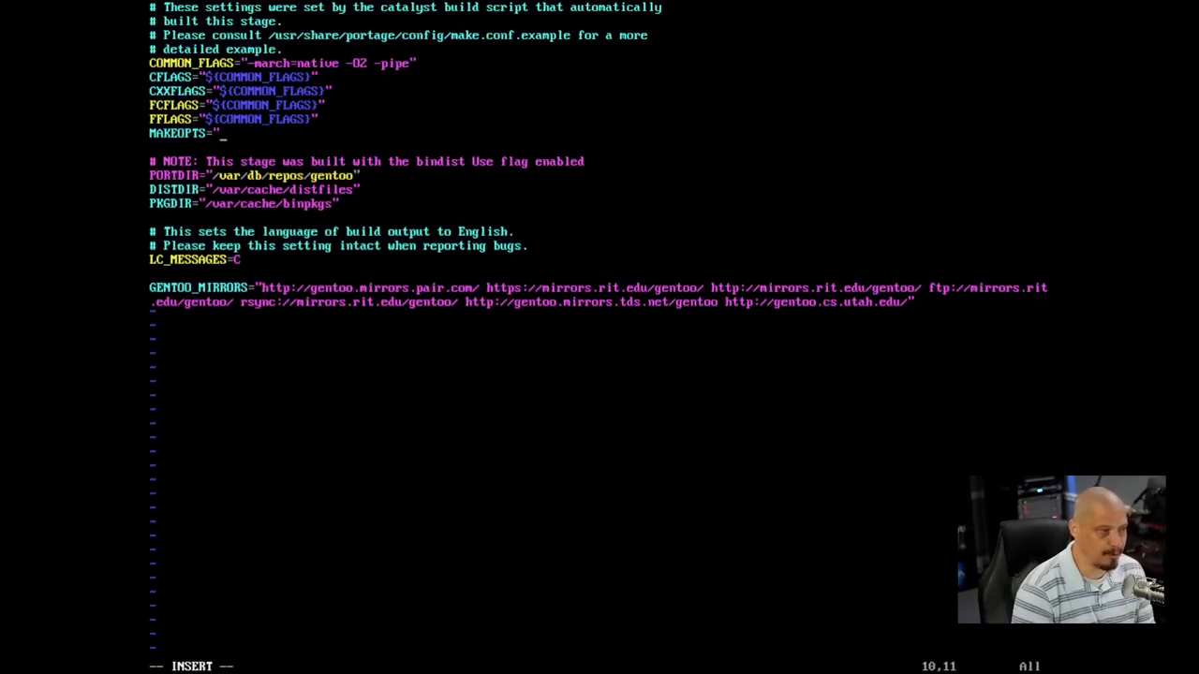
pyautogui.write('"')
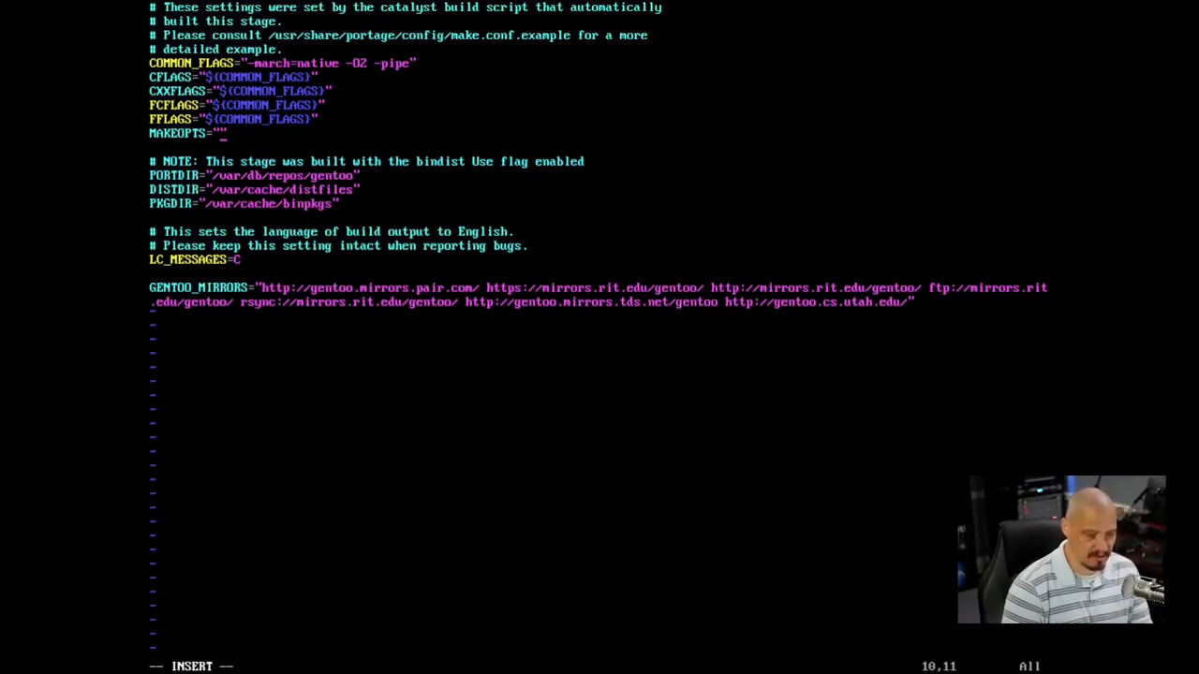
pyautogui.write('-')
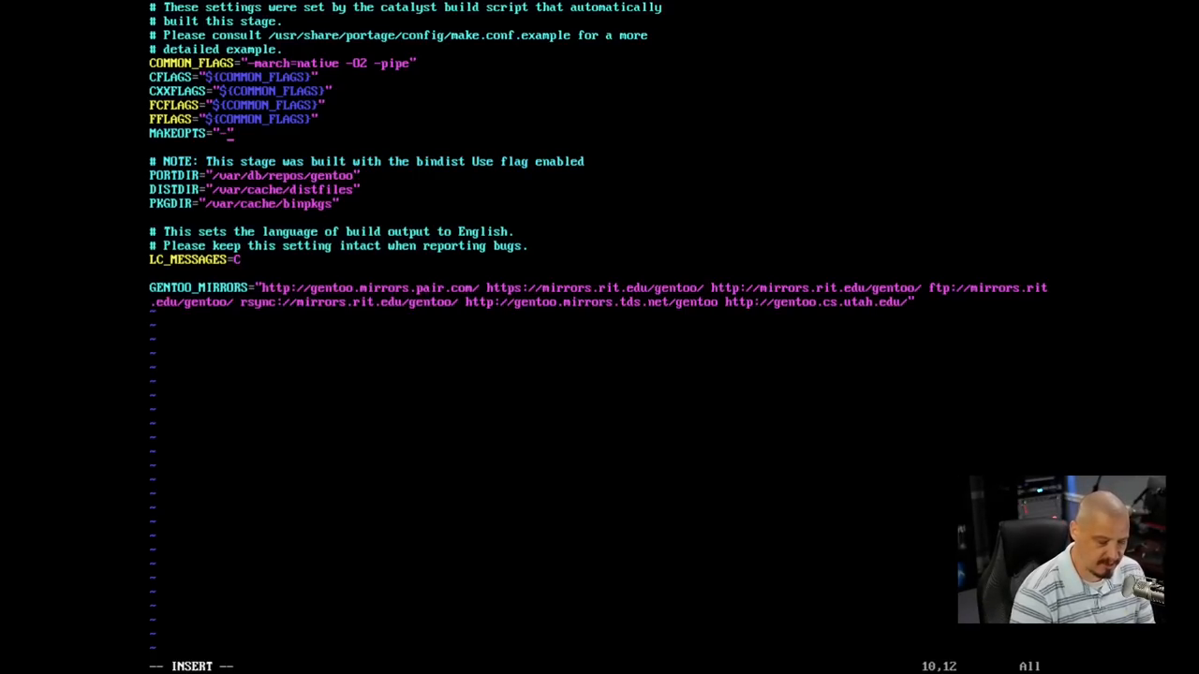
pyautogui.write('j')
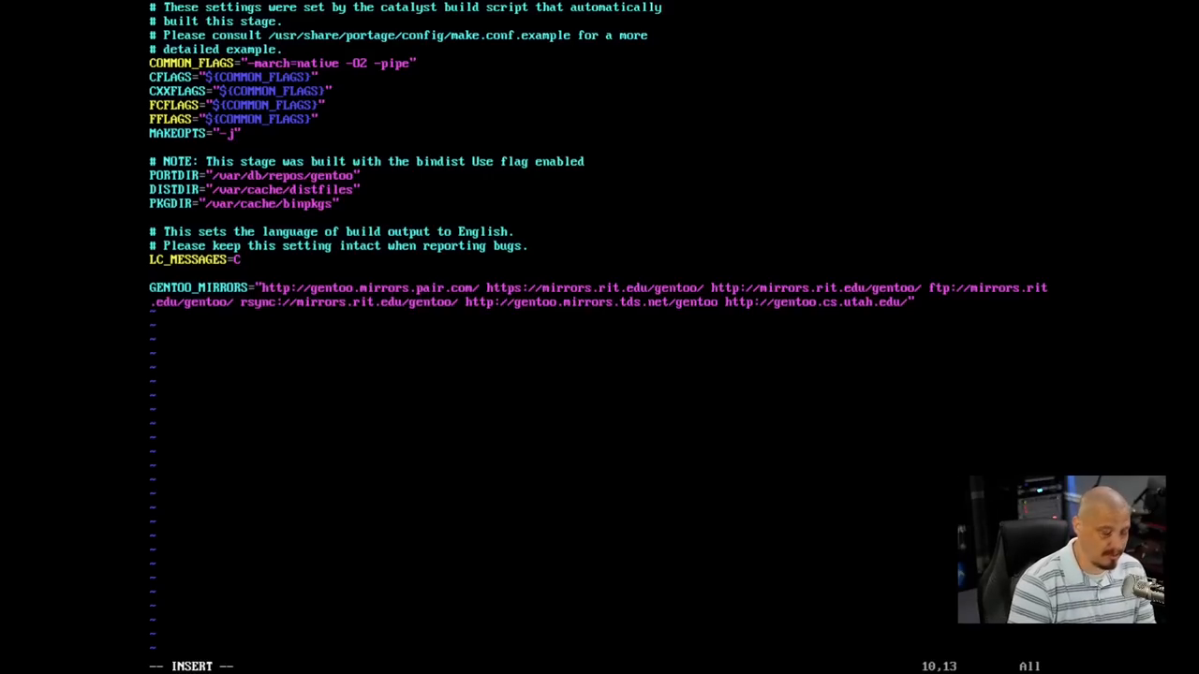
pyautogui.write('?')
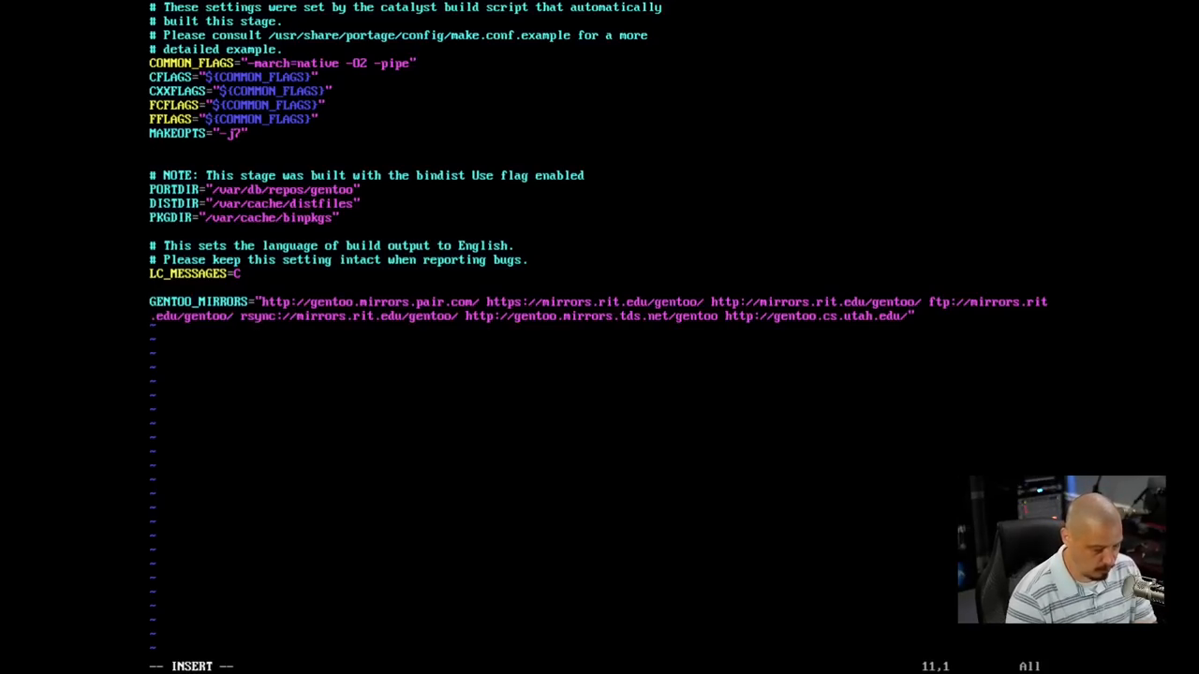
# - Add ACCEPT_LICENSE="*" on the line after MAKEOPTS
pyautogui.write('ACCEPO')
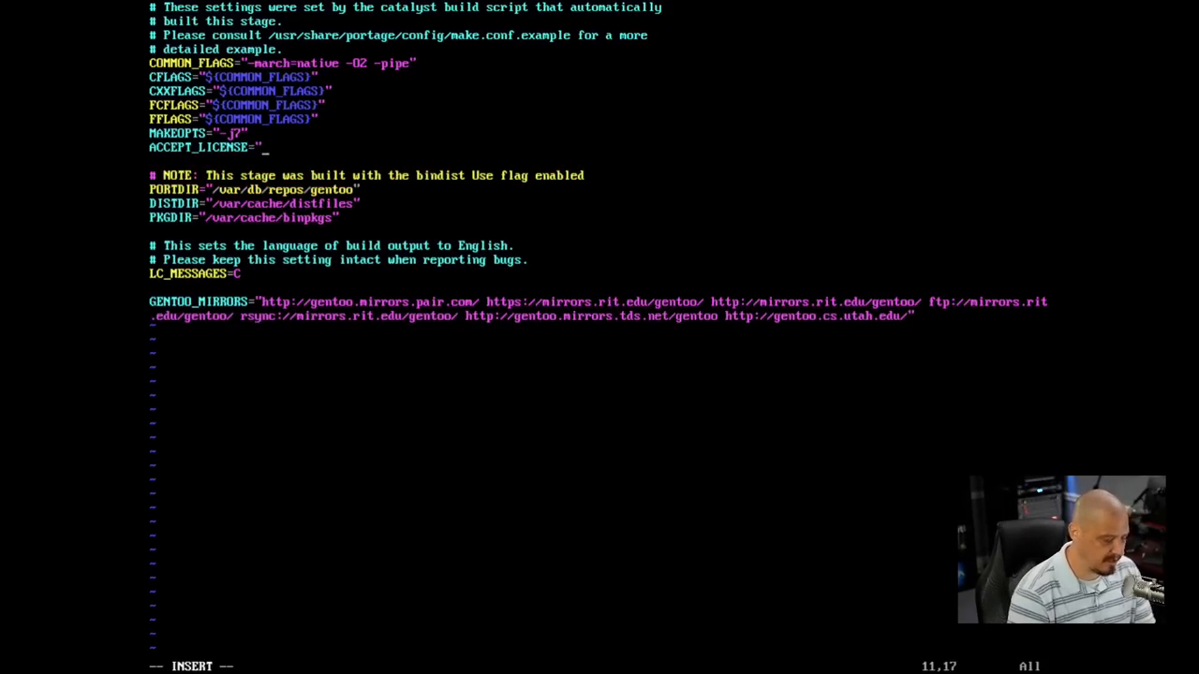
pyautogui.write('*')
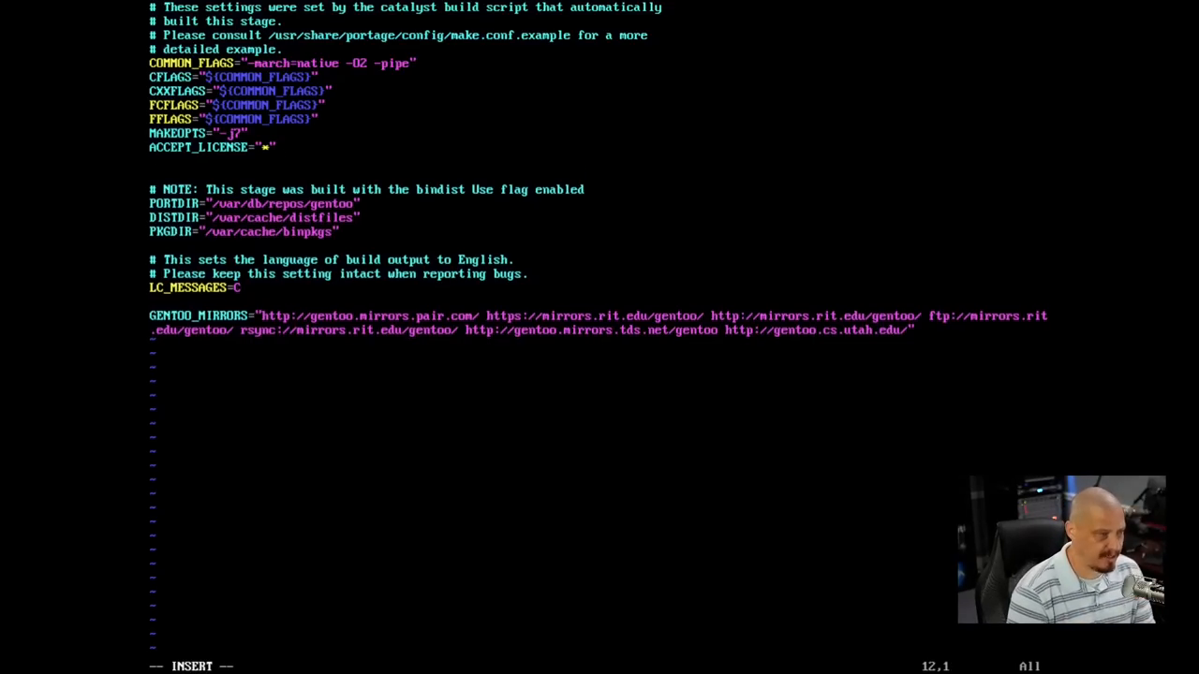
# - Type the line USE="-gnome -kde X" into make.conf
pyautogui.write('USE=')
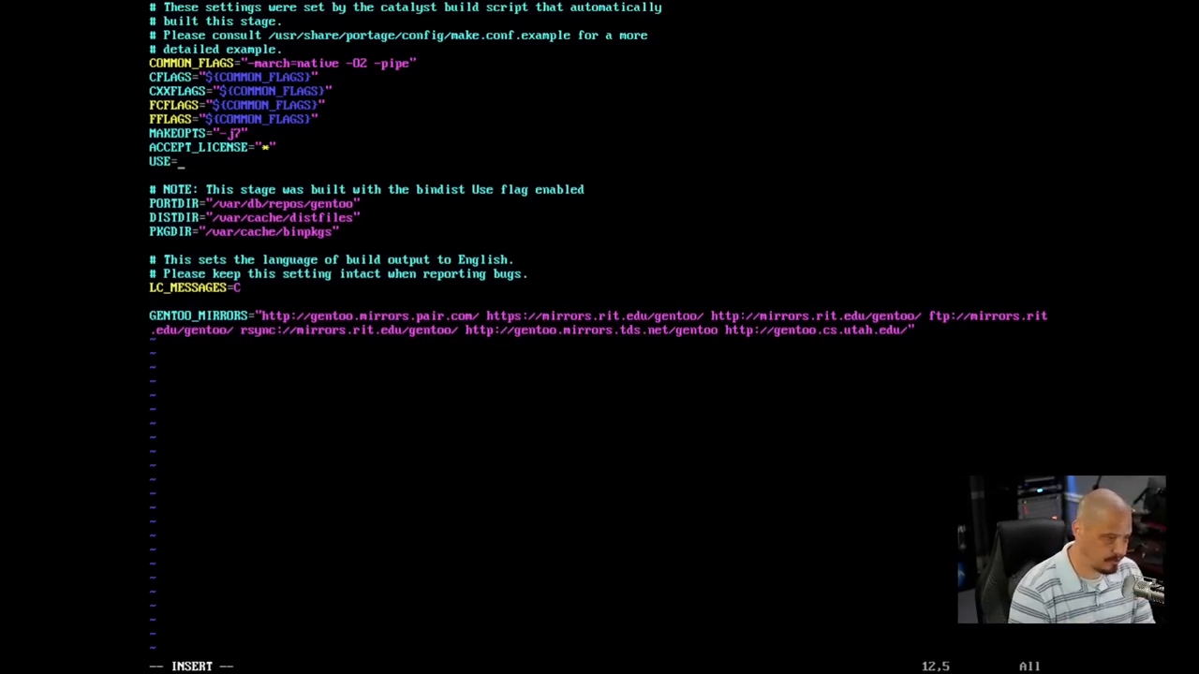
pyautogui.write('X"')
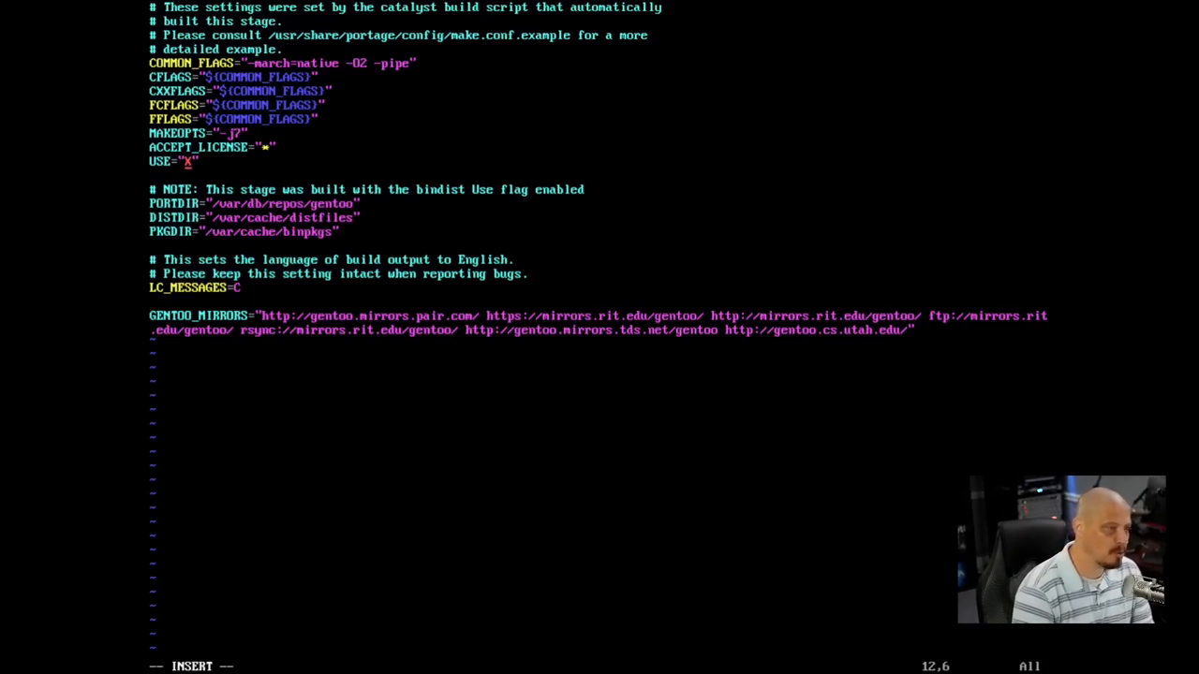
pyautogui.write('-')
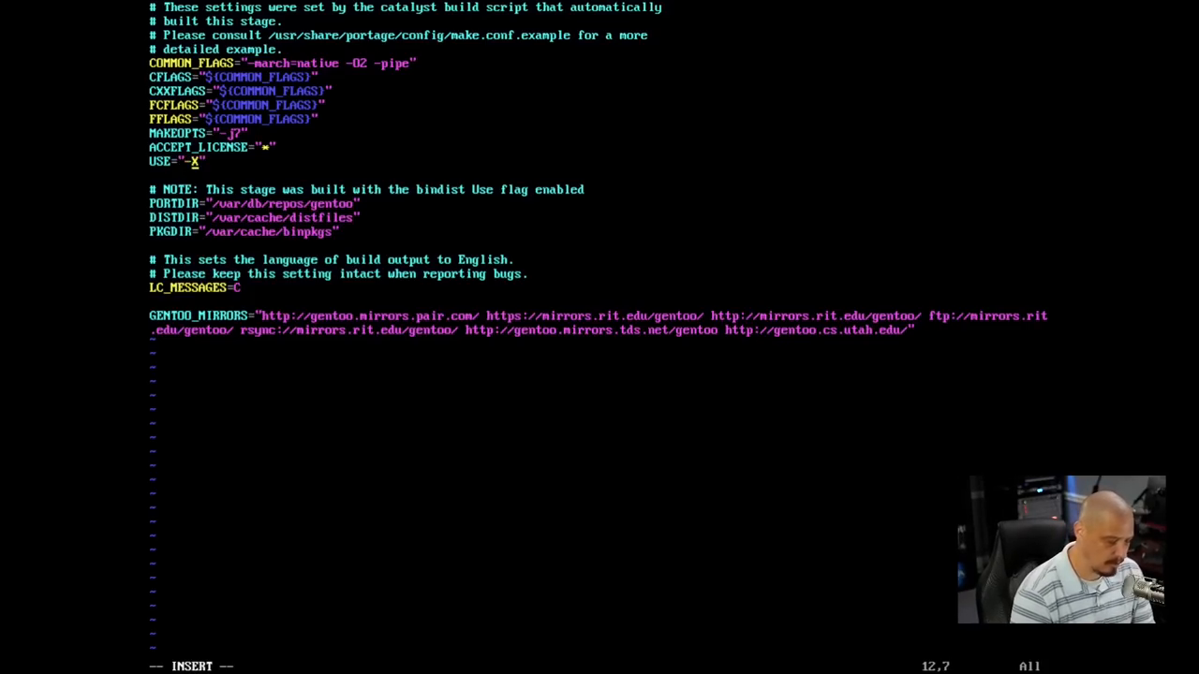
pyautogui.write('gnome')
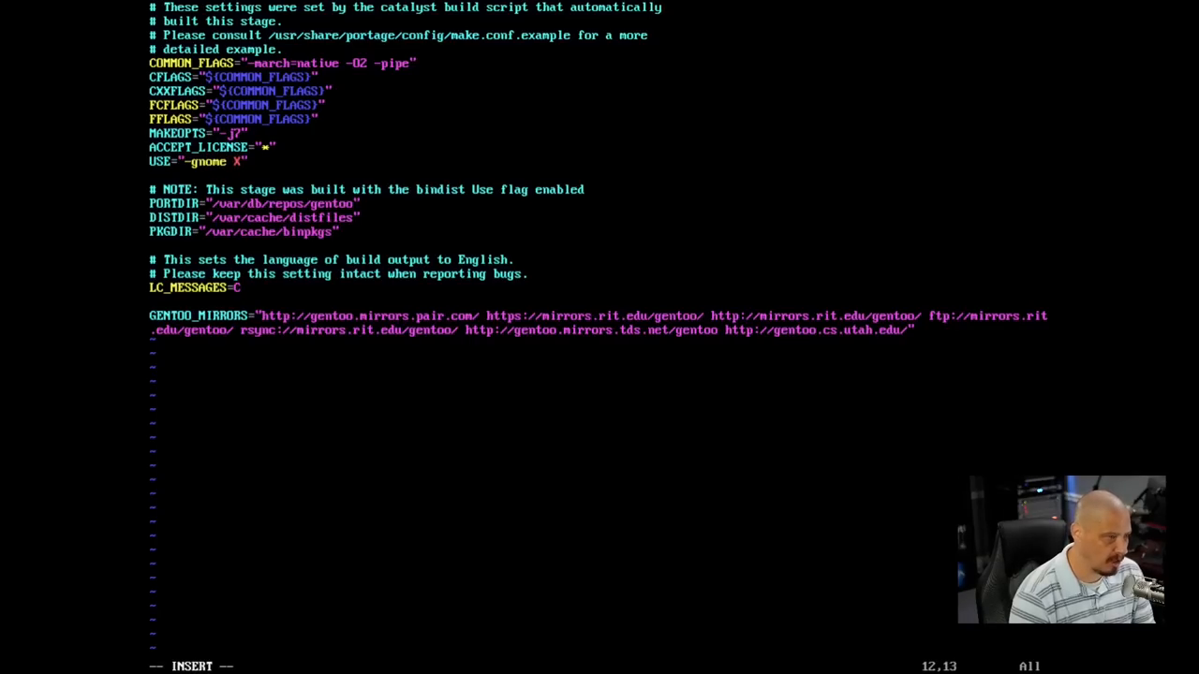
pyautogui.write('-kd')
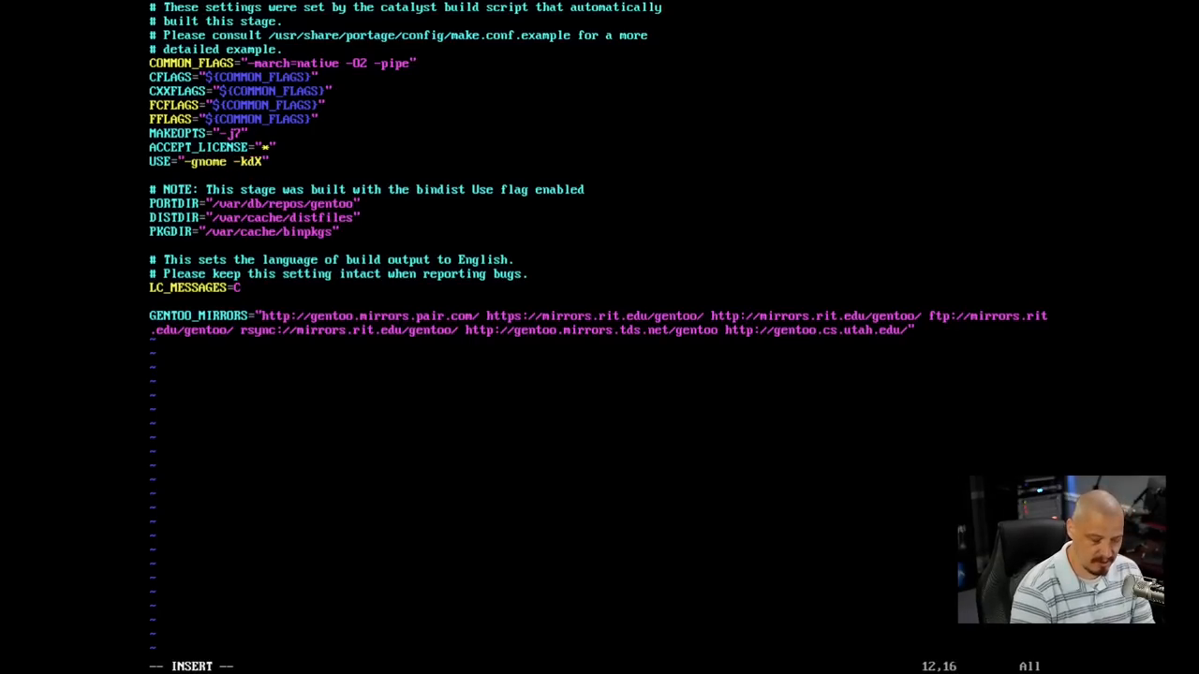
pyautogui.write('e')
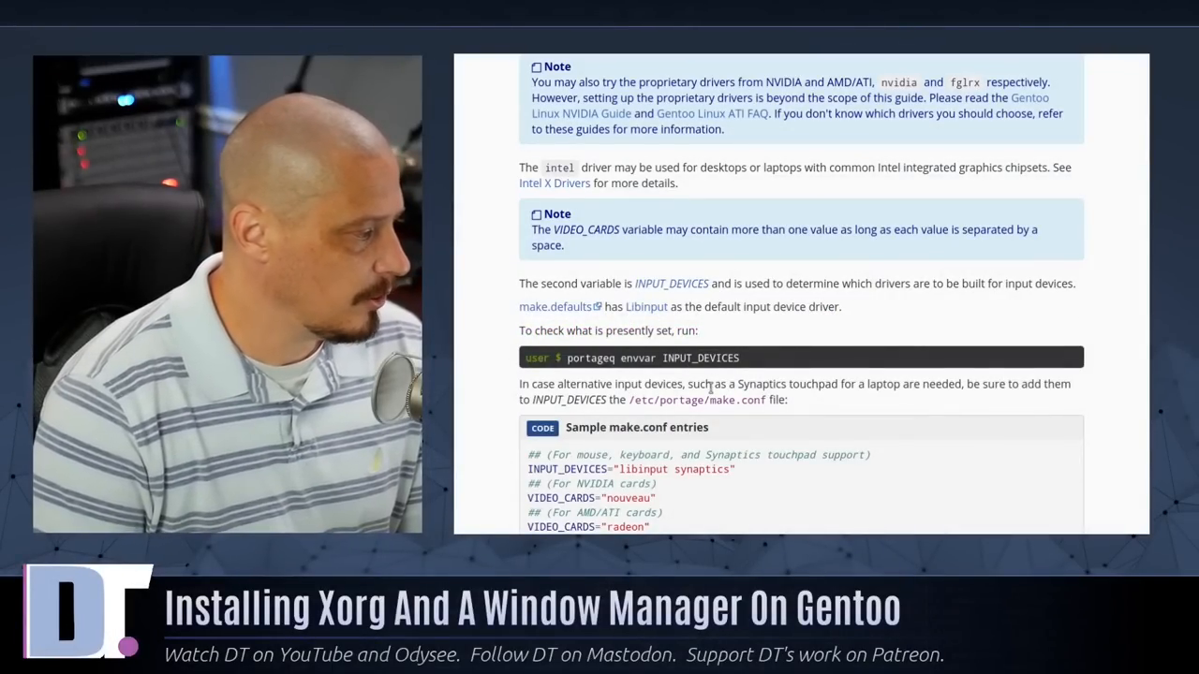
# - Scroll the Xorg guide to the INPUT_DEVICES explanation and sample make.conf entries
pyautogui.scroll(-3)
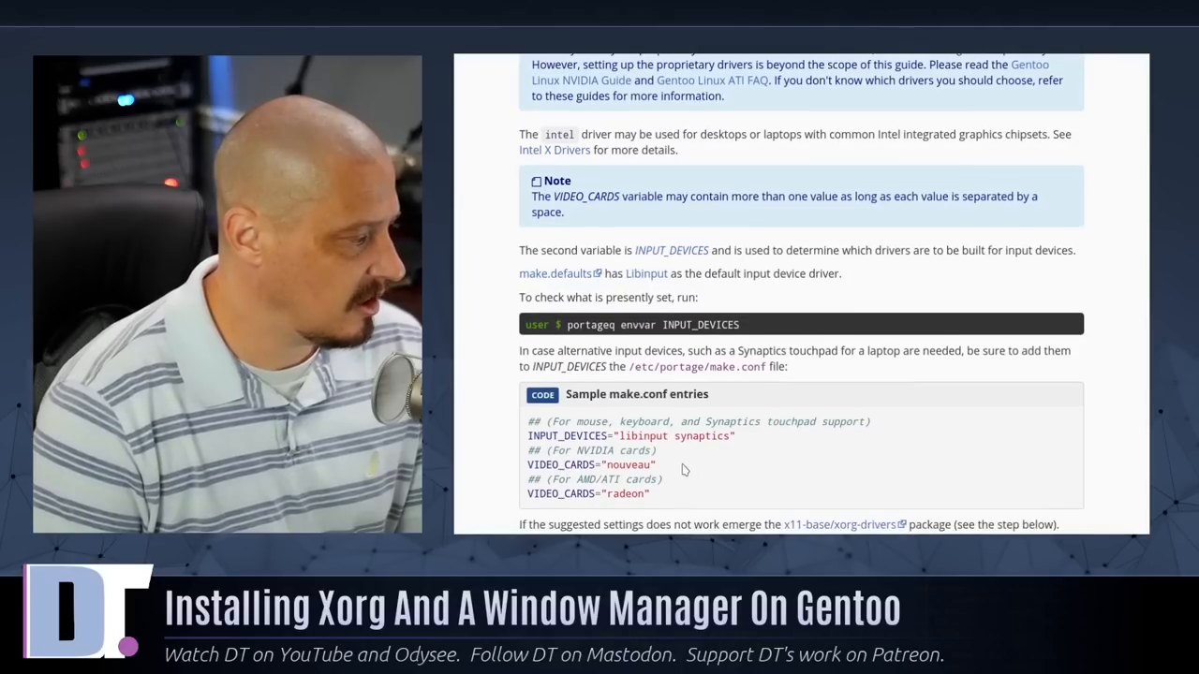
pyautogui.scroll(-3)
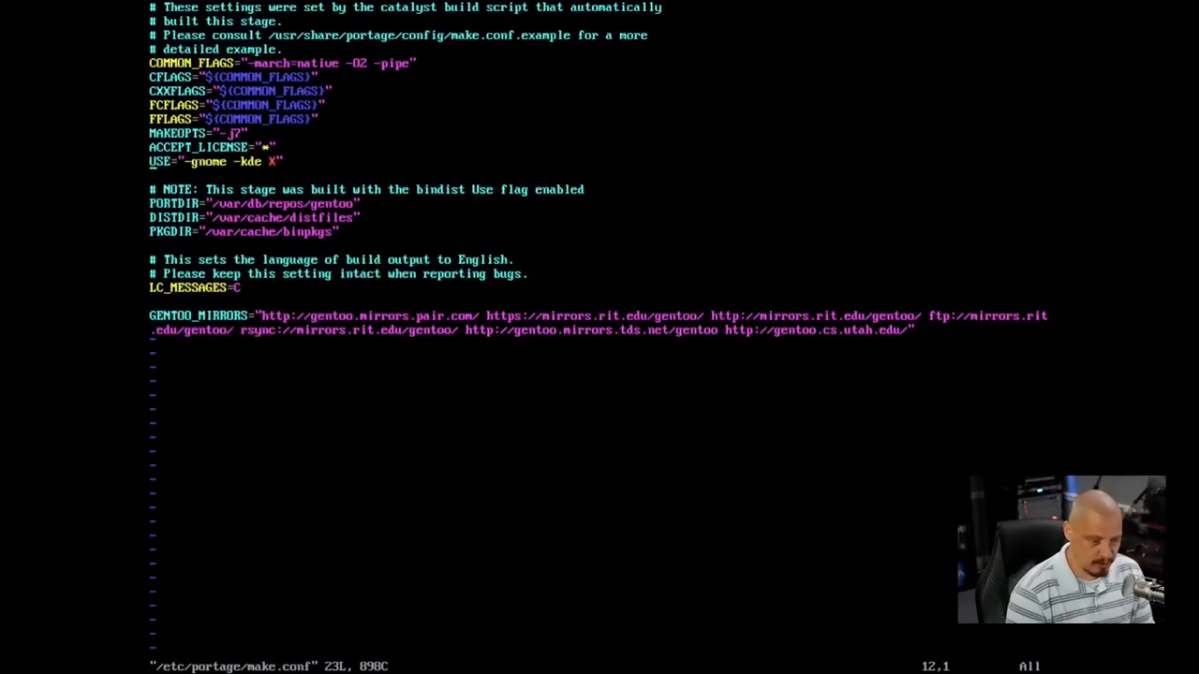
# - Save make.conf with :wq and run portageq envvar INPUT_DEVICES, showing libinput
pyautogui.write(':wq')
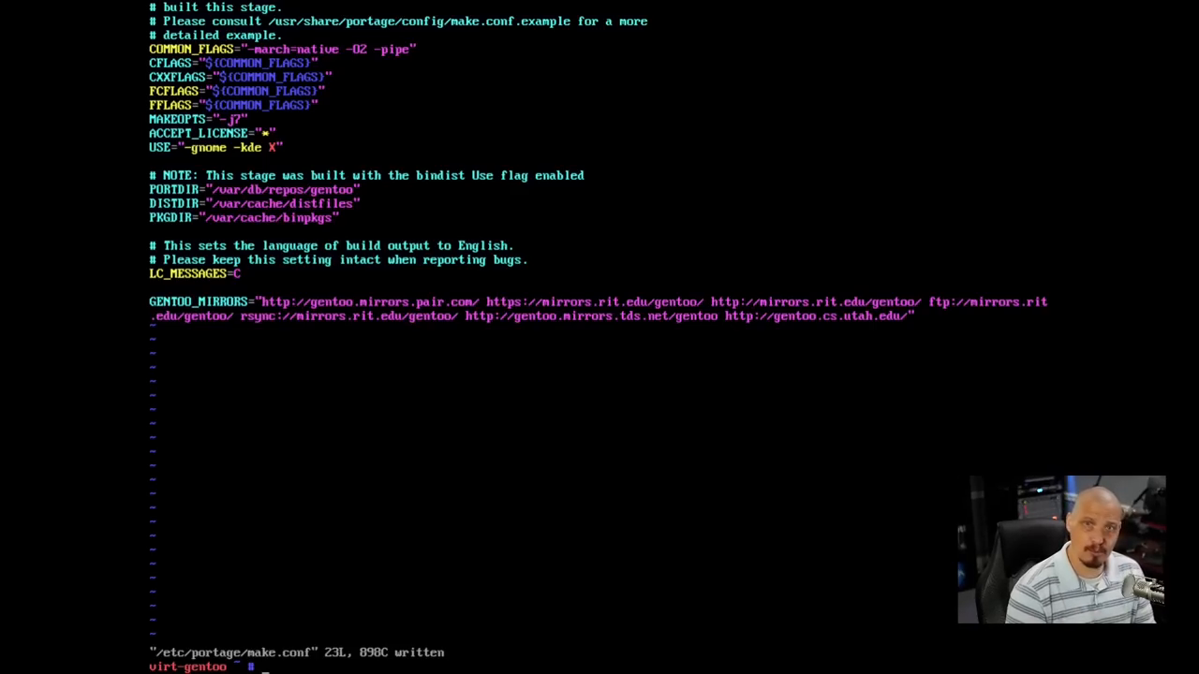
pyautogui.write('pora')
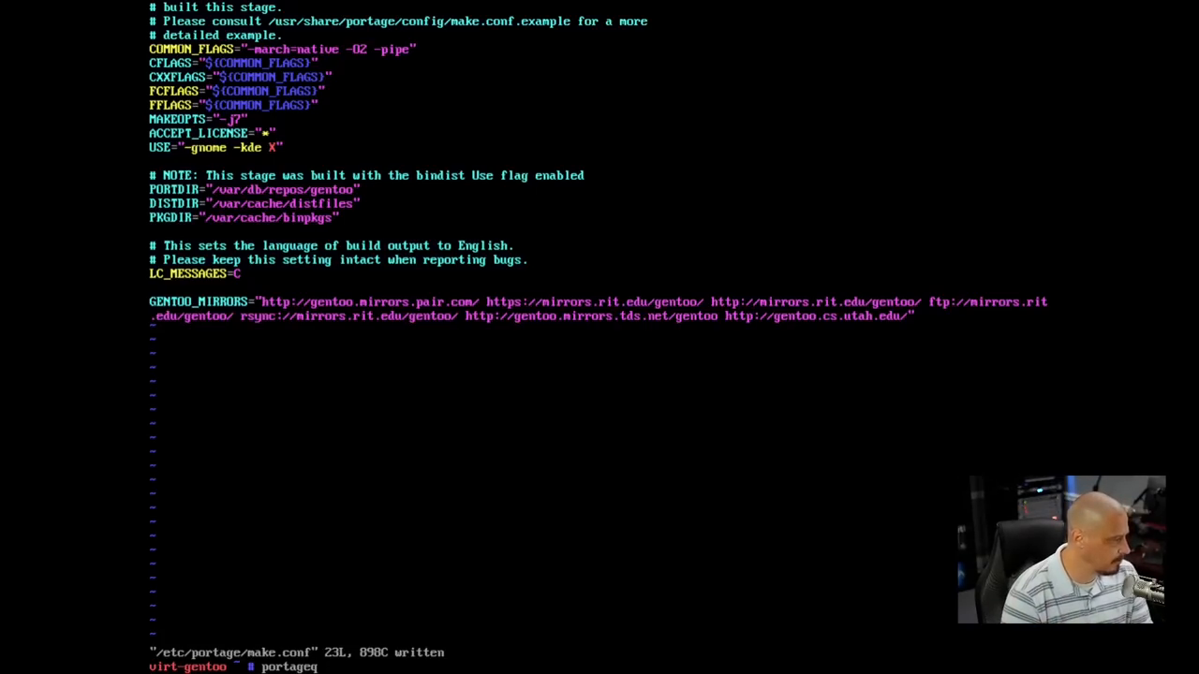
pyautogui.write('envvar')
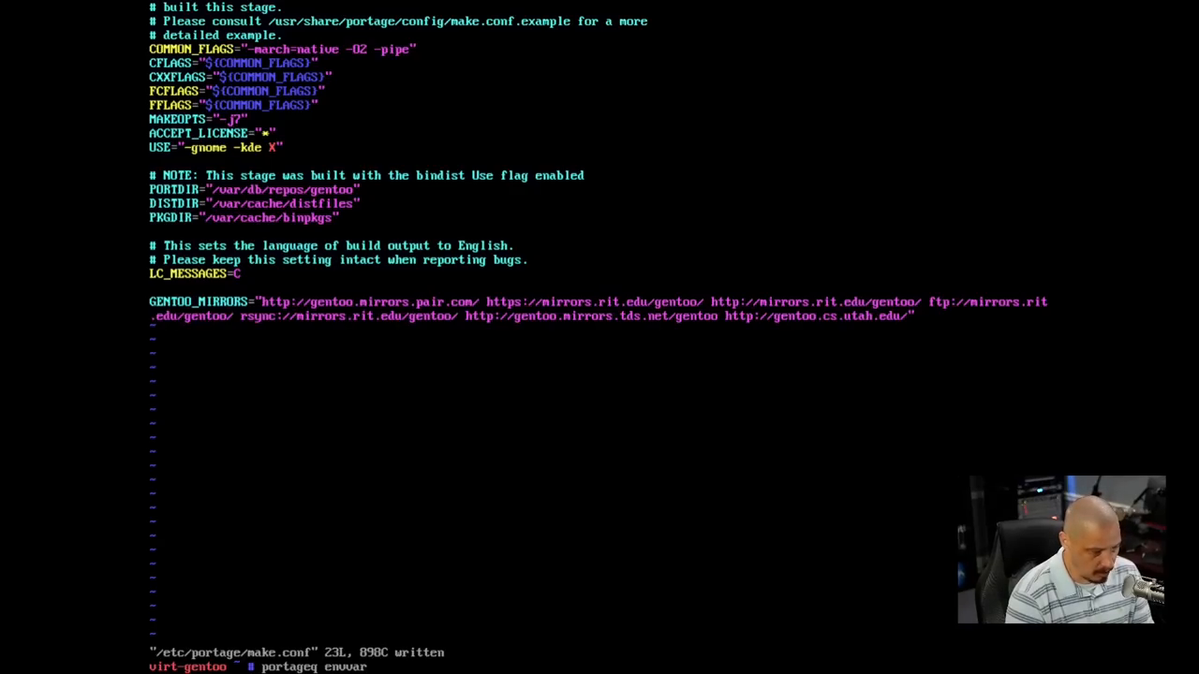
pyautogui.write('INPUT_DEV')
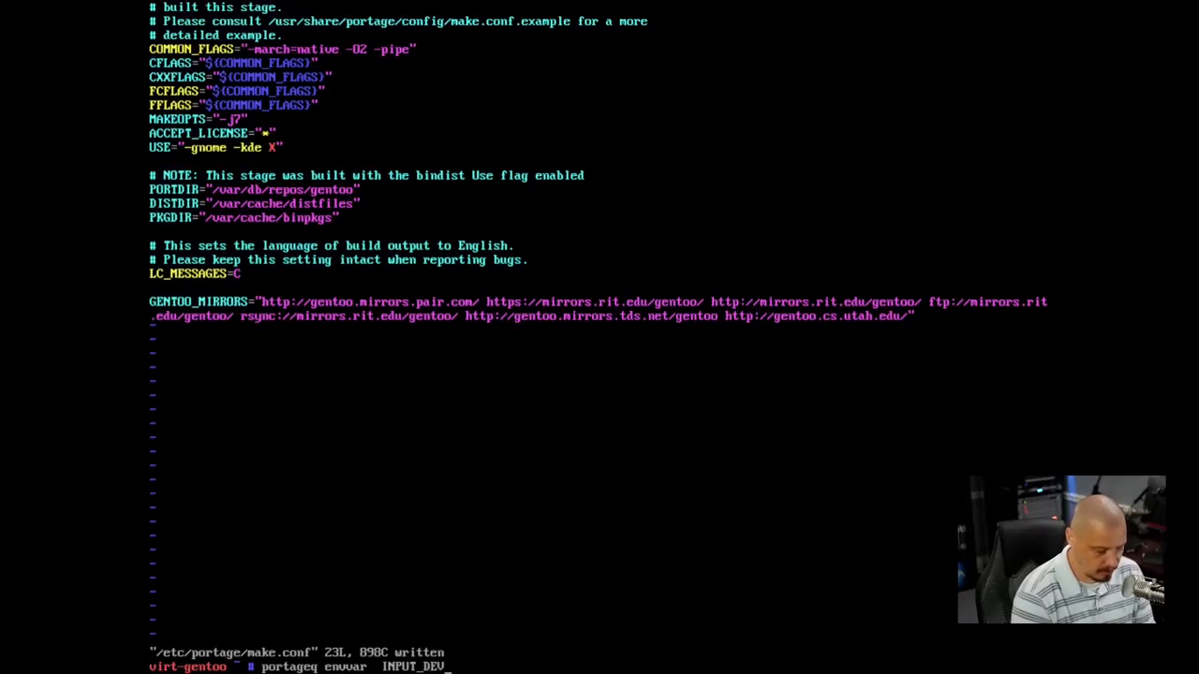
pyautogui.press('Return')
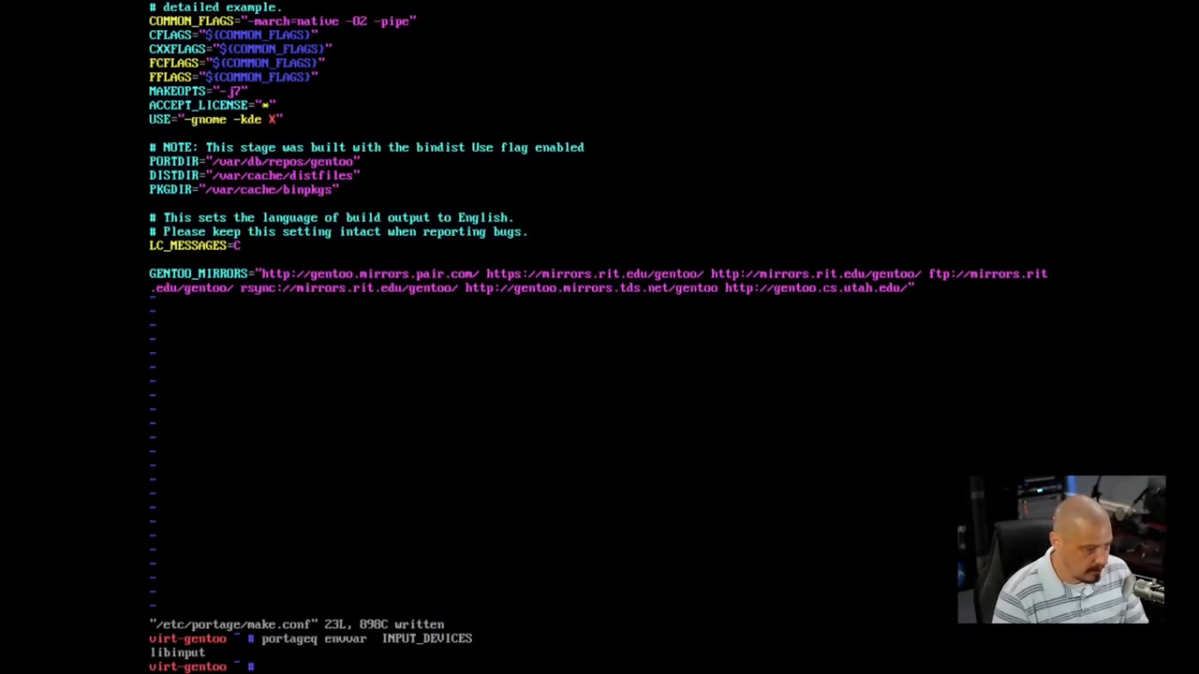
# - Reopen make.conf and add INPUT_DEVICES="libinput synaptics"
pyautogui.write('vim /etc/portage/make.conf')
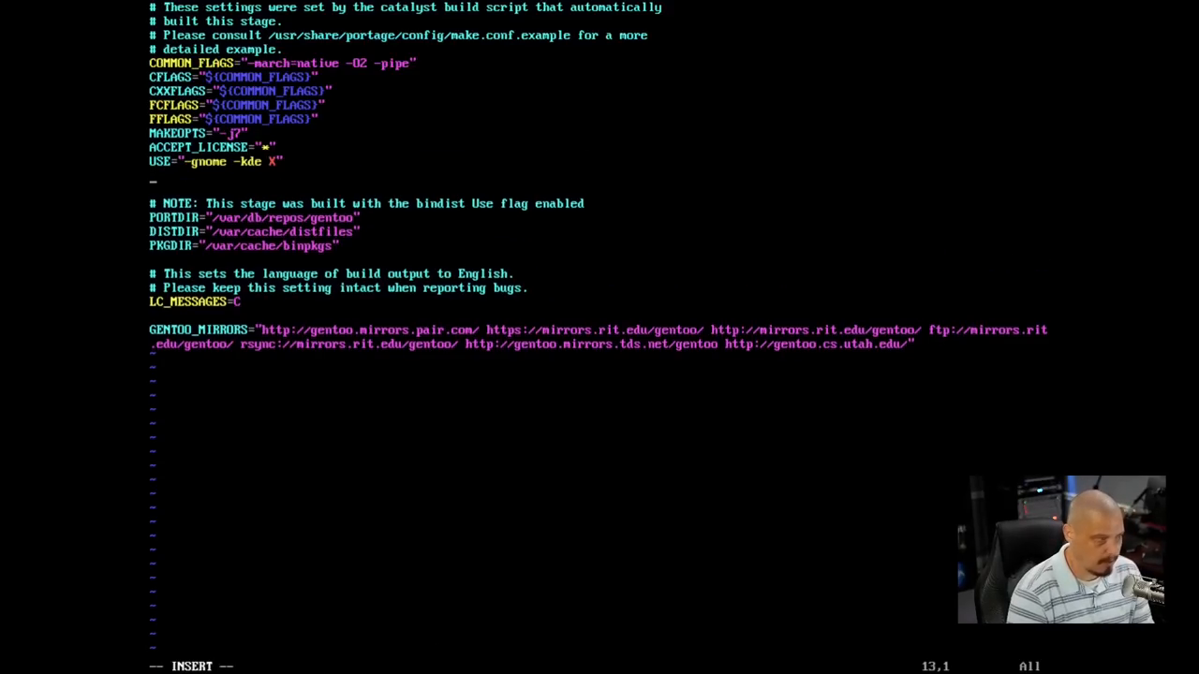
pyautogui.write('IMPOU')
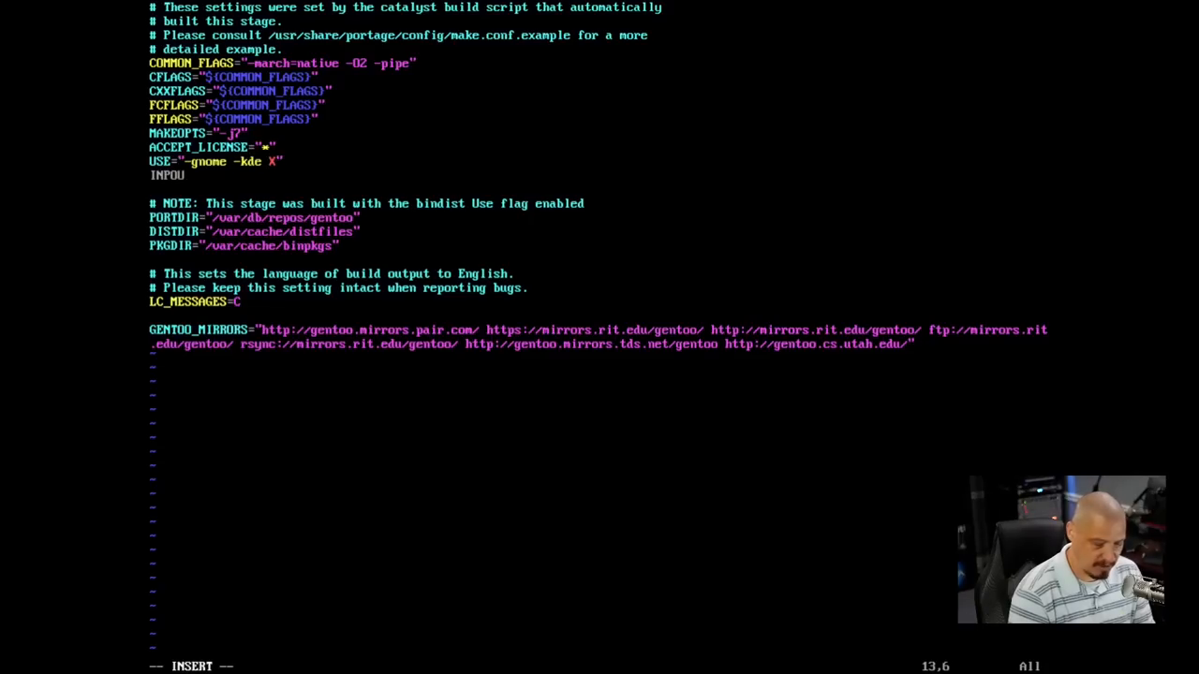
pyautogui.write('T_DEVICES')
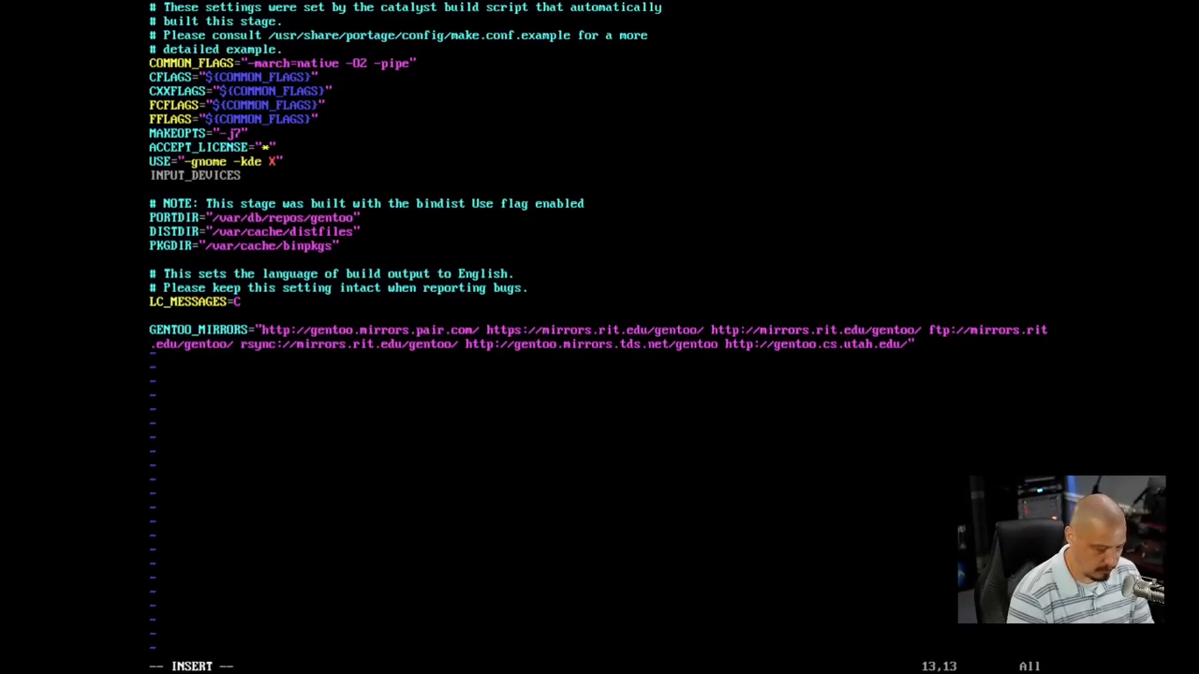
pyautogui.write('"libinput')
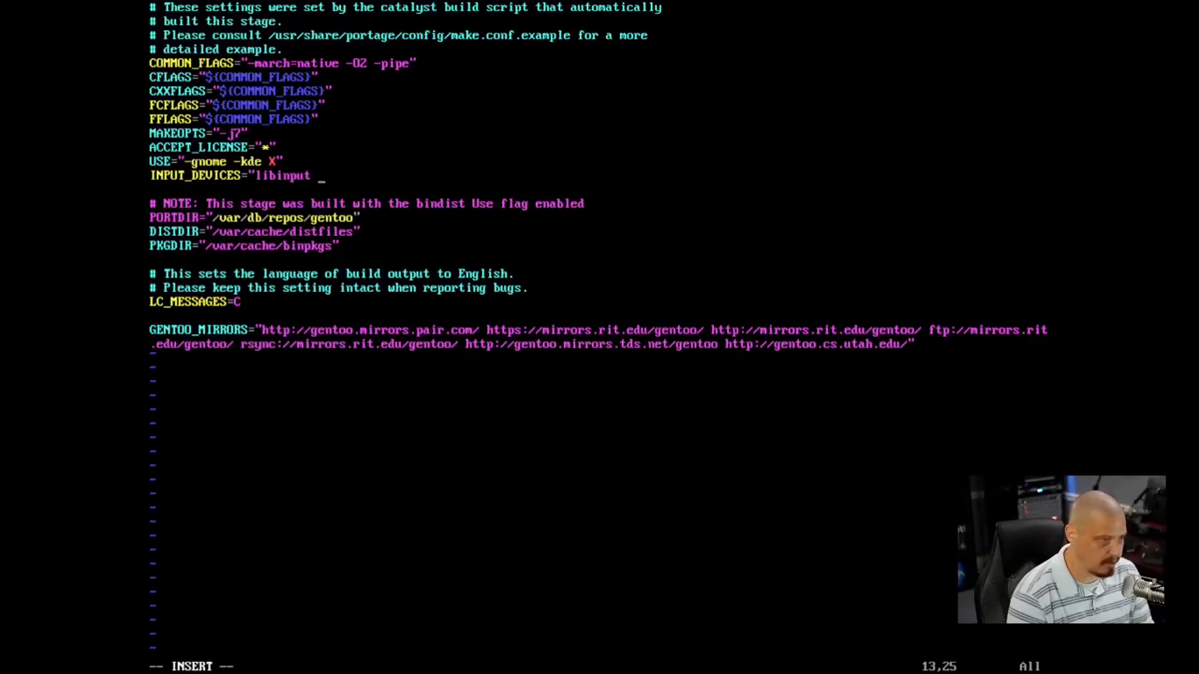
pyautogui.write('synaptics')
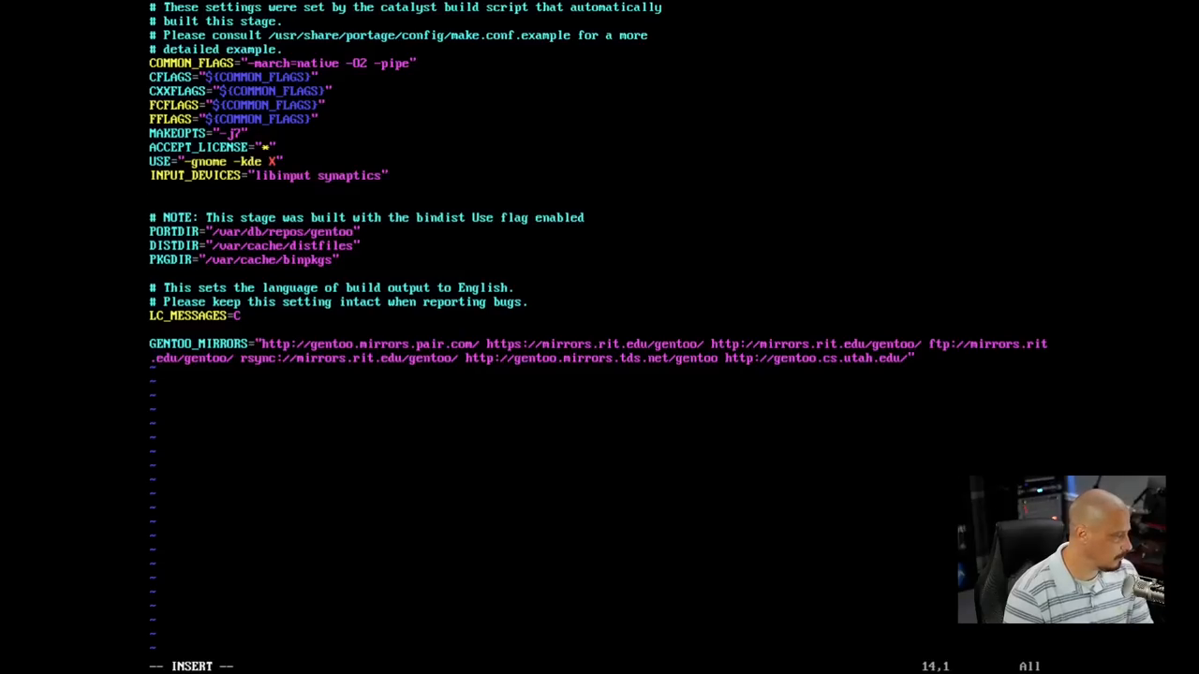
# - Add VIDEO_CARDS="virtio" and save the file with :wq
pyautogui.write('VIDEO')
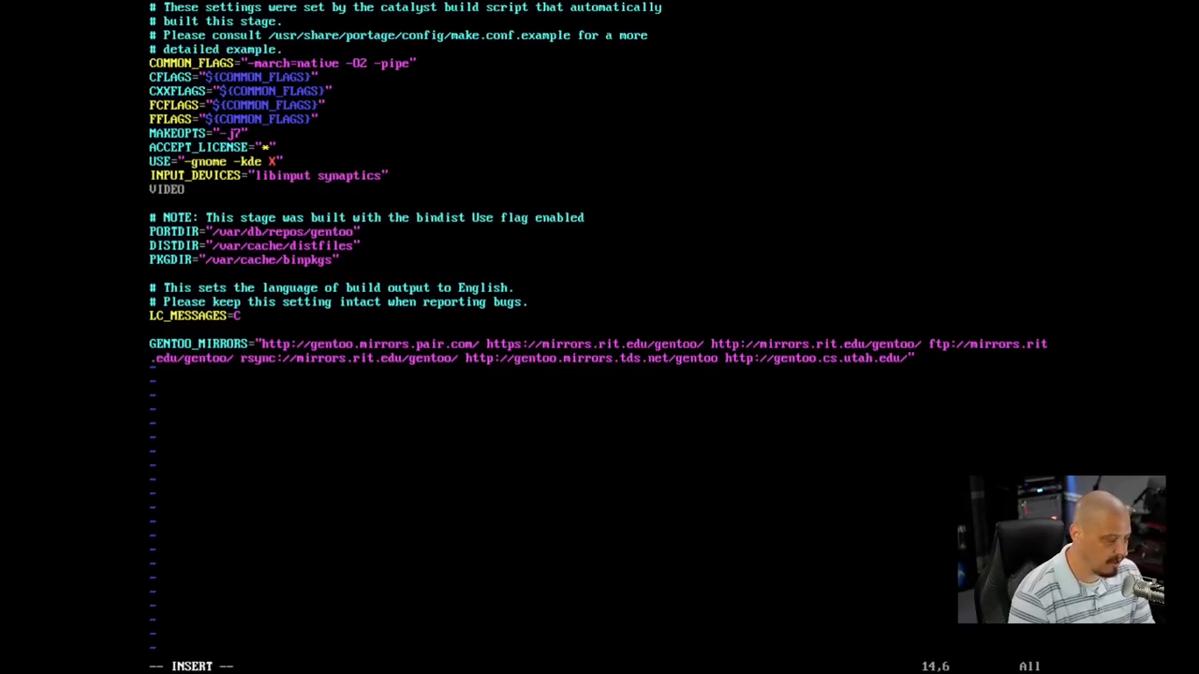
pyautogui.write('_CARDS_')
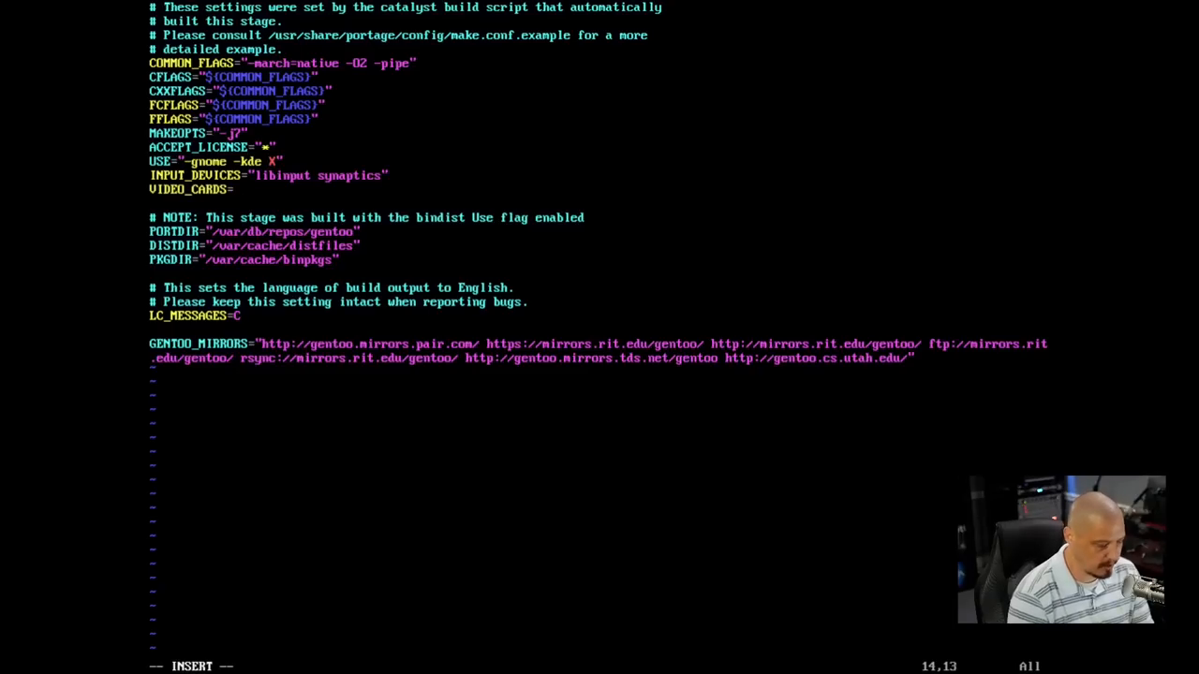
pyautogui.write('""')
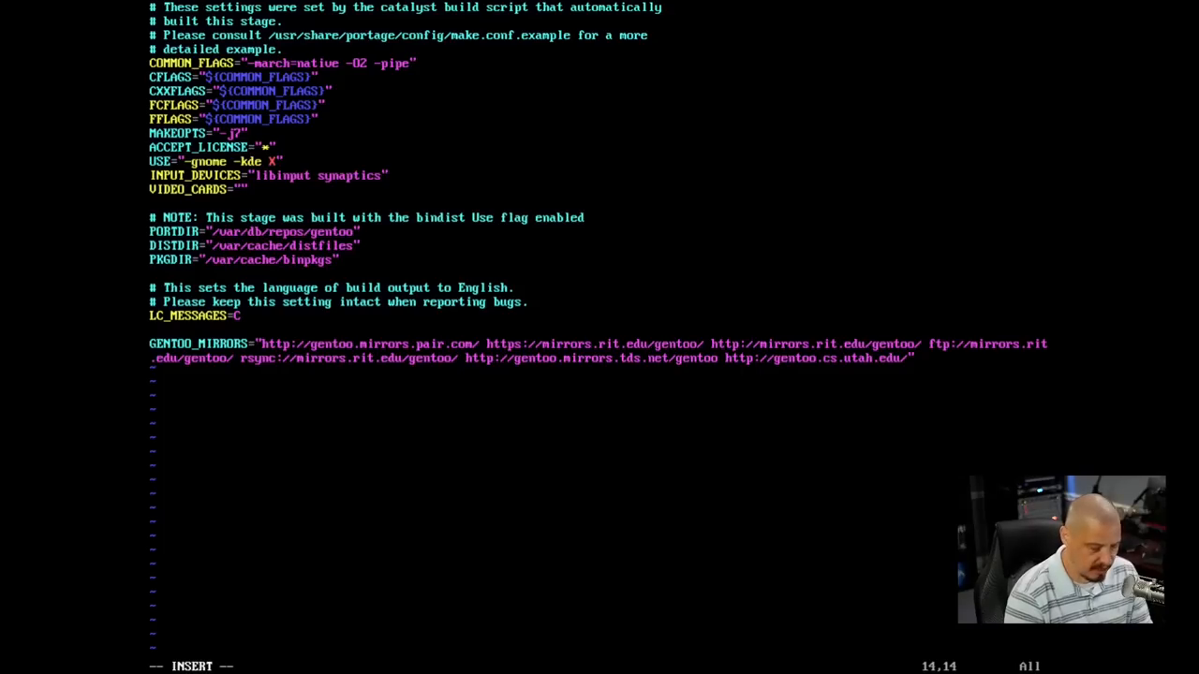
pyautogui.write('virtio')
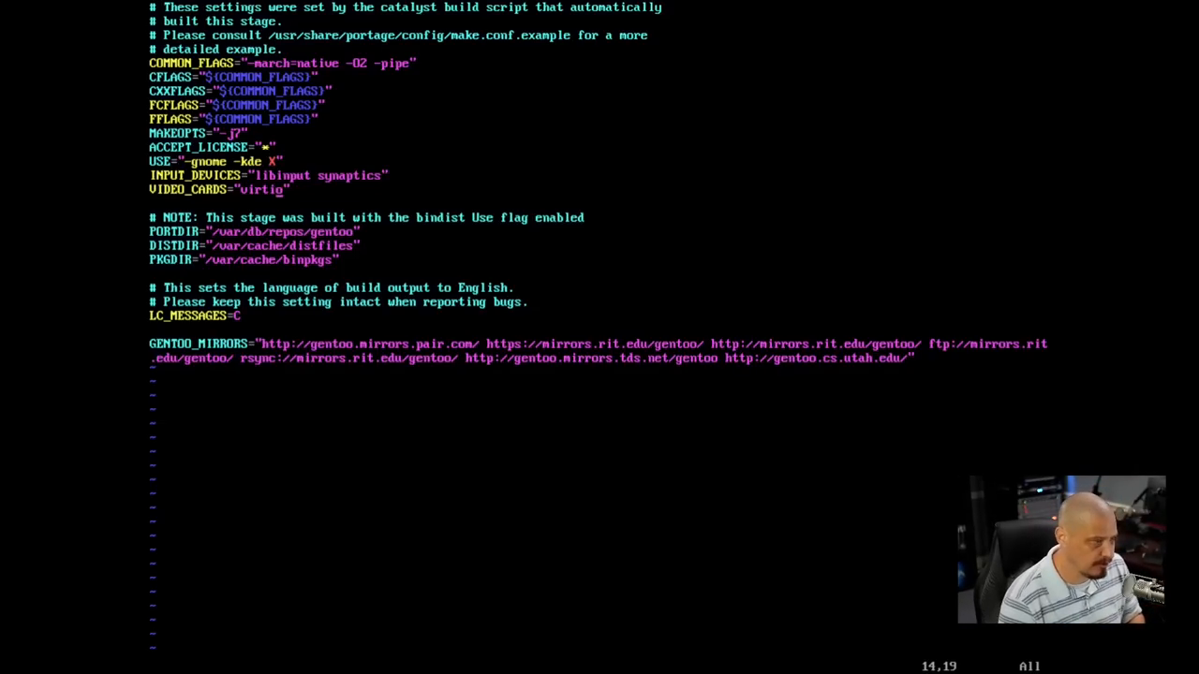
pyautogui.write(':wq')
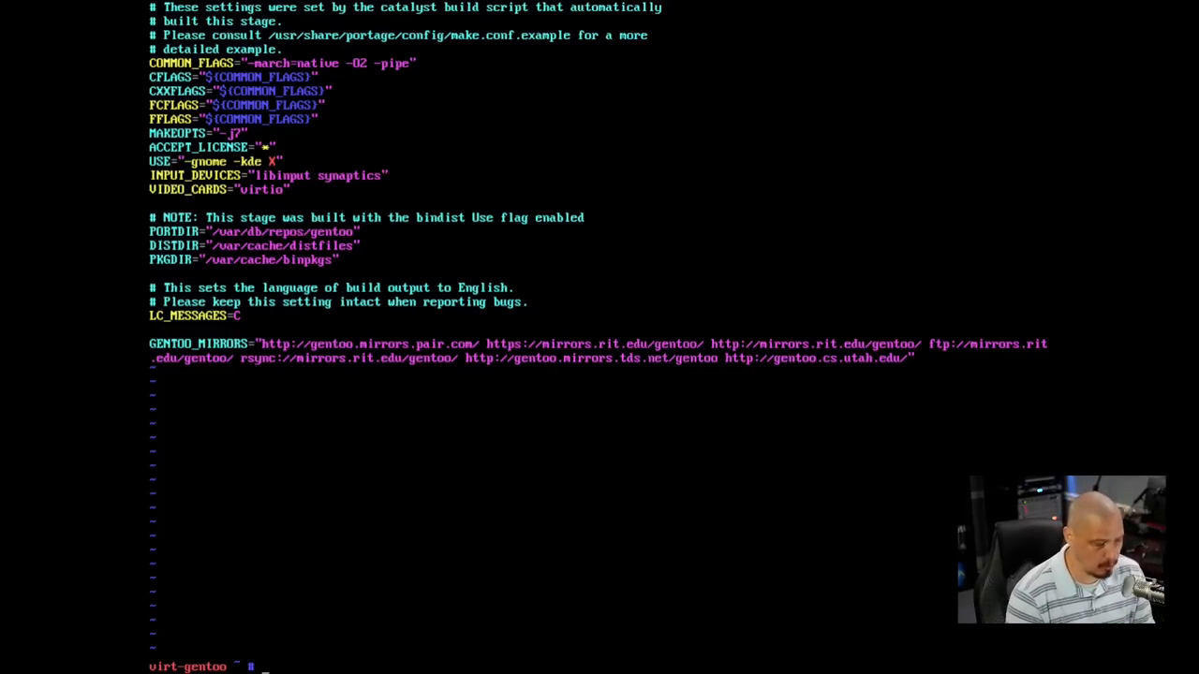
# - Change to /usr/src/linux and launch make menuconfig
pyautogui.write('cd')
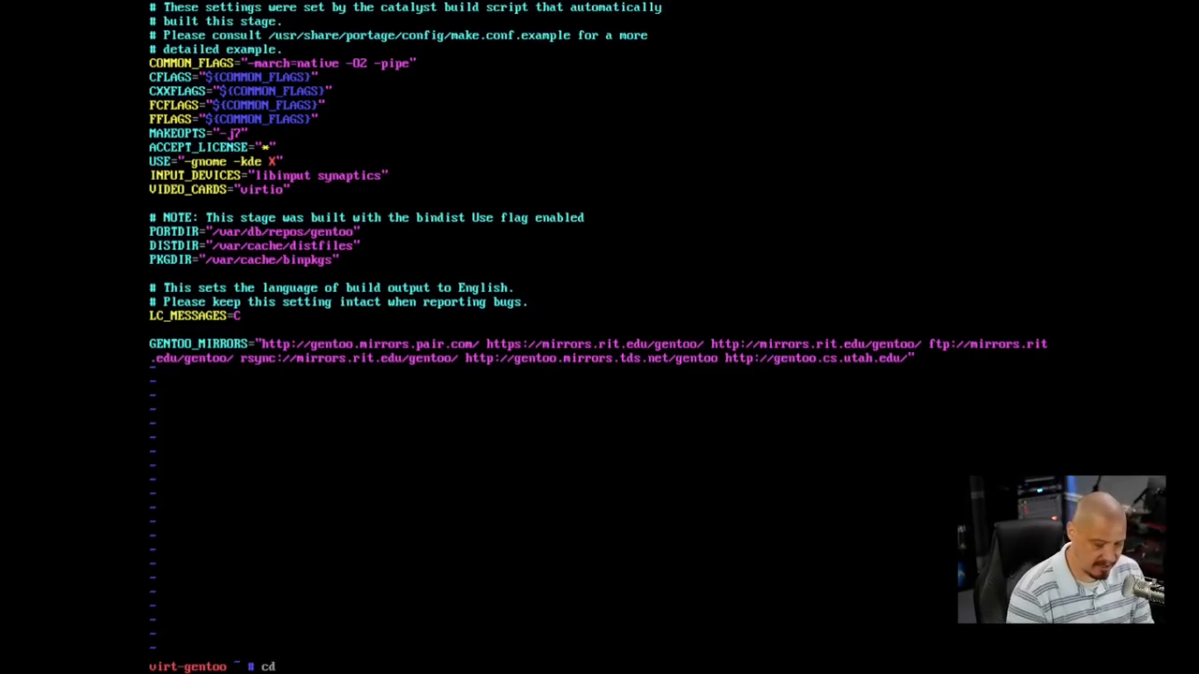
pyautogui.write('/usr/')
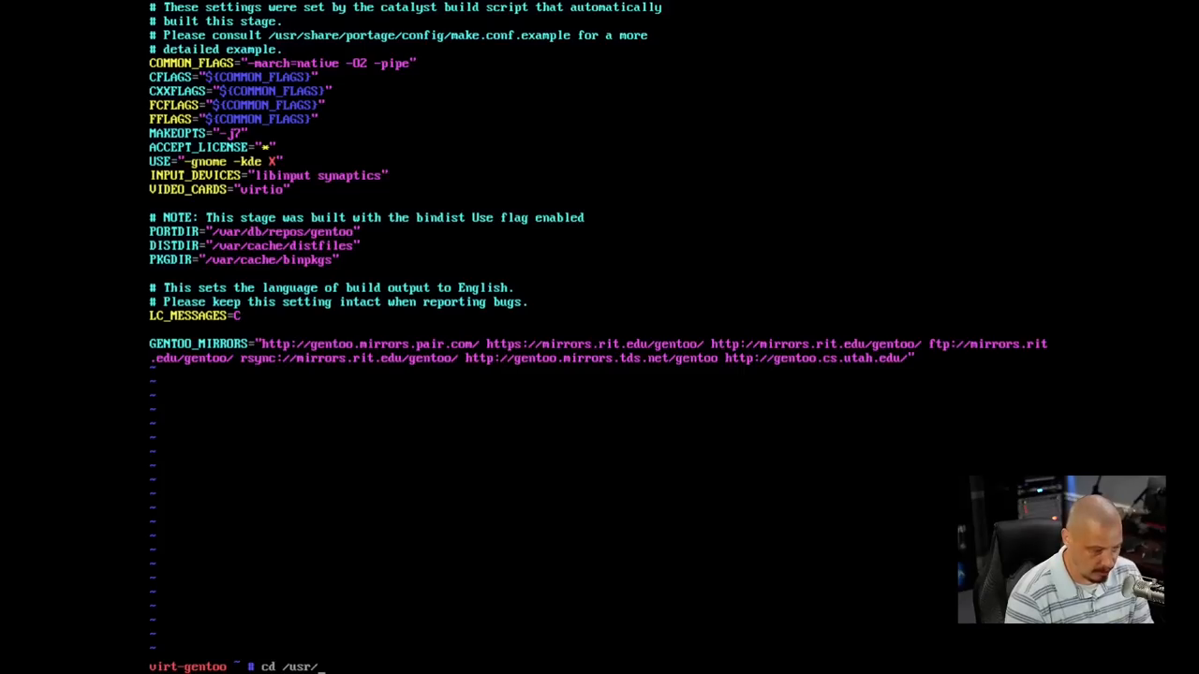
pyautogui.write('src/linux')
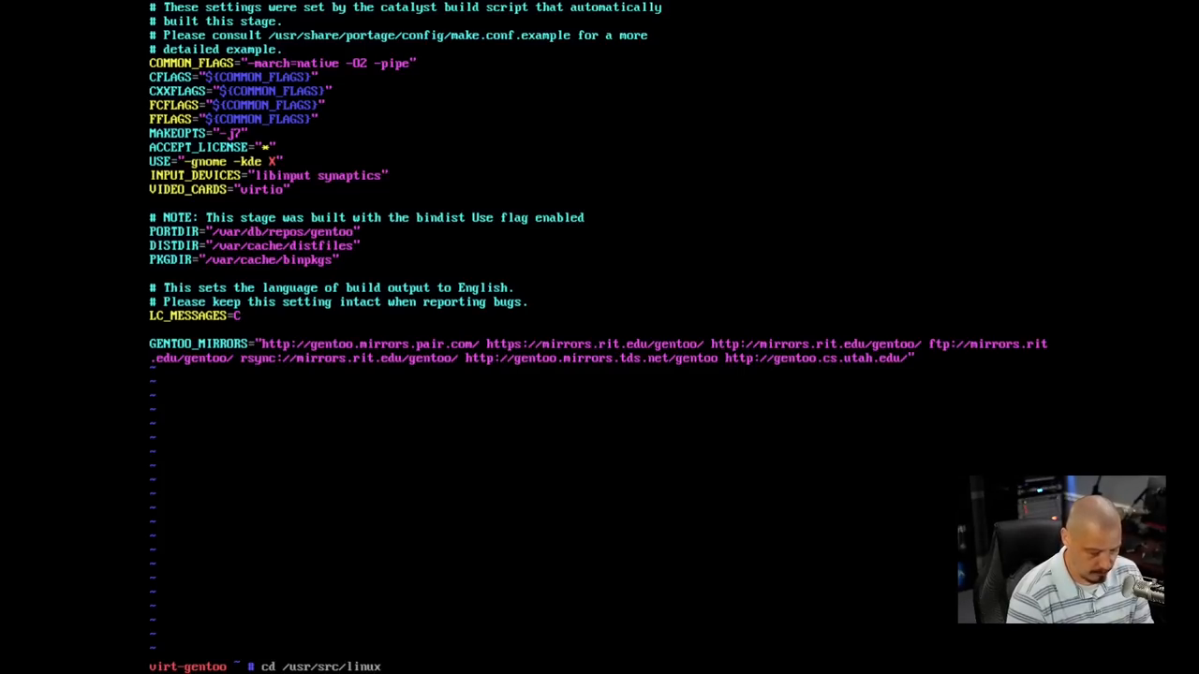
pyautogui.write('make')
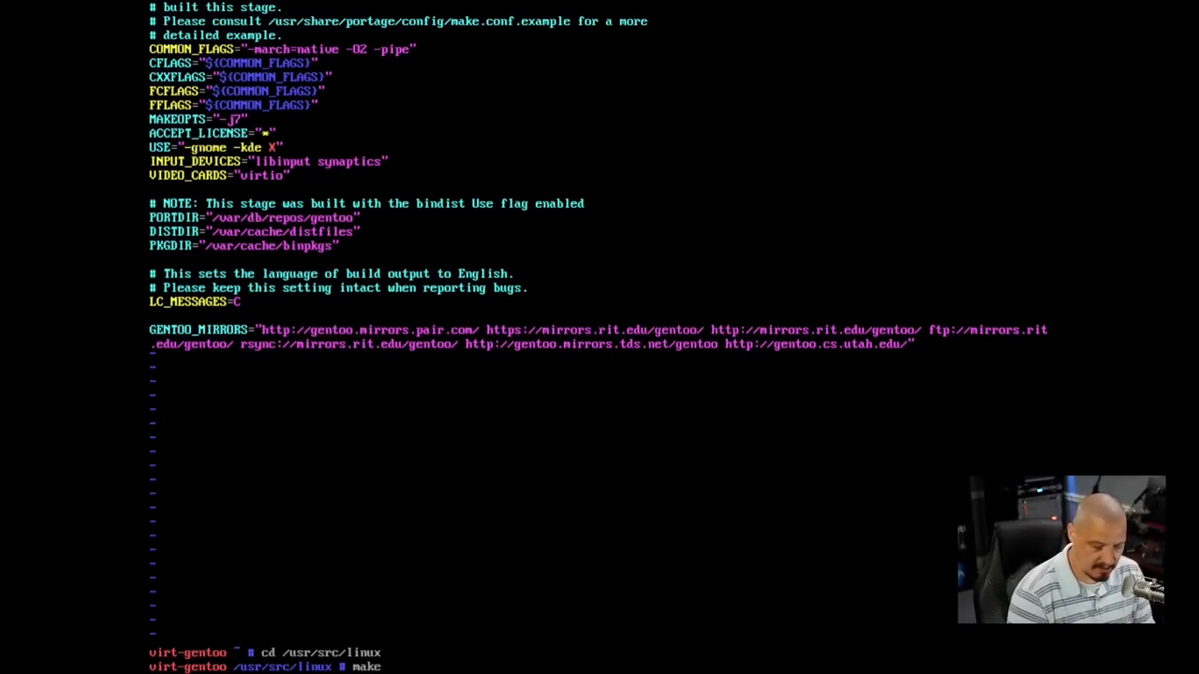
pyautogui.write('menuconfi')
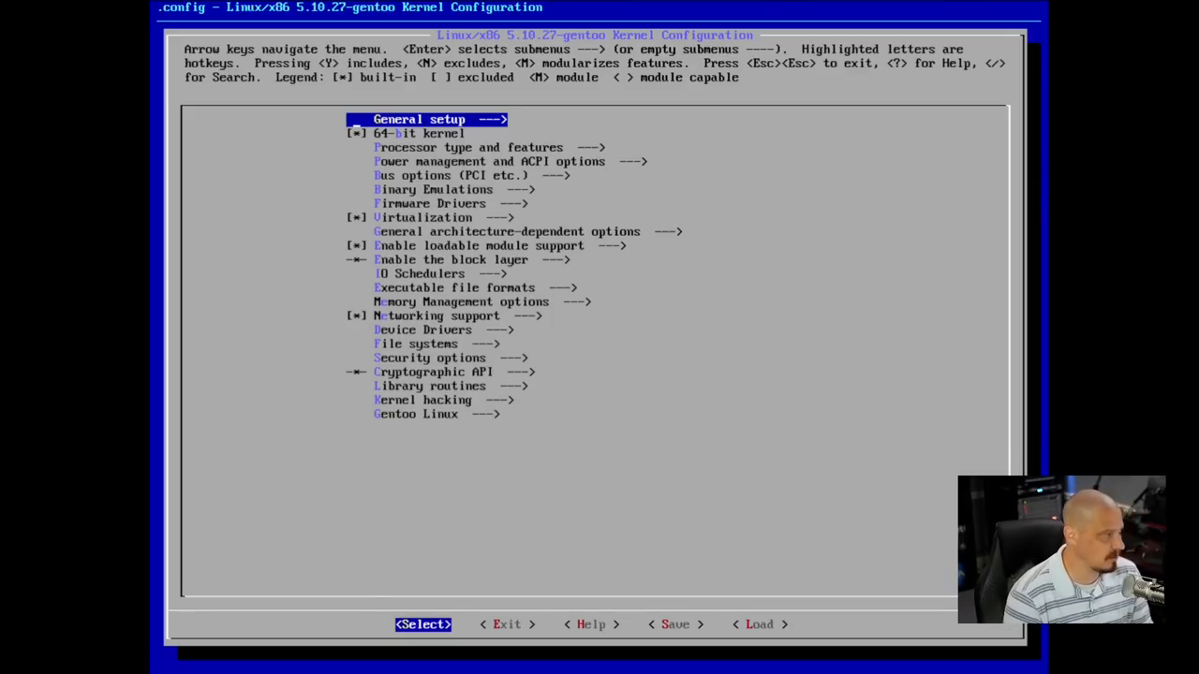
# - Check Event interface under Device Drivers > Input device support, then return to Device Drivers
pyautogui.press('Down')
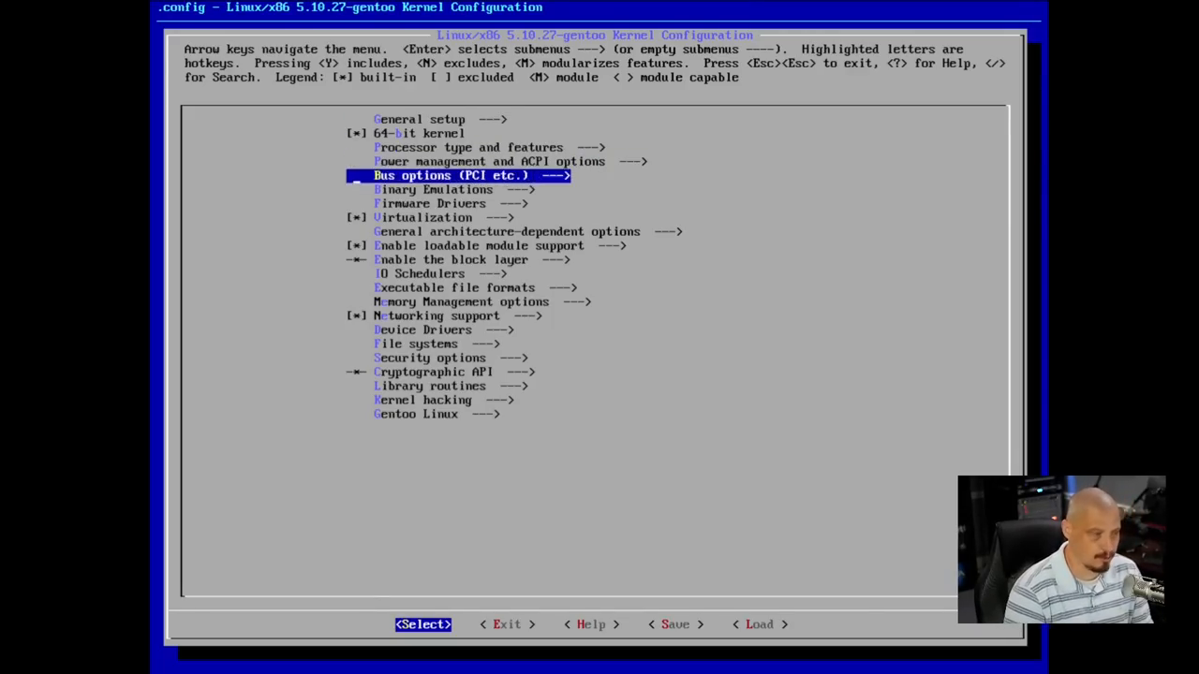
pyautogui.press('Down')
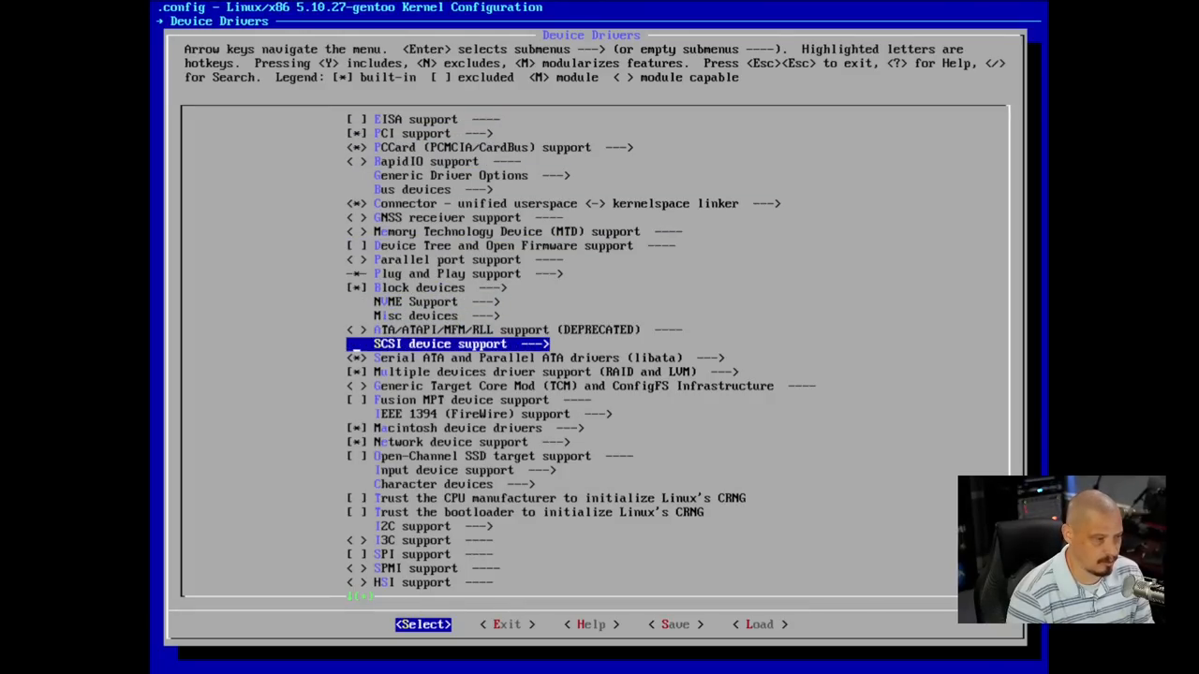
pyautogui.press('Down')
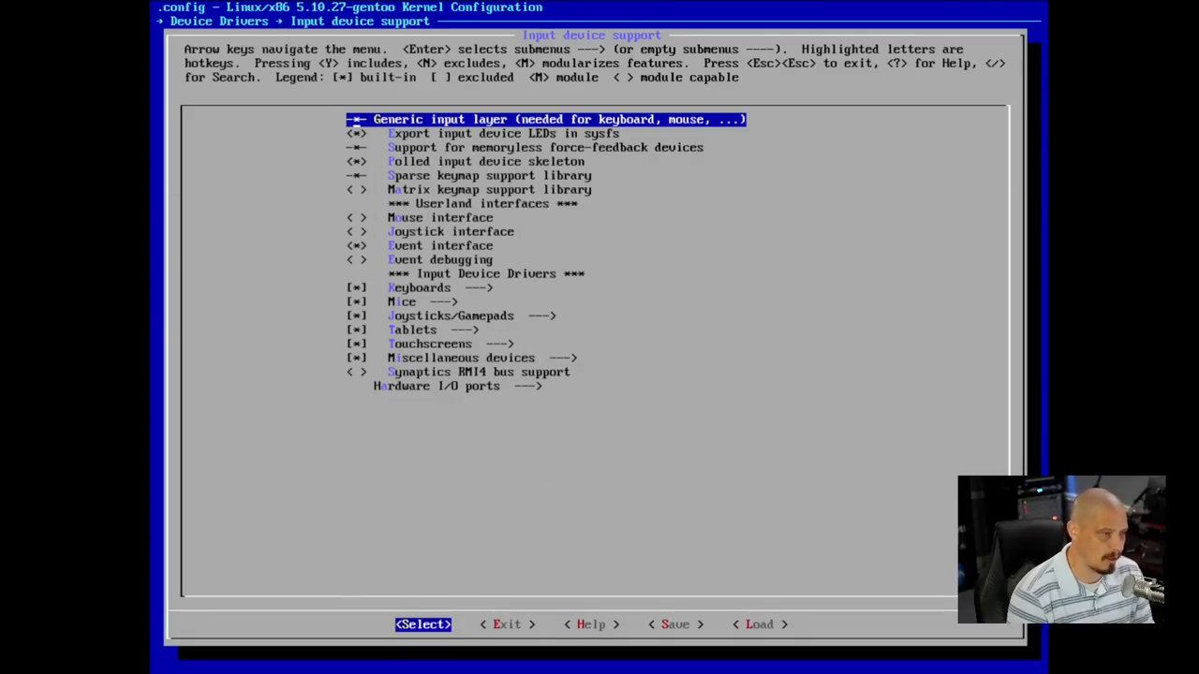
pyautogui.press('Down')
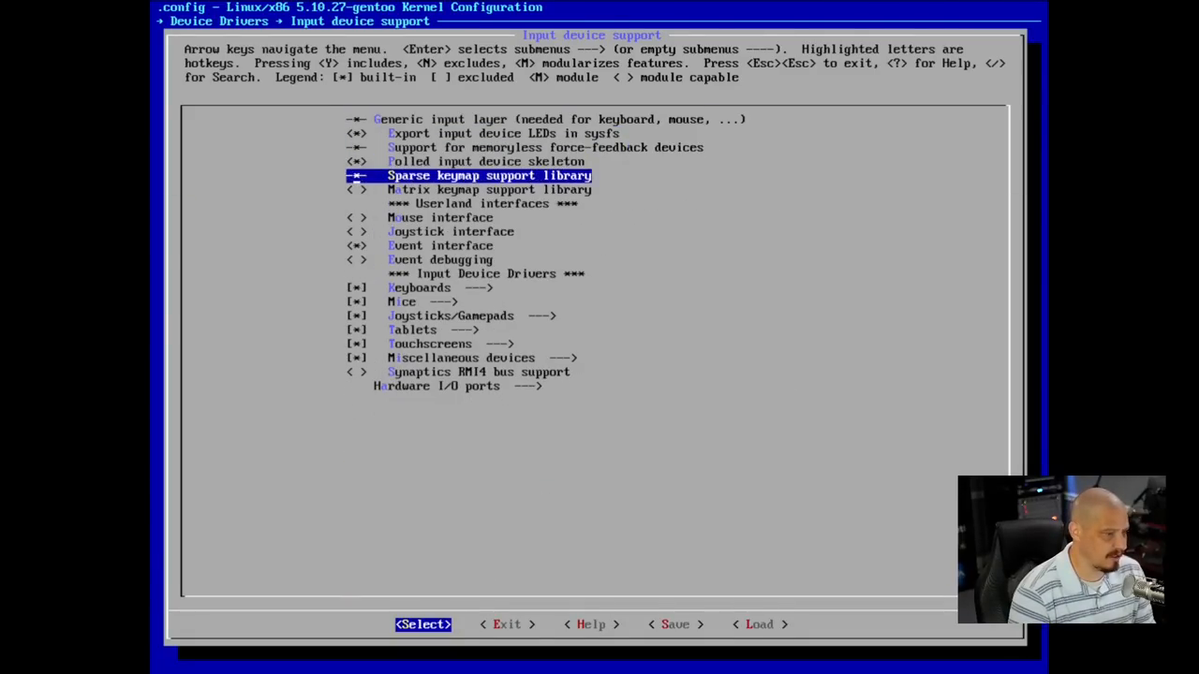
pyautogui.press('Down')
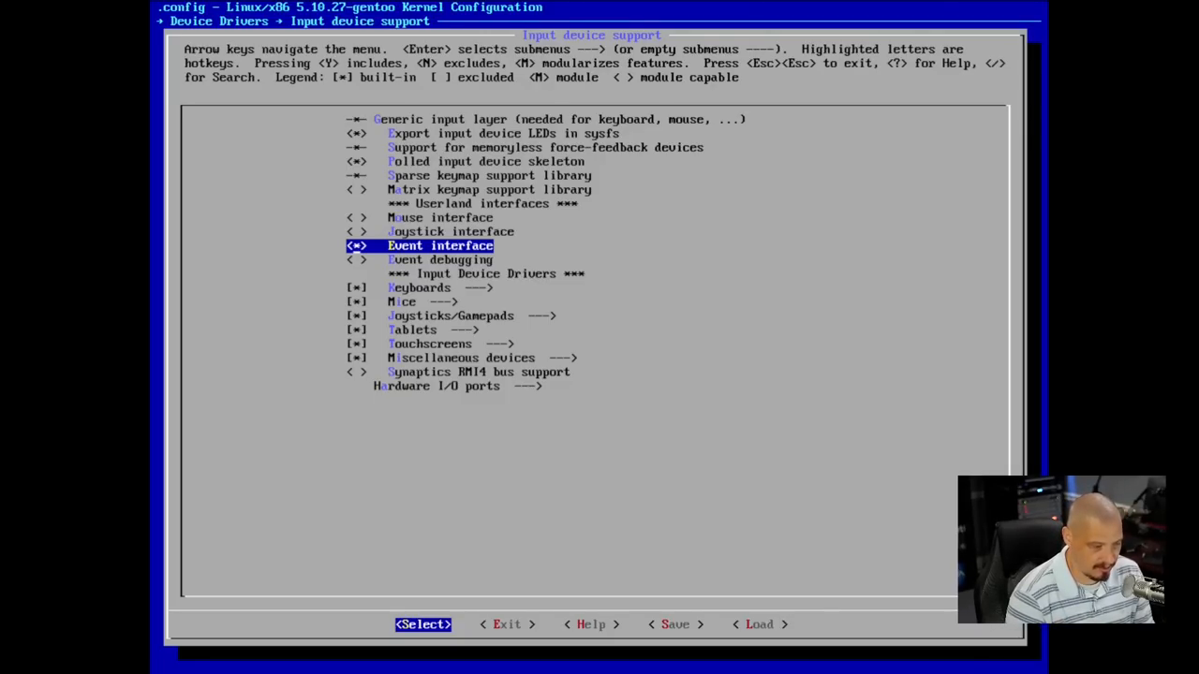
pyautogui.press('Escape')
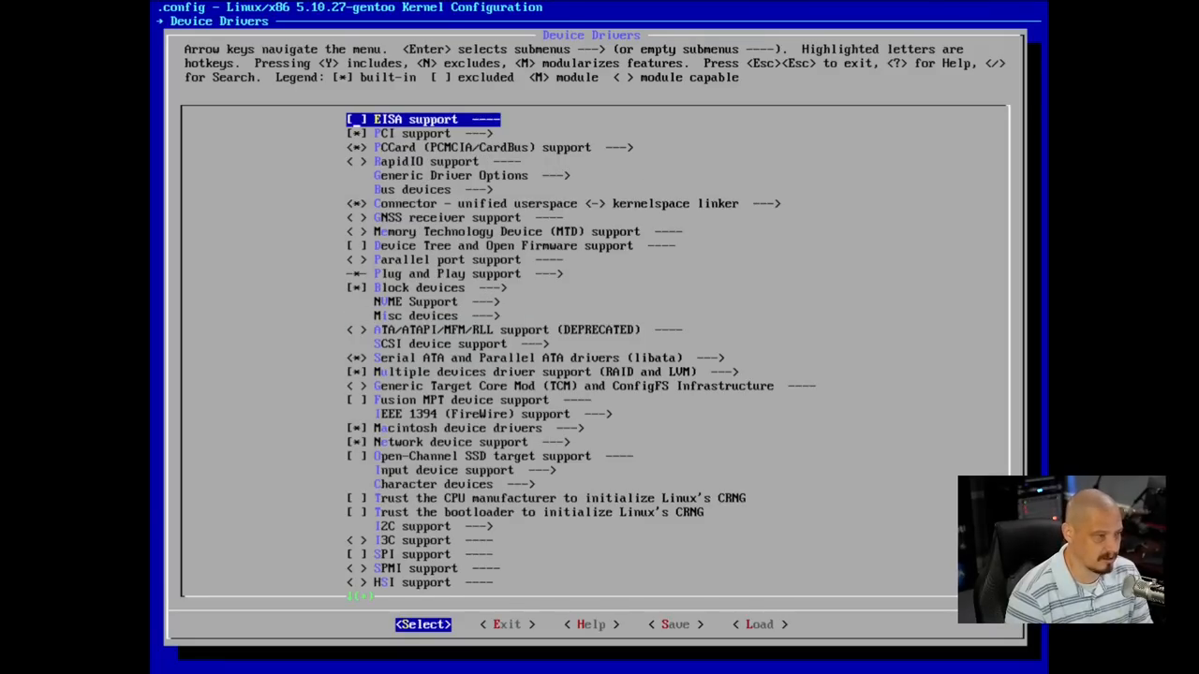
# - Browse the graphics driver options, including Nouveau and Virtual KMS, in menuconfig
pyautogui.press('Down')
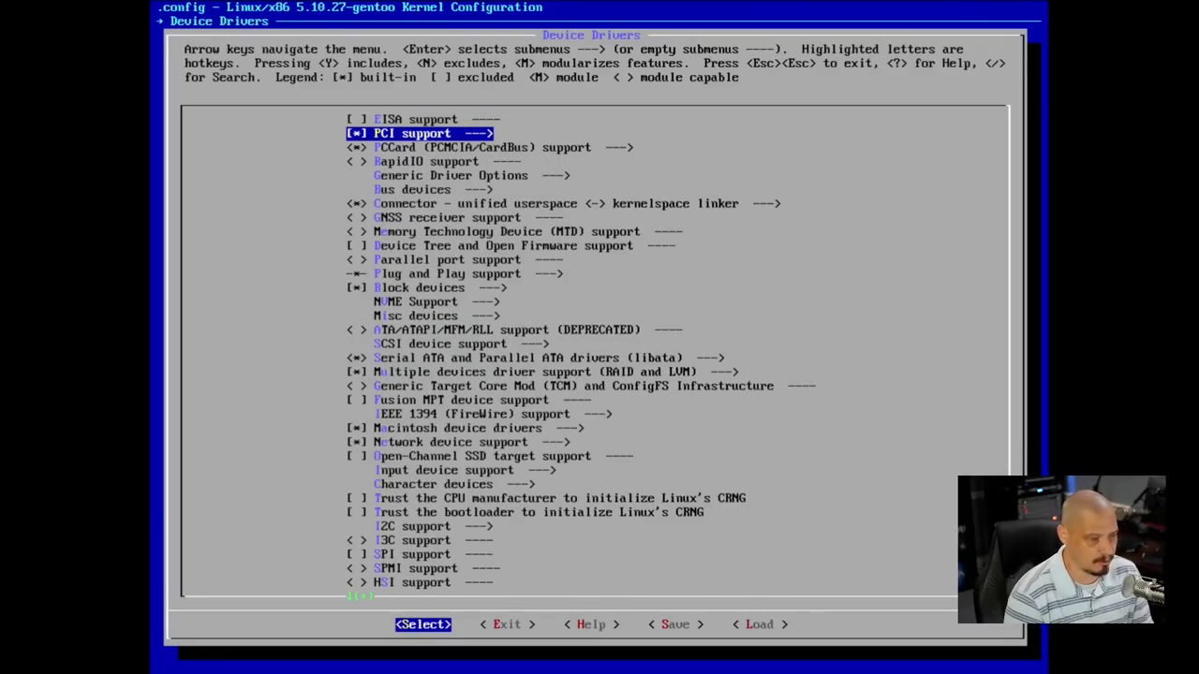
pyautogui.scroll(-3)
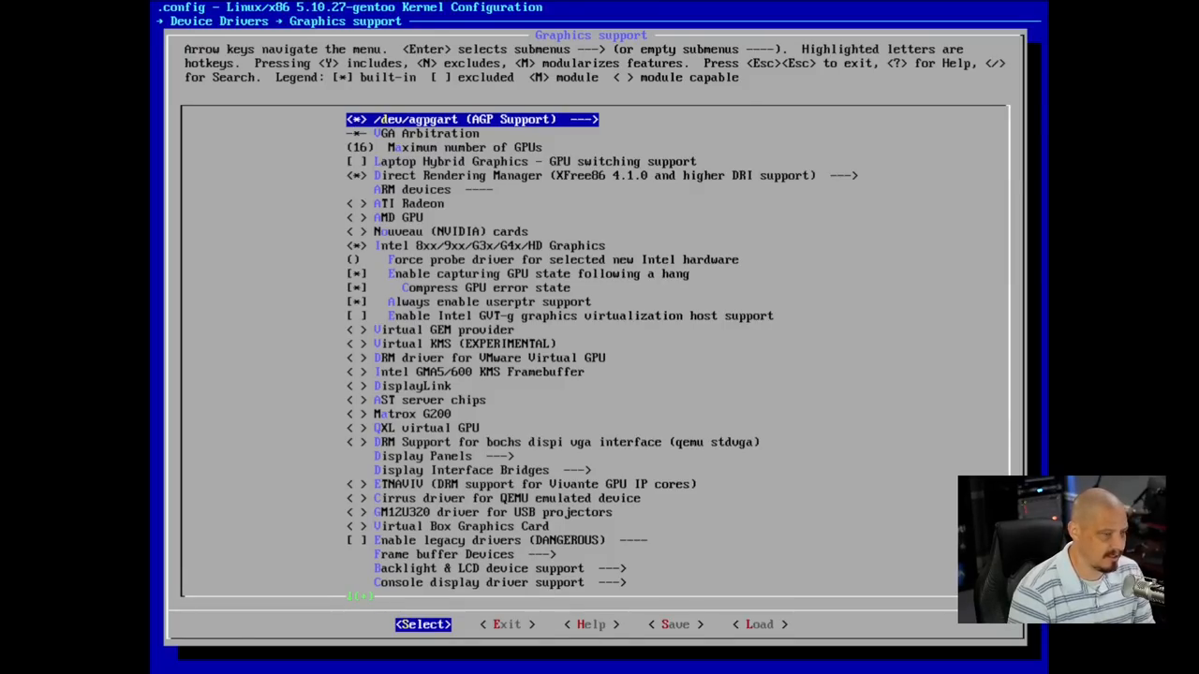
pyautogui.press('Down')
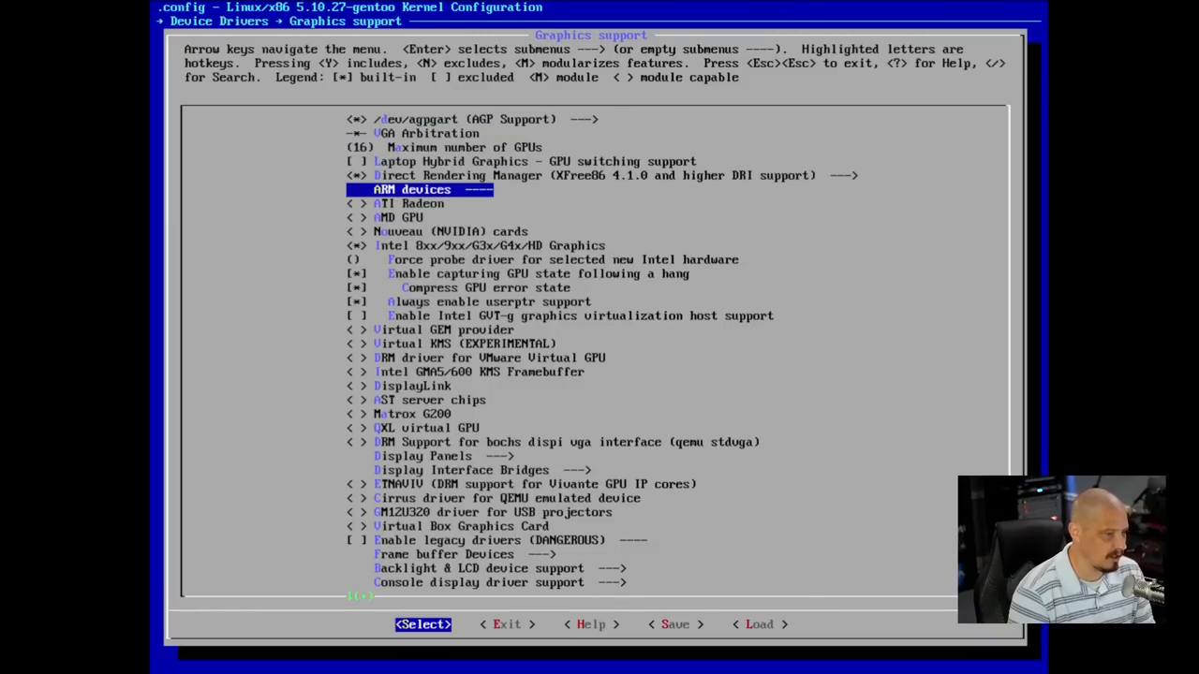
pyautogui.press('Down')
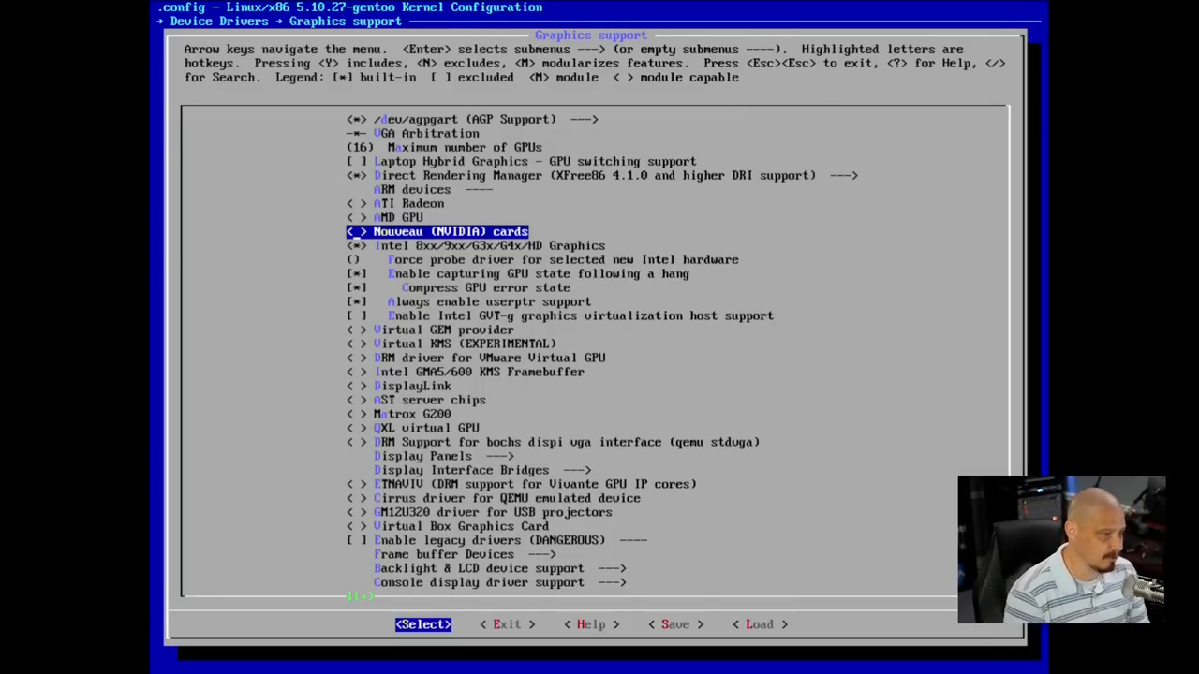
pyautogui.press('Escape')
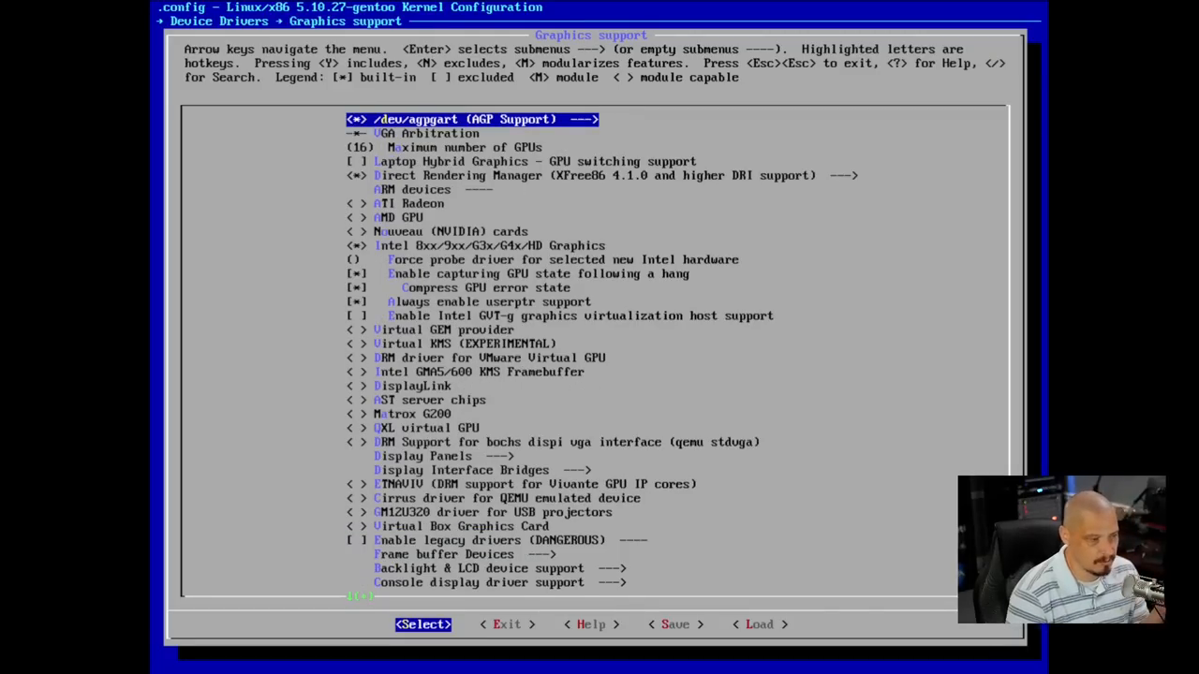
pyautogui.press('Down')
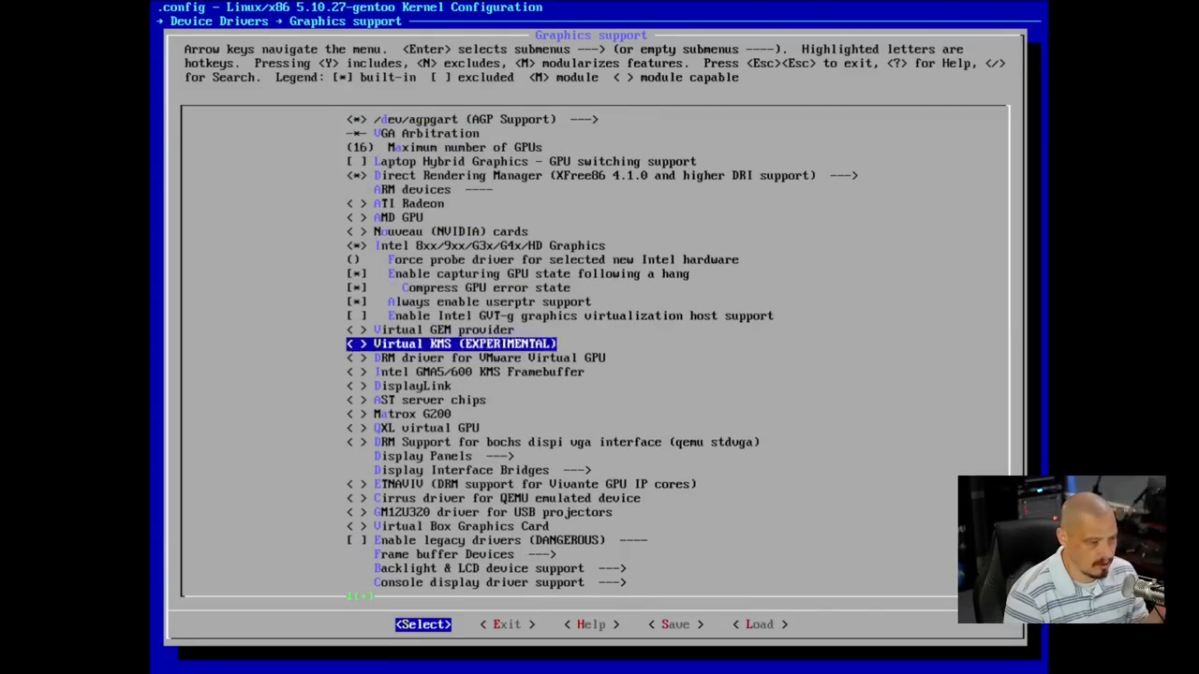
pyautogui.press('down')
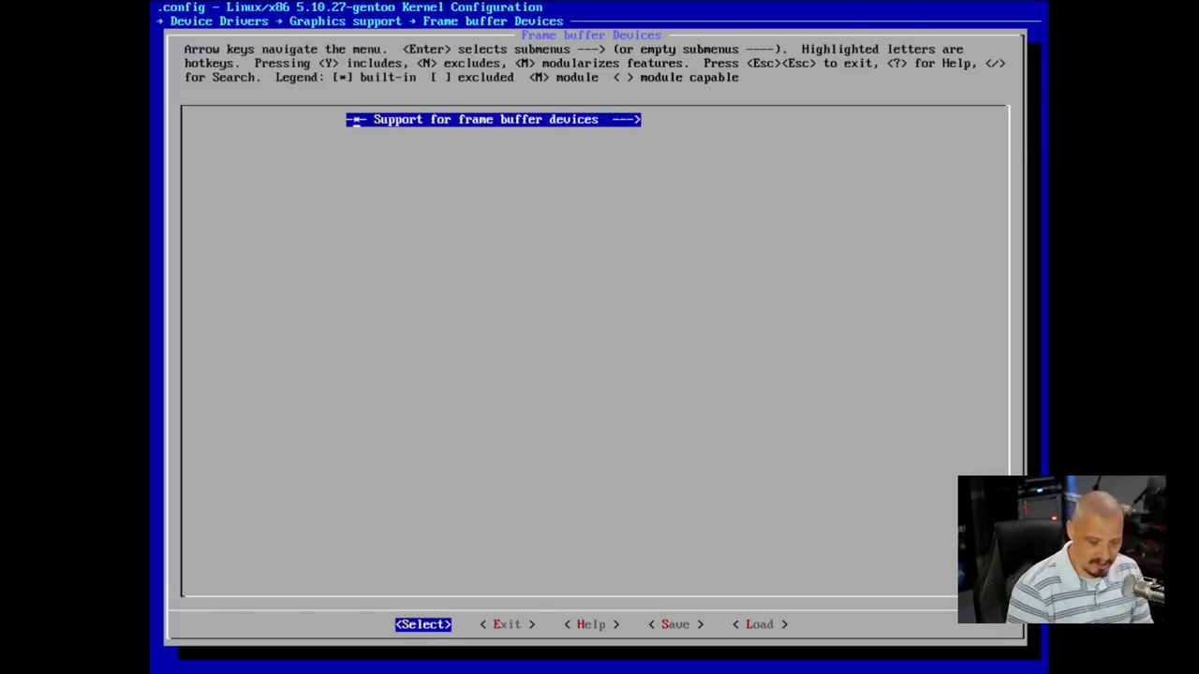
# - Exit Frame buffer Devices and Graphics support, closing the kernel configuration
pyautogui.press('Right')
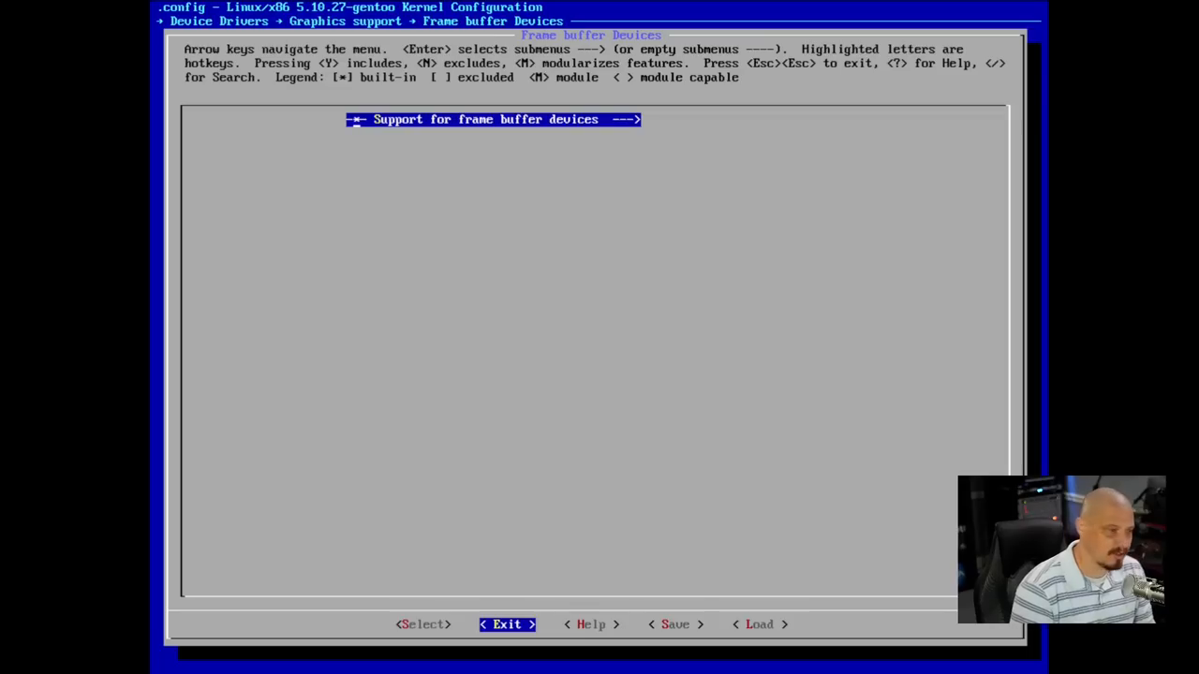
pyautogui.click(507, 624)
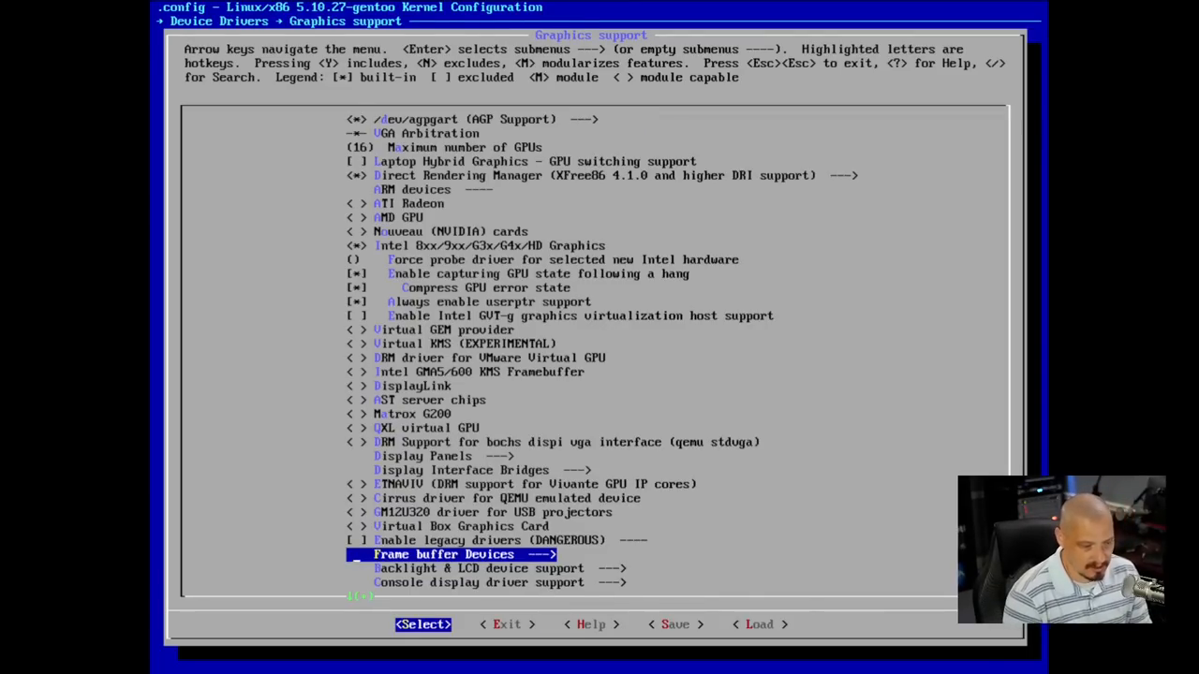
pyautogui.press('Right')
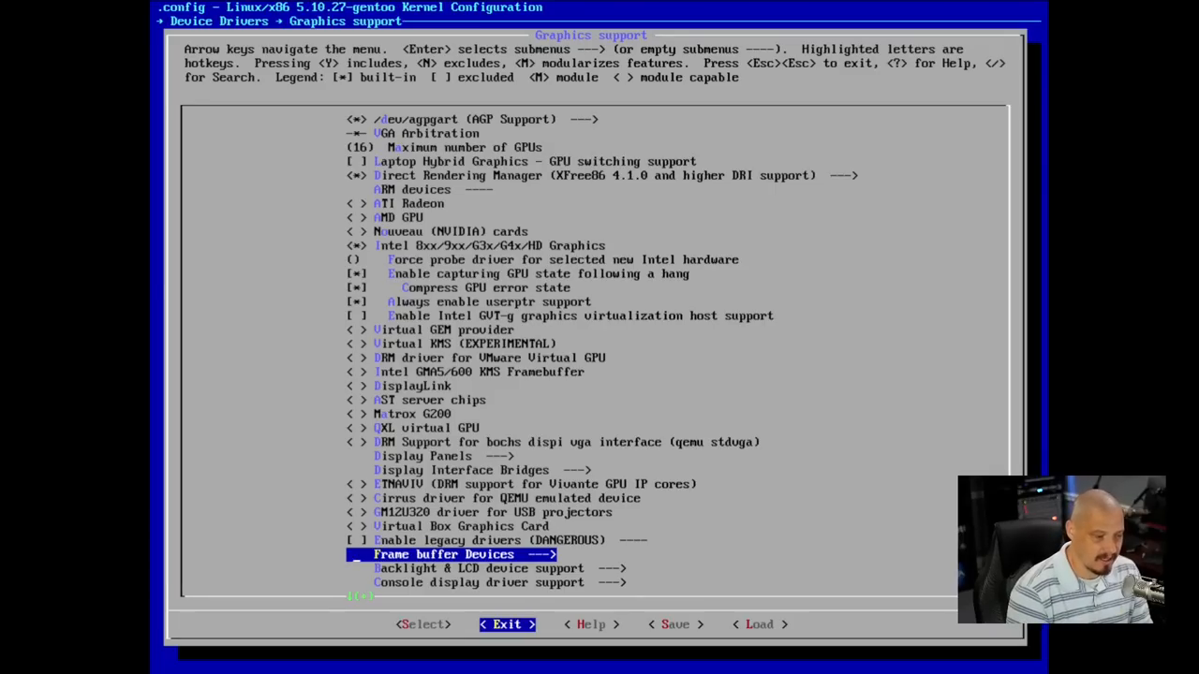
pyautogui.click(507, 624)
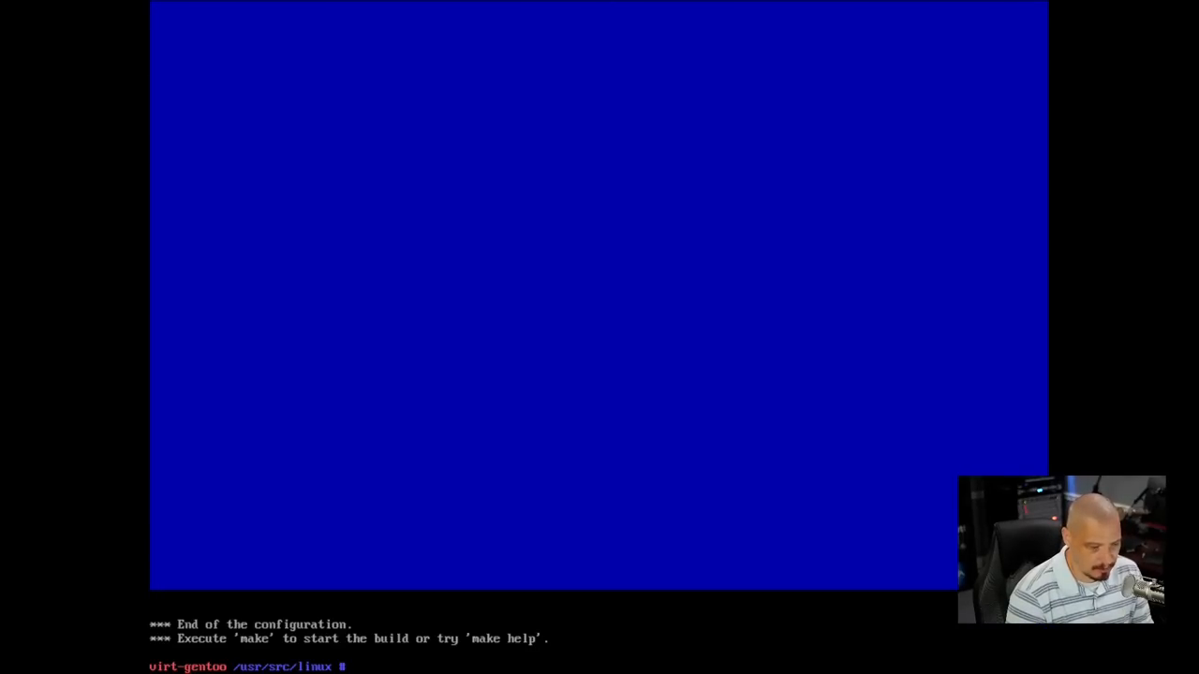
# - Clear the screen and emerge app-admin/sudo, installing sudo and nullmailer
pyautogui.write('clear')
pyautogui.write('cd')
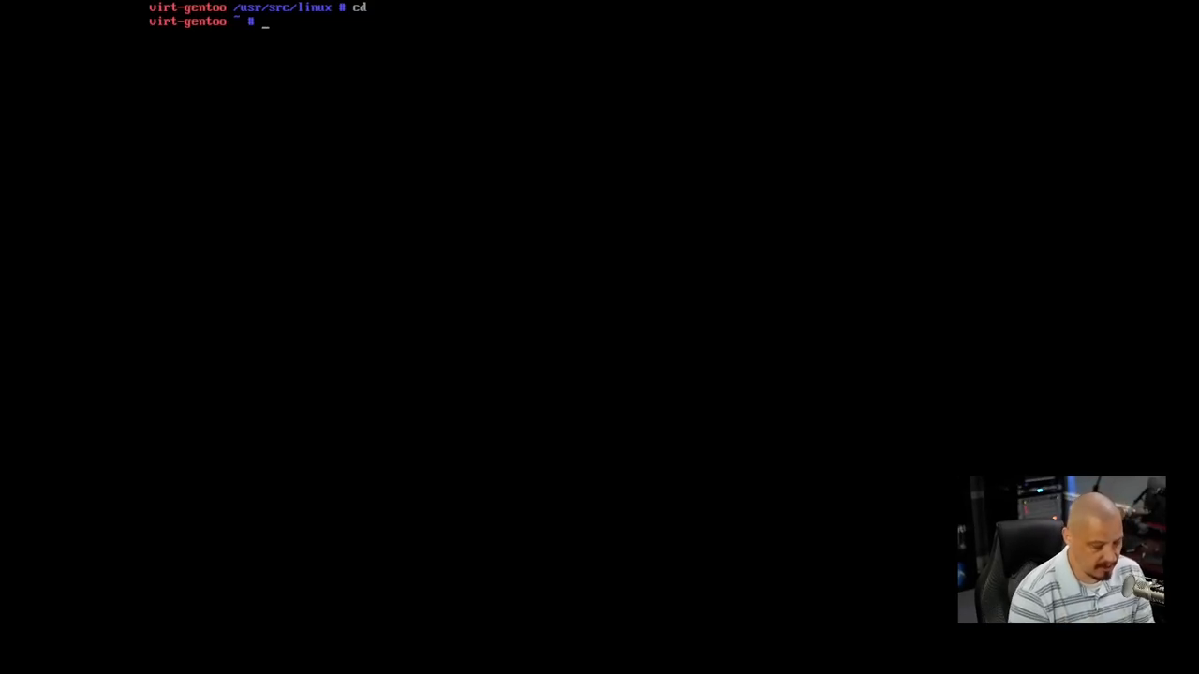
pyautogui.write('emer')
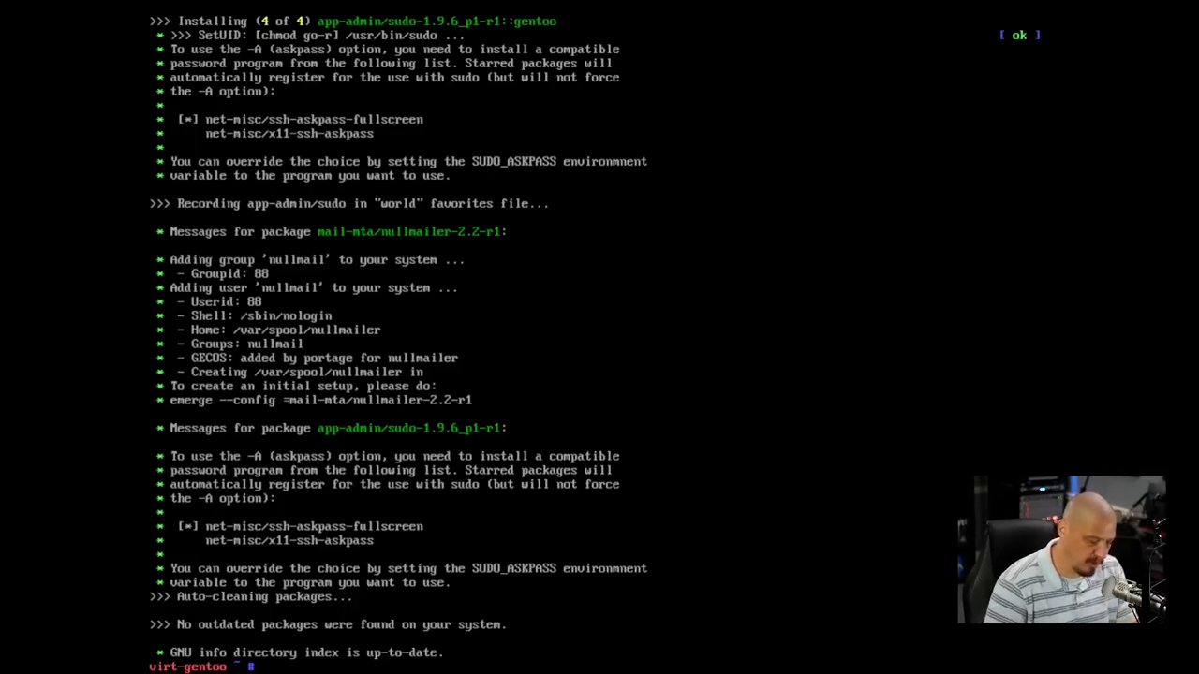
# - Uncomment %wheel ALL=(ALL) ALL in /etc/sudoers with vim and save via :wq
pyautogui.write('vim')
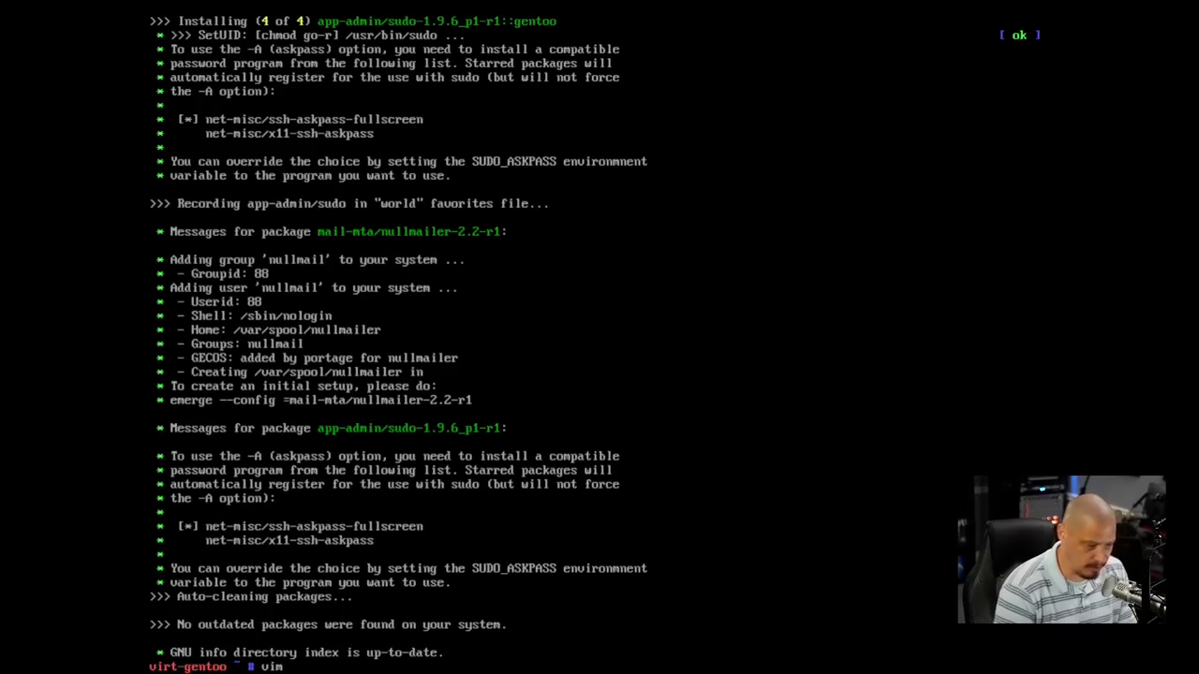
pyautogui.write('/etc/su')
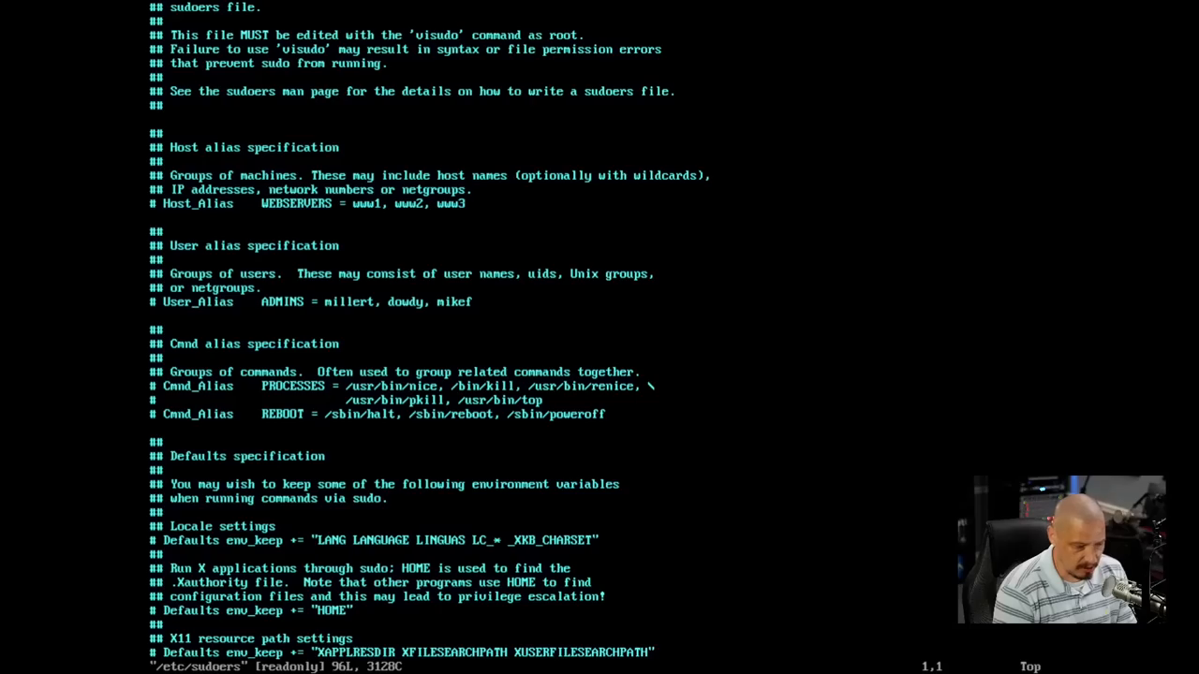
pyautogui.write('/wheel')
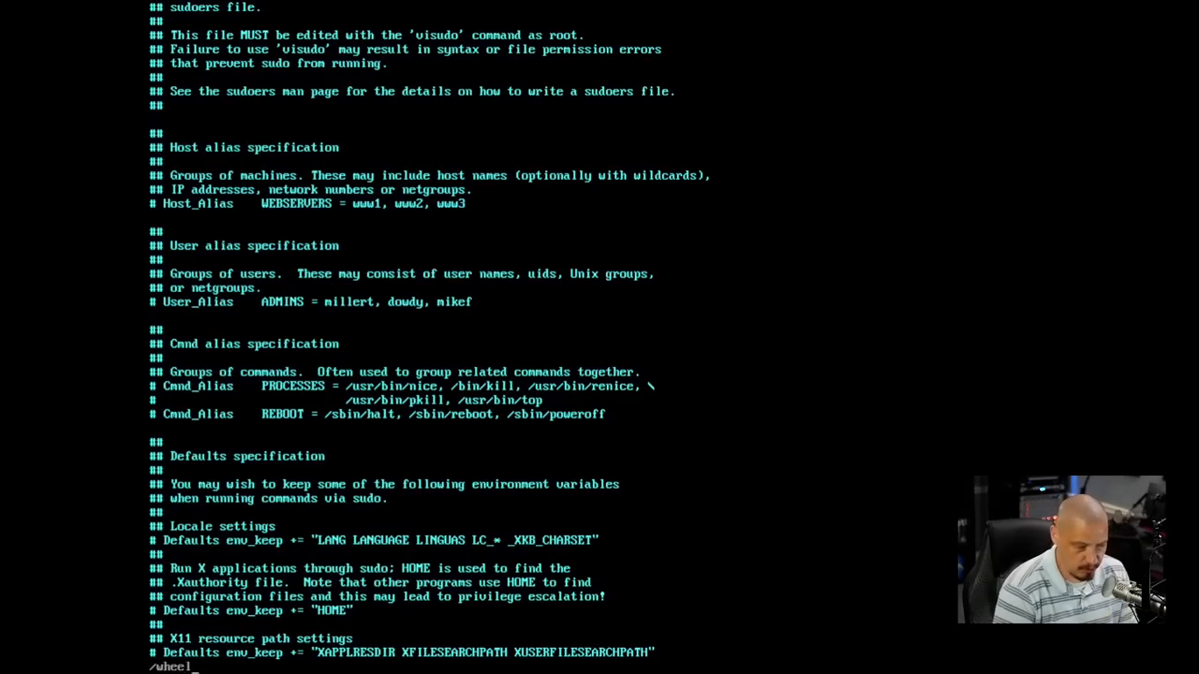
pyautogui.scroll(-3)
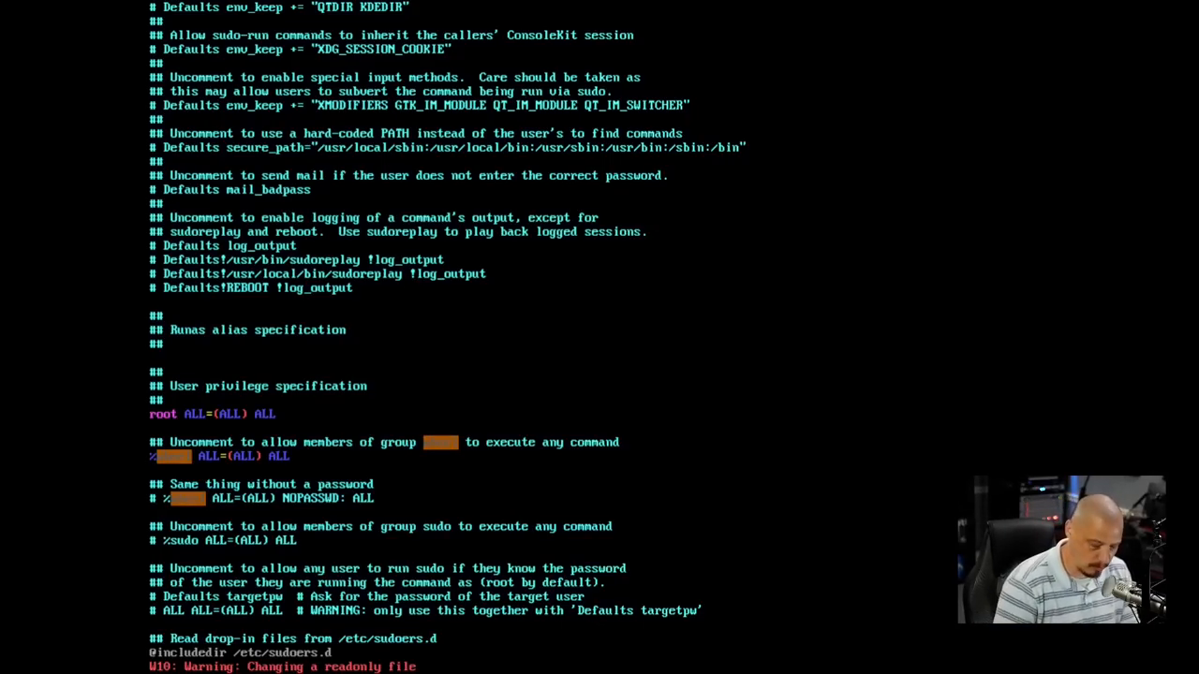
pyautogui.write(':wq')
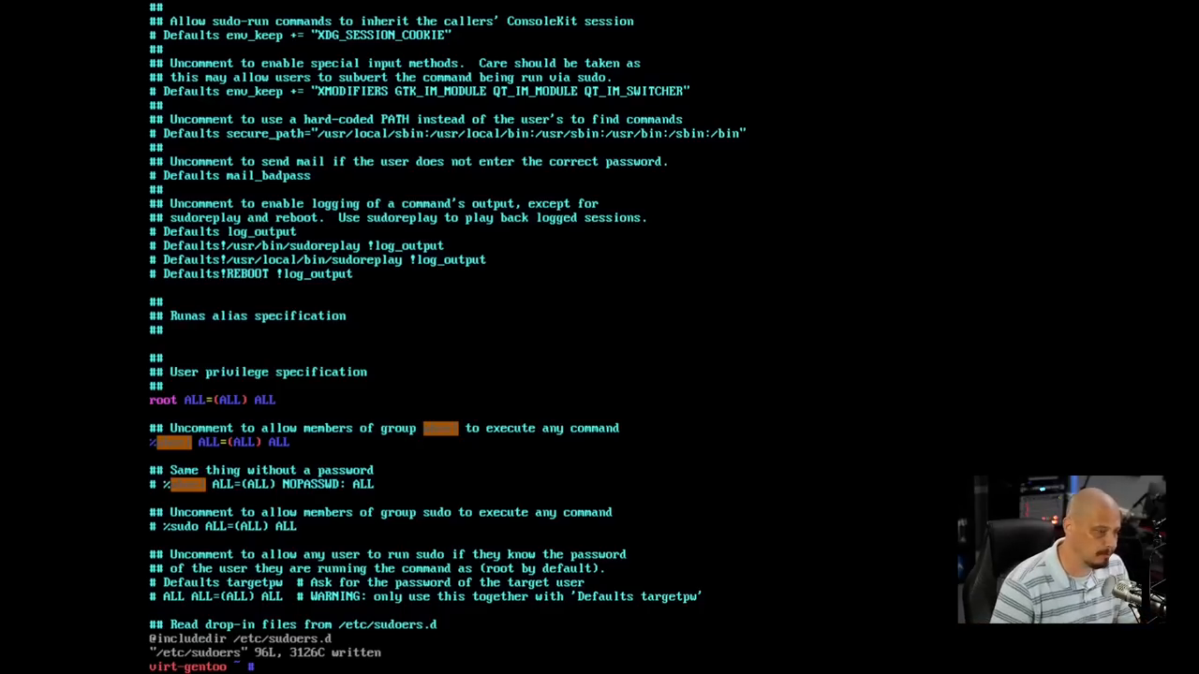
# - Switch to user dt with su and run sudo vim to test sudo access
pyautogui.write('s')
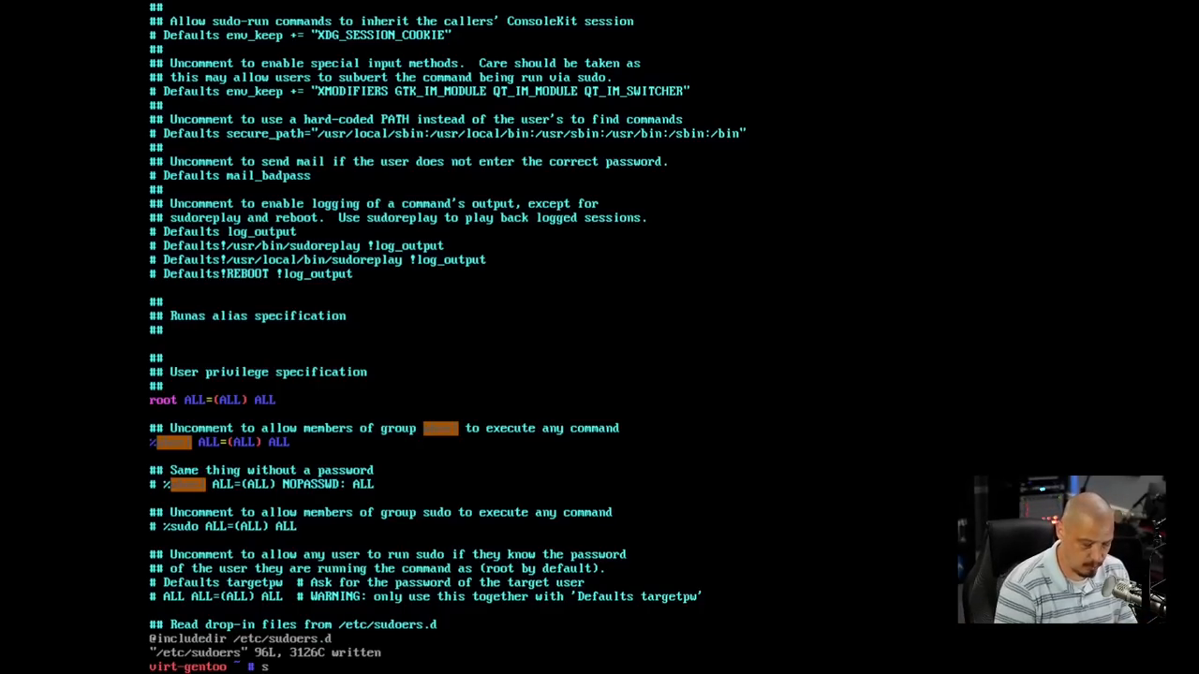
pyautogui.write('u dt')
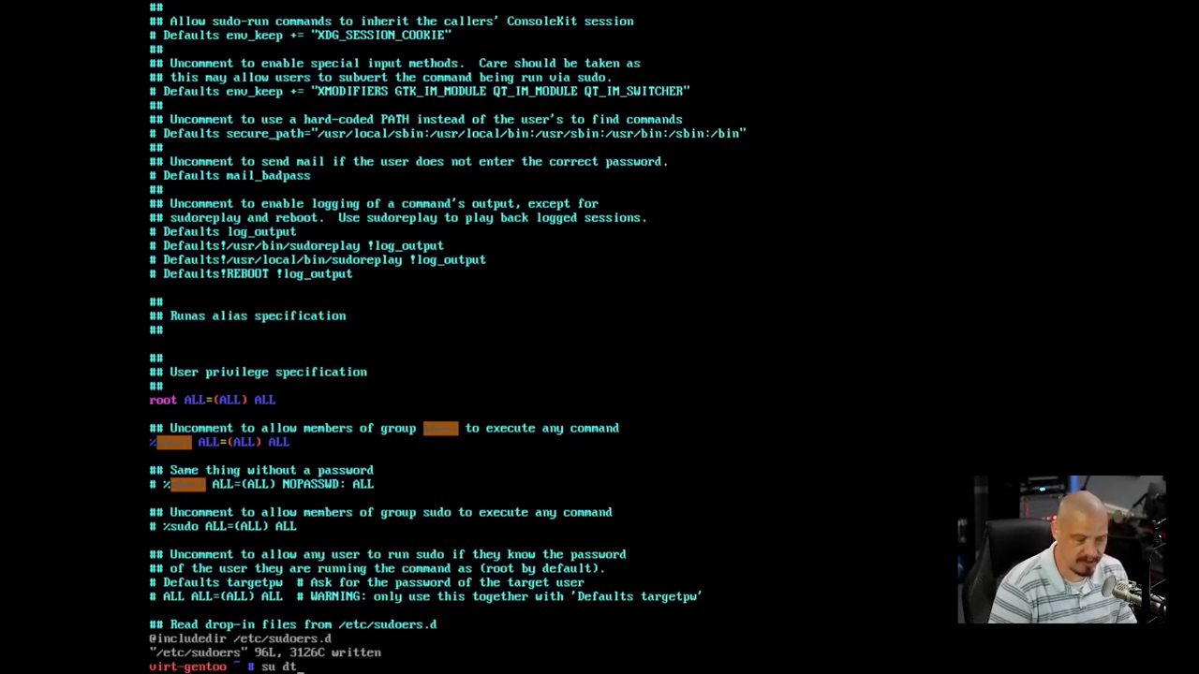
pyautogui.press('Return')
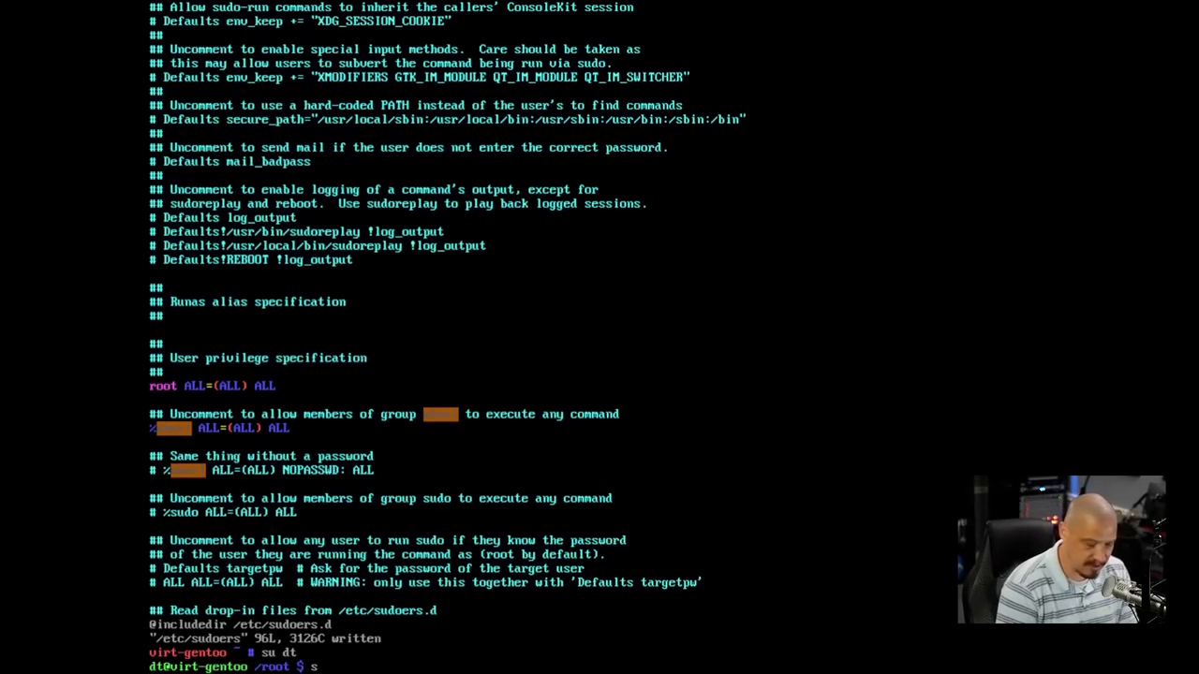
pyautogui.write('sudo vim')
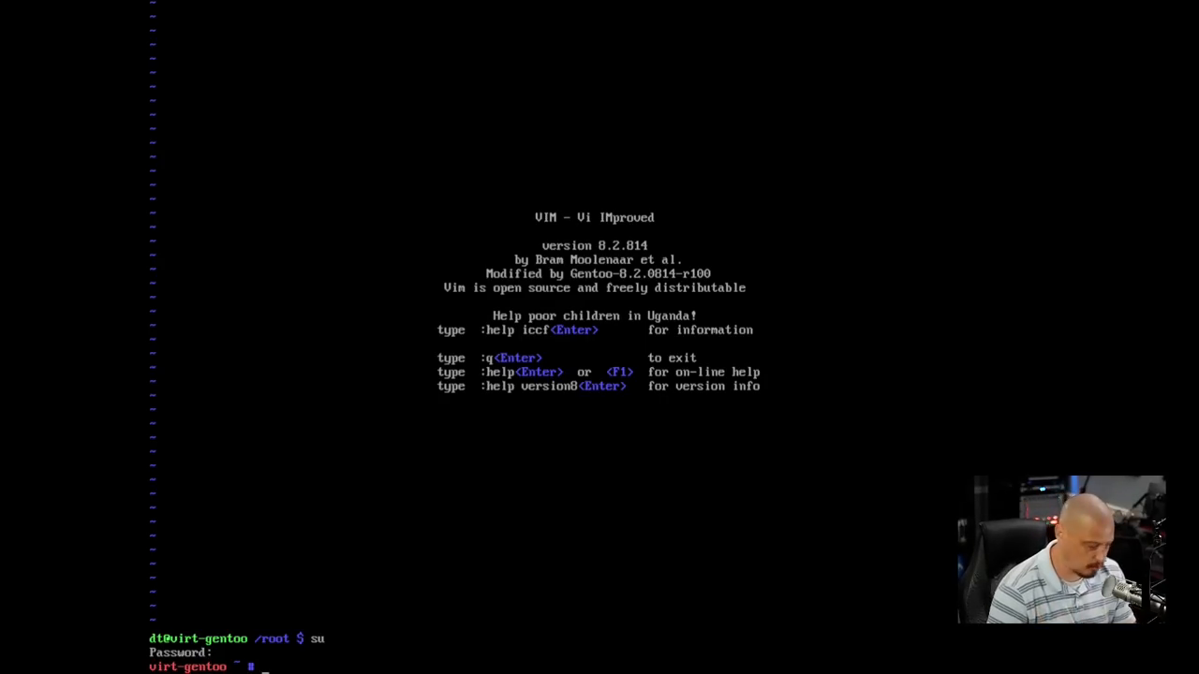
# - Run emerge -av x11-base/xorg-server x11-base/xorg-drivers and accept the USE changes
pyautogui.write('emerge -a')
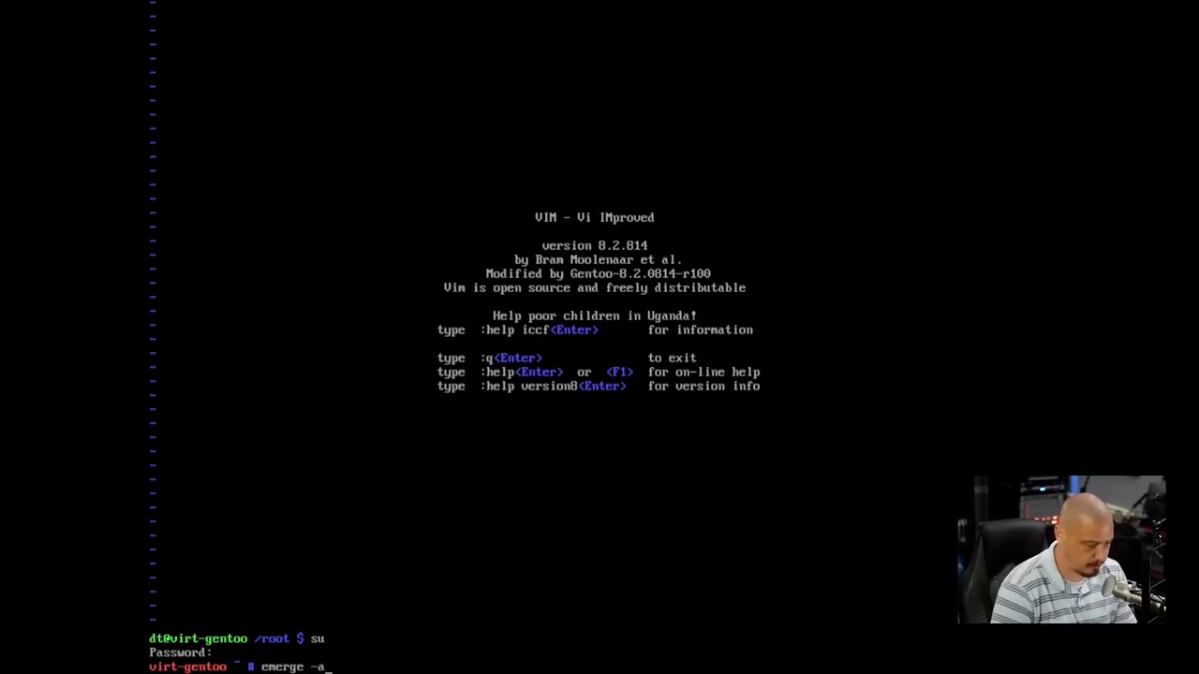
pyautogui.write('v')
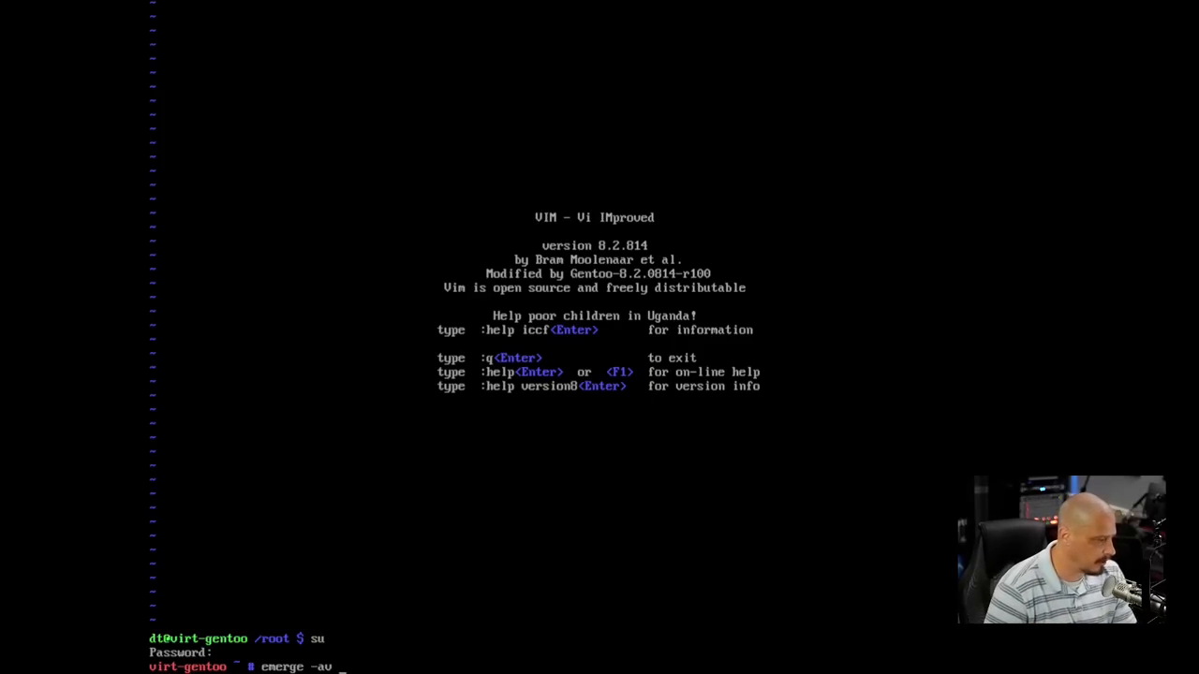
pyautogui.write('x11')
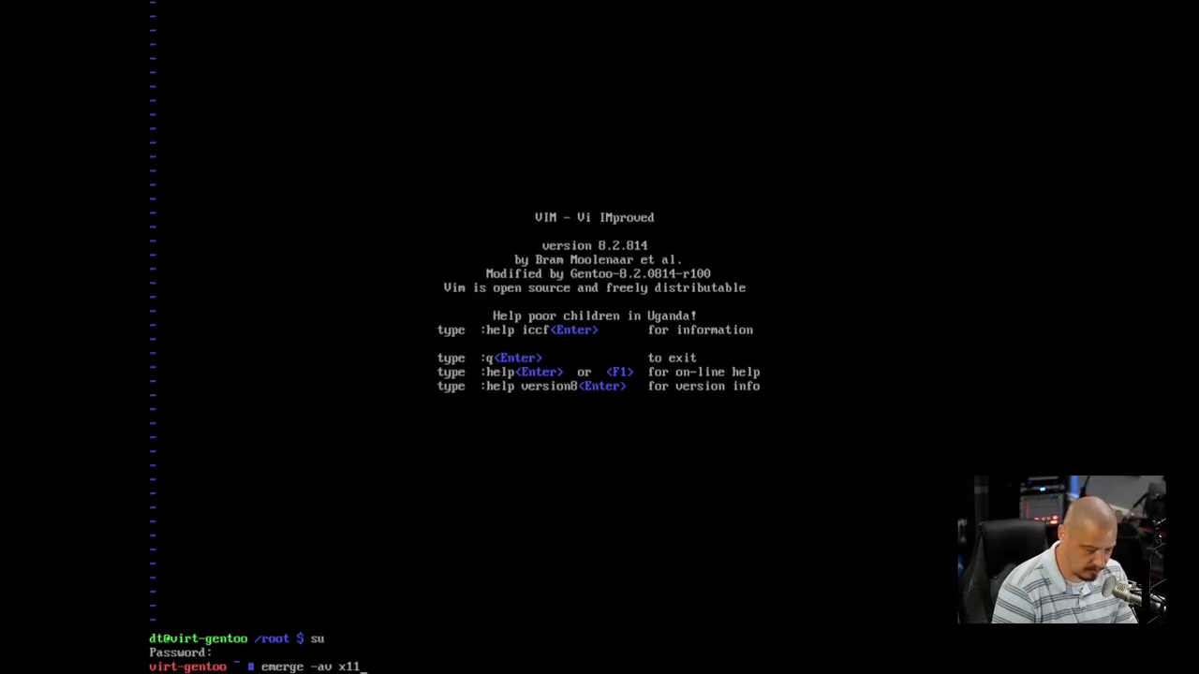
pyautogui.write('-base')
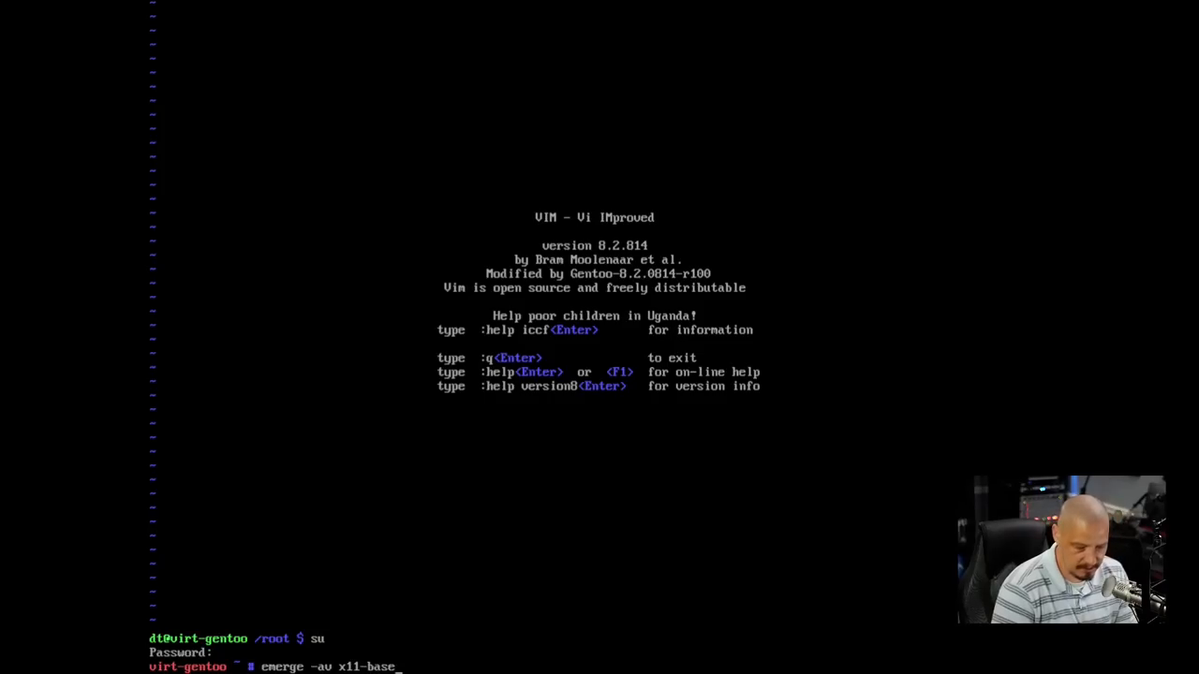
pyautogui.write('/xorg-server')
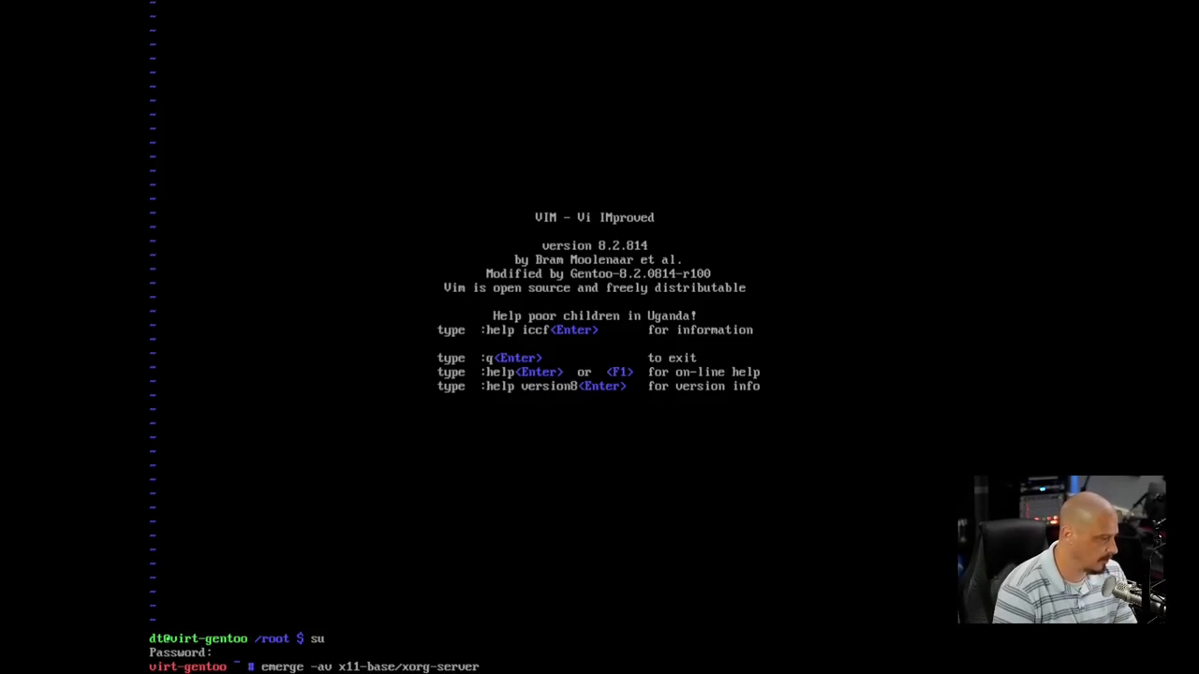
pyautogui.write('x11-base/')
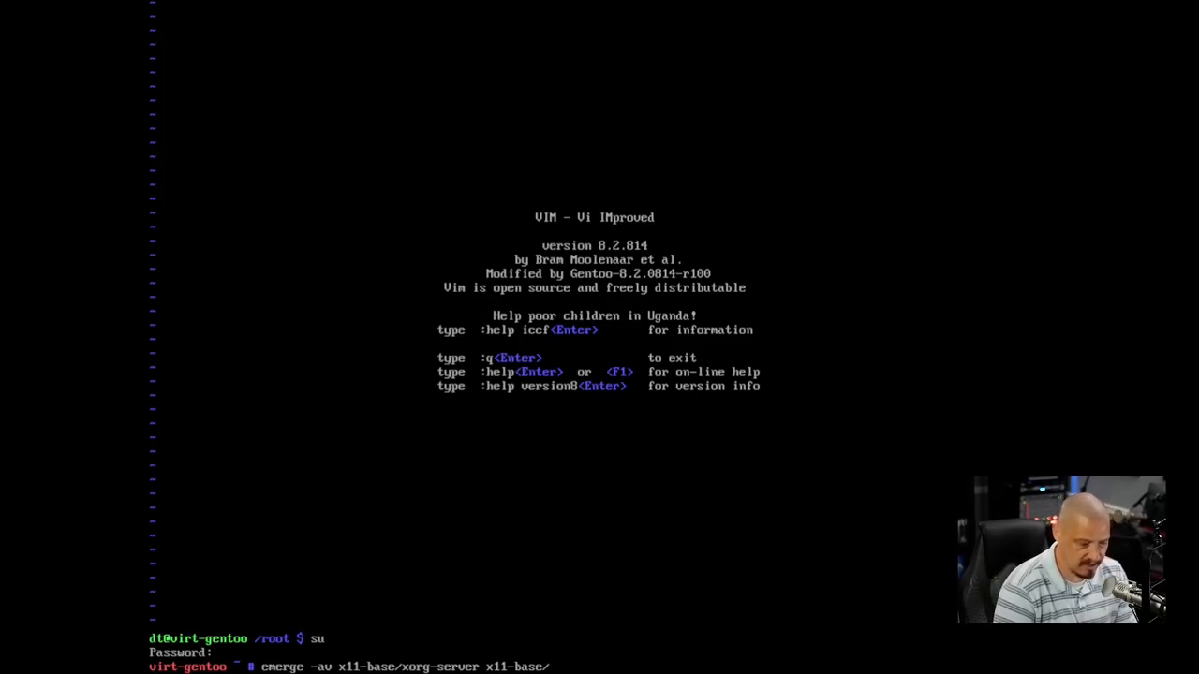
pyautogui.write('xorg-drivers')
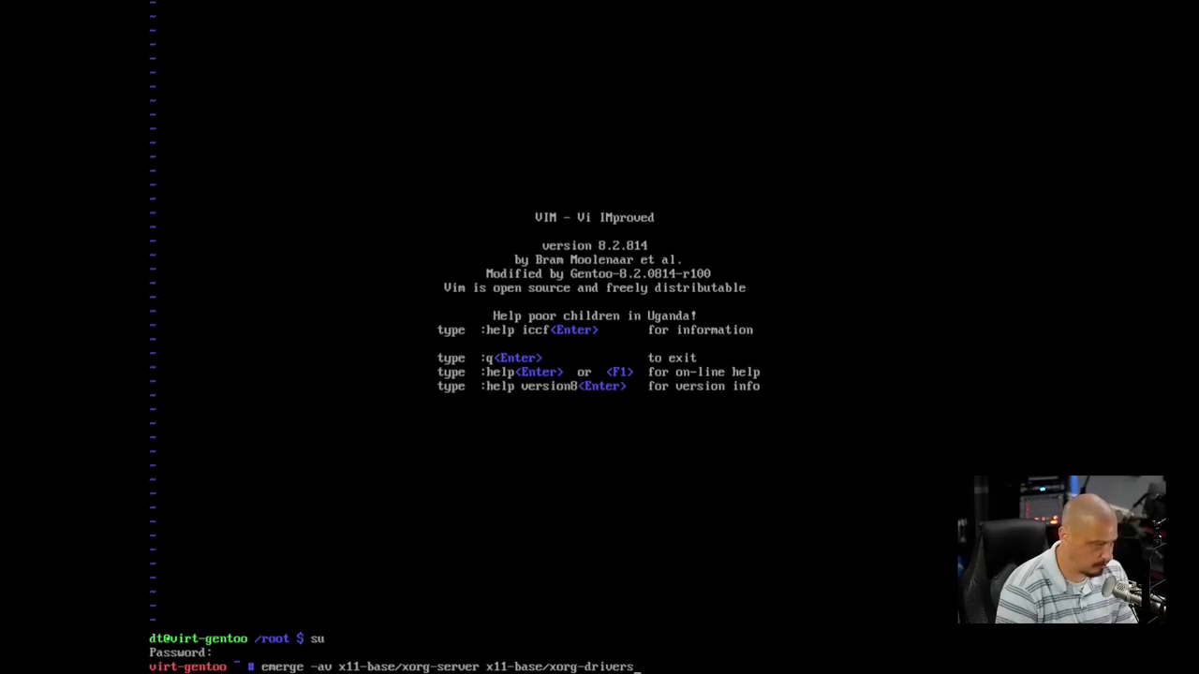
pyautogui.press('enter')
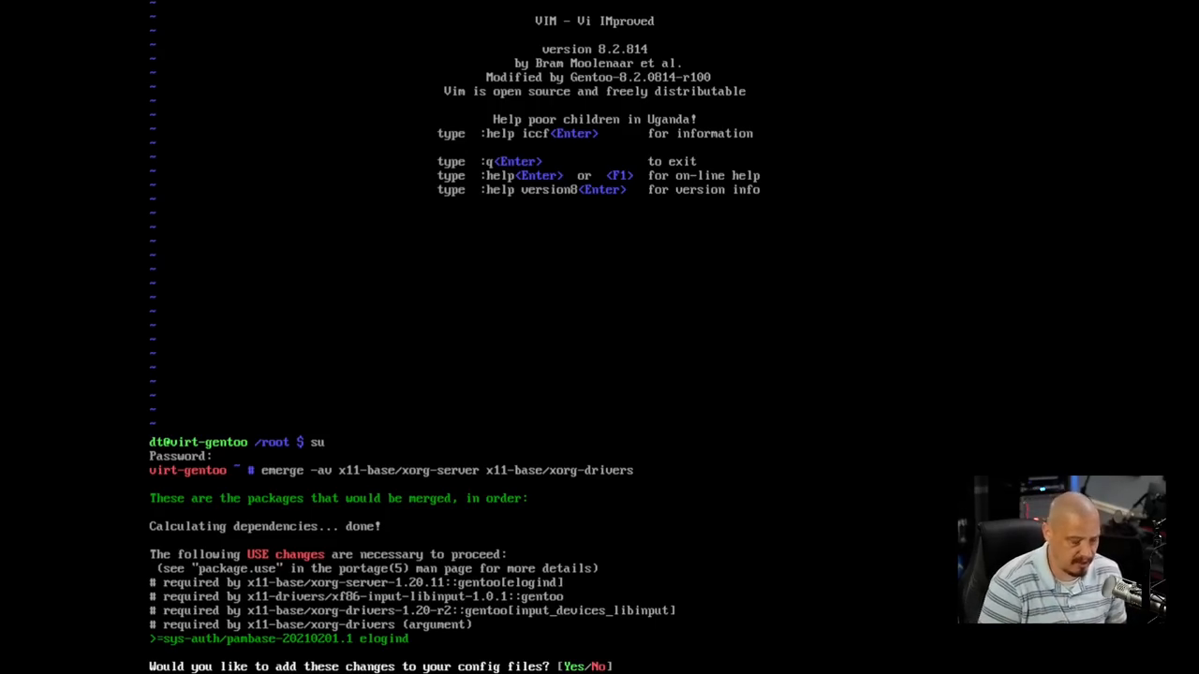
pyautogui.press('Return')
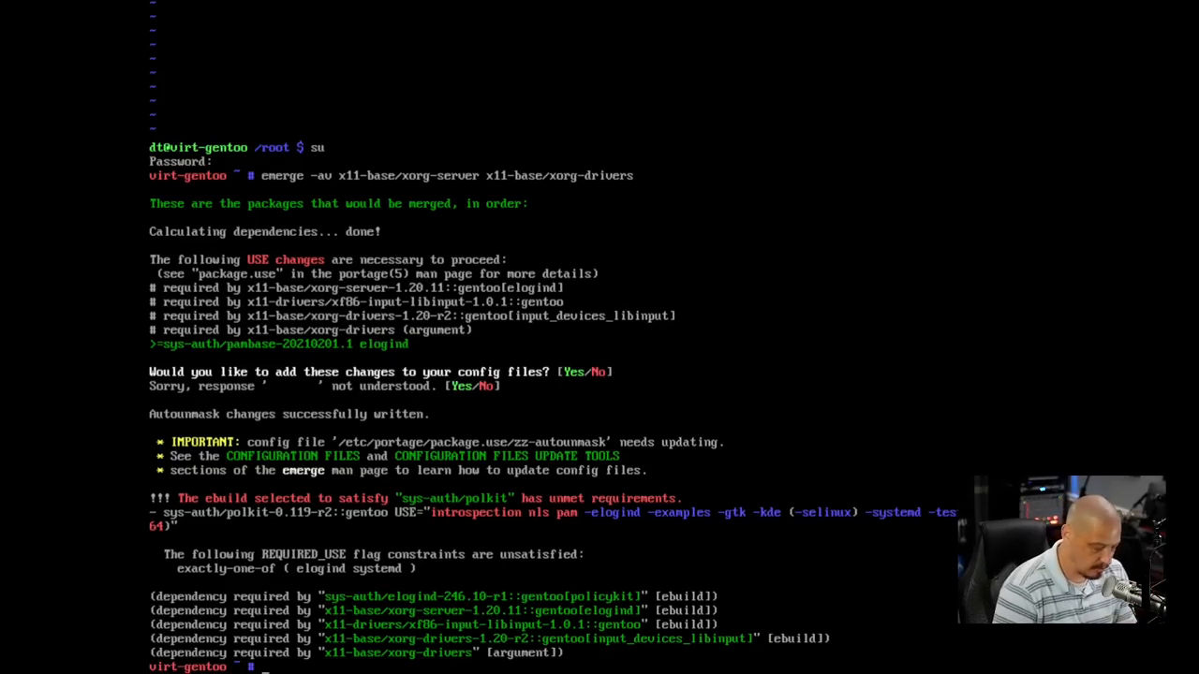
# - Start a vim command on a file under /etc after the polkit error
pyautogui.write('vim /e')
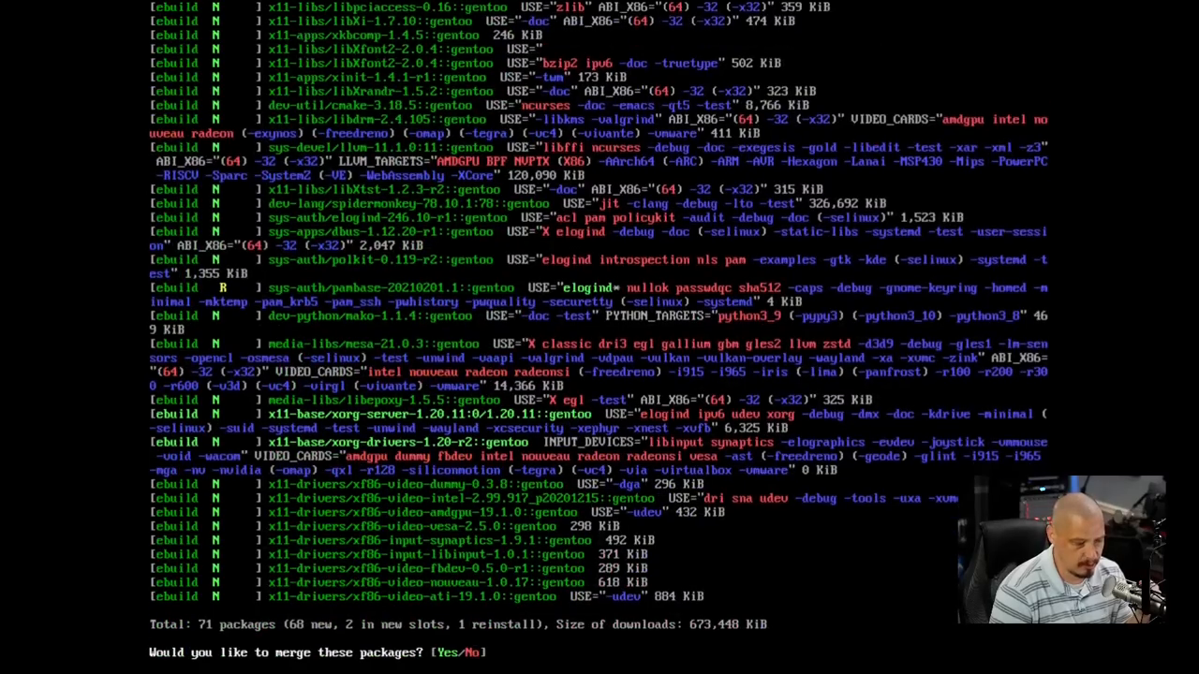
# - Approve merging the 71 Xorg packages and follow the output until completion
pyautogui.press('Return')
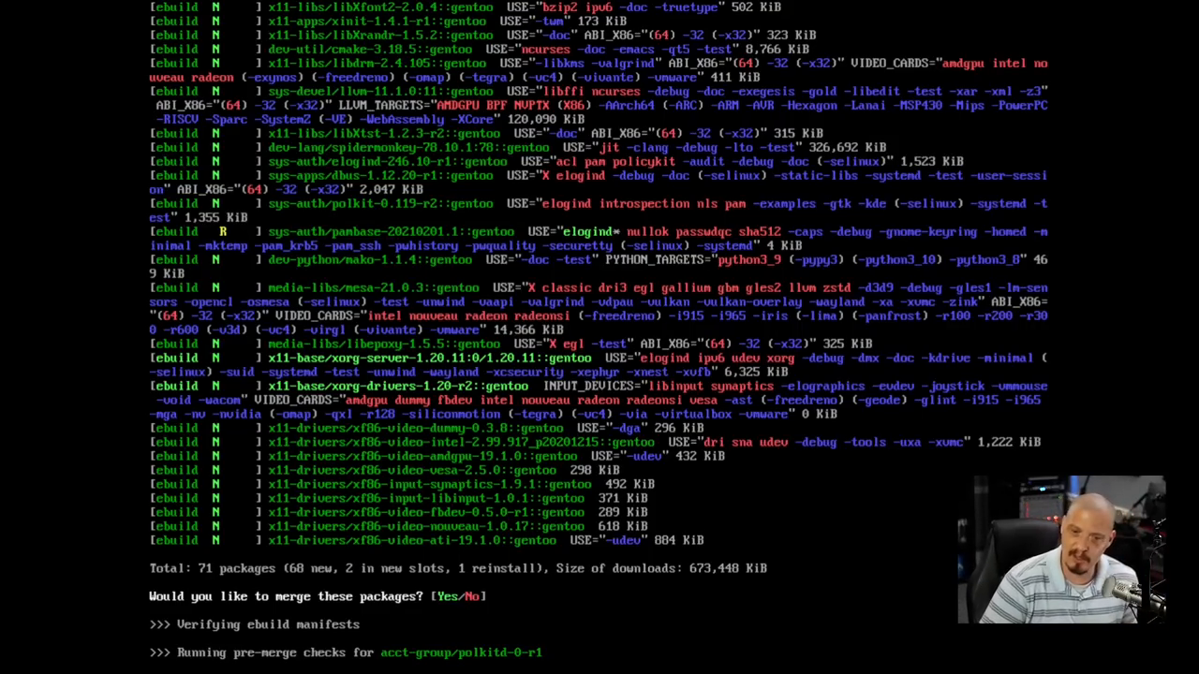
pyautogui.scroll(-3)
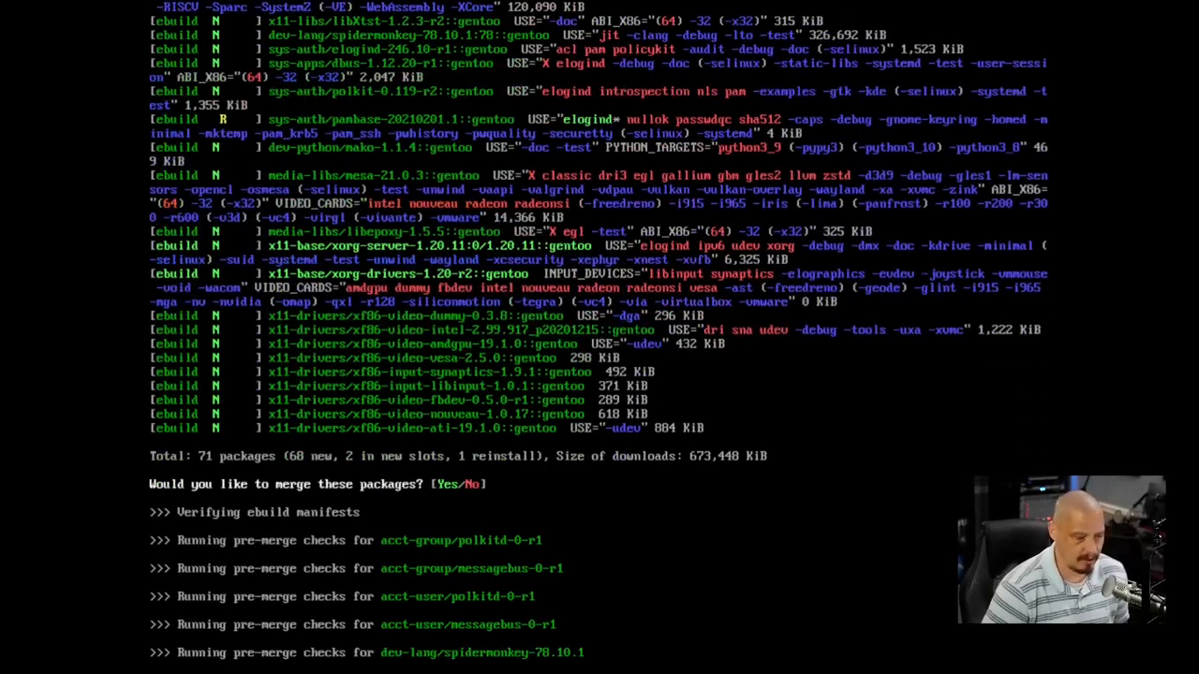
pyautogui.scroll(-3)
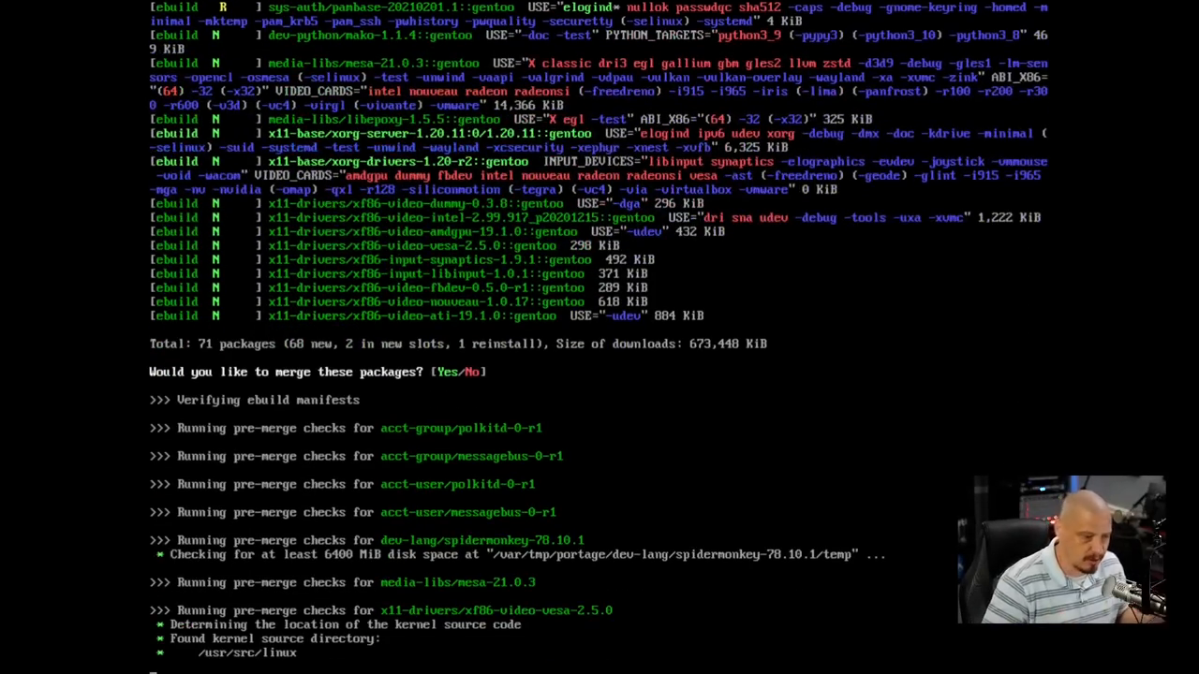
pyautogui.scroll(-3)
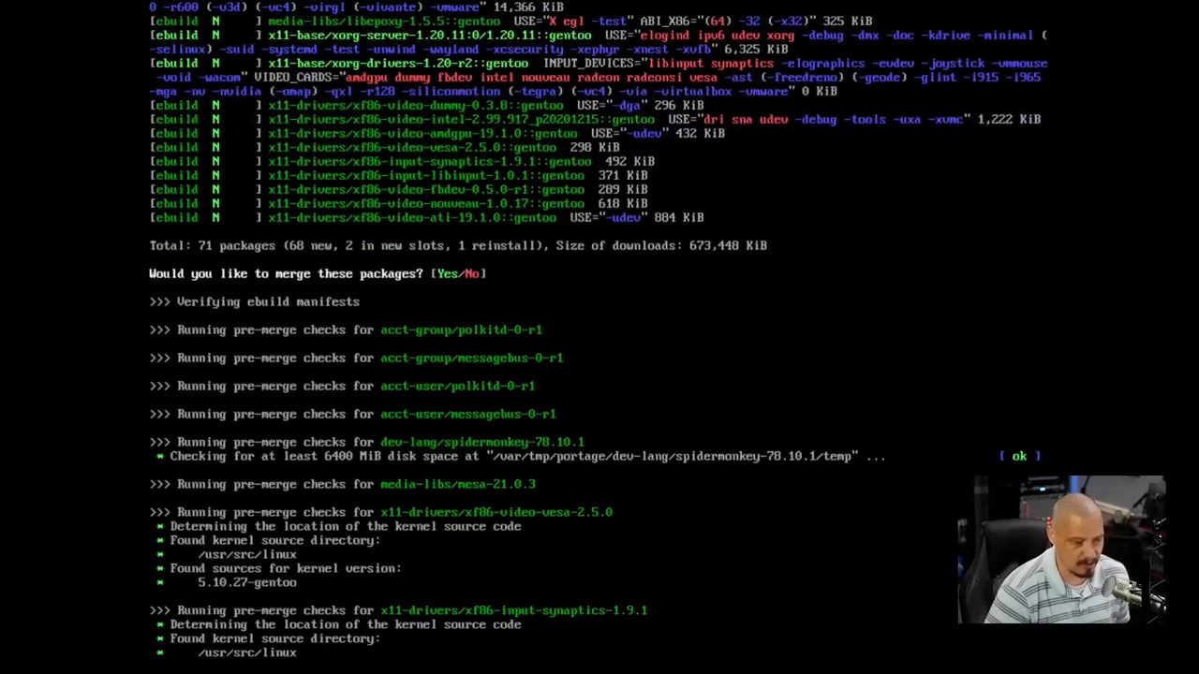
pyautogui.scroll(-3)
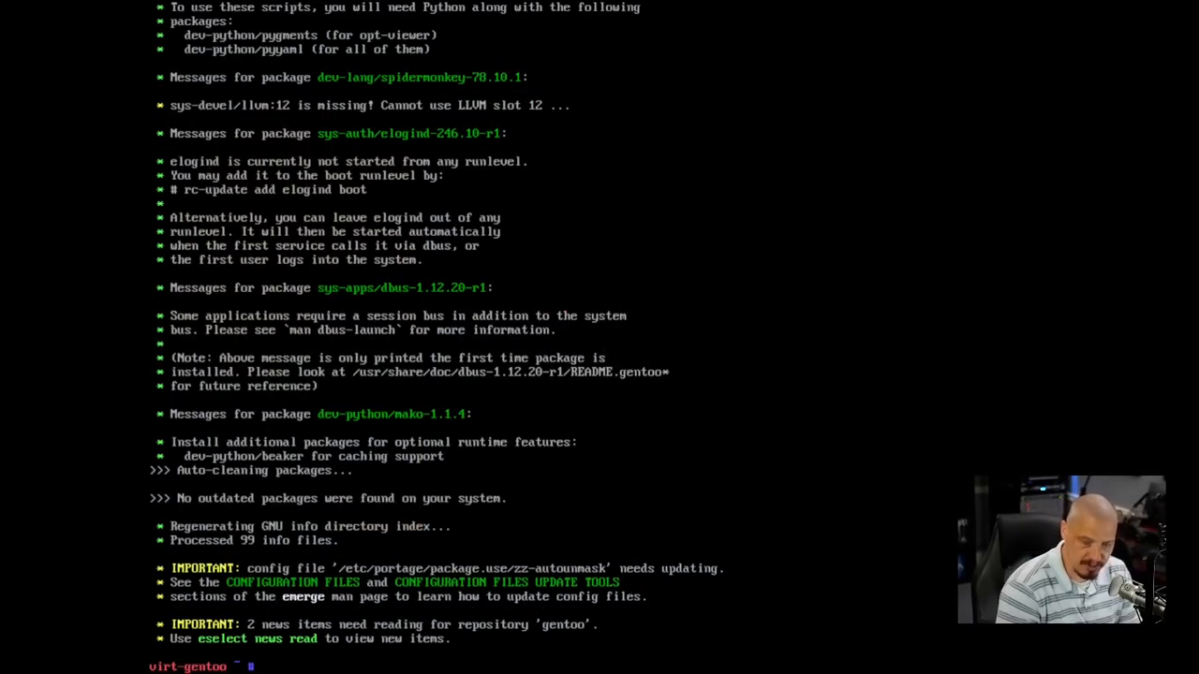
# - Run env-update, then source /etc/profile in the current shell
pyautogui.write('env')
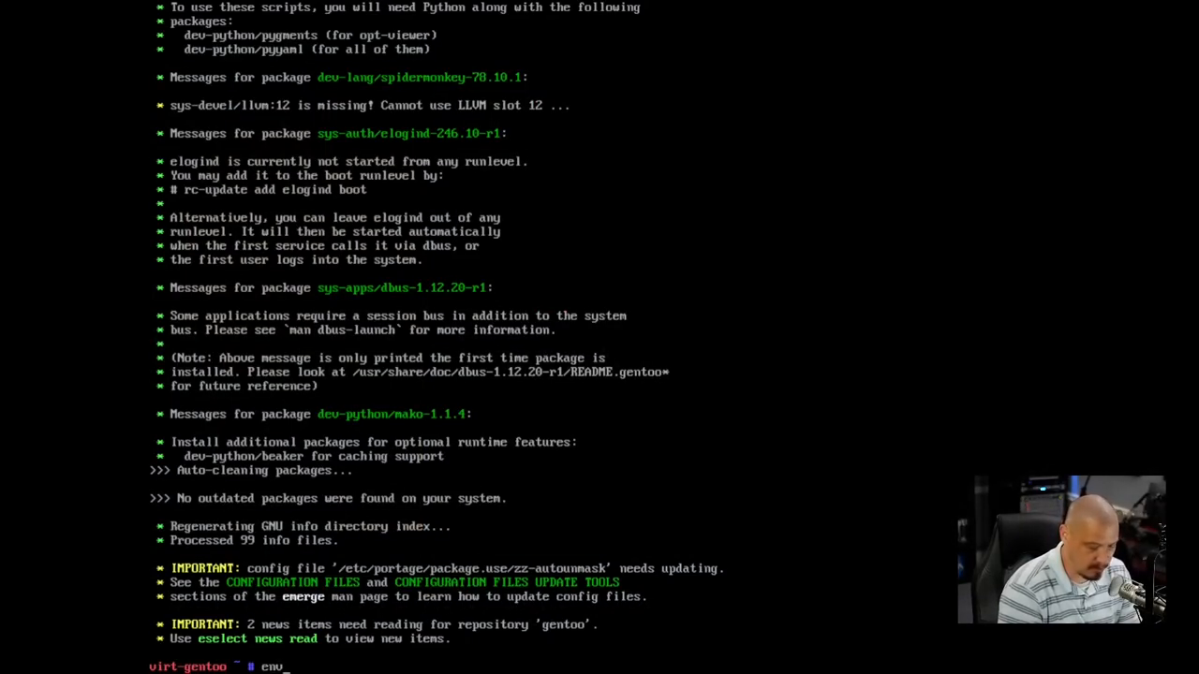
pyautogui.write('-update')
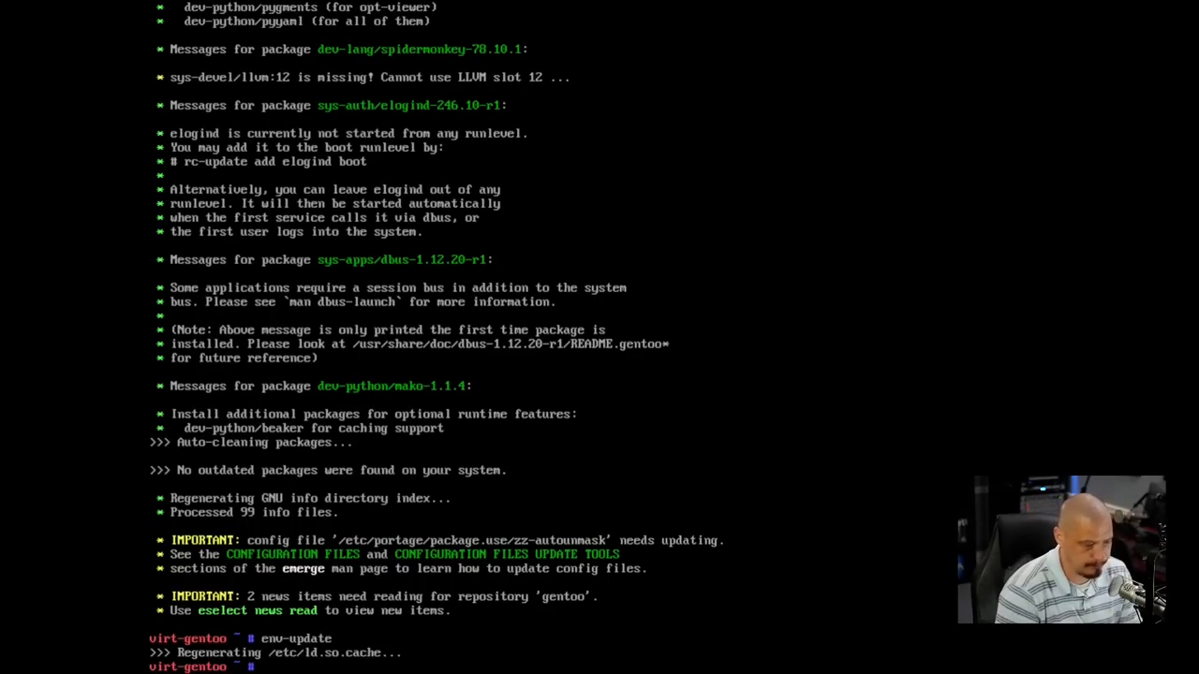
pyautogui.write('sou')
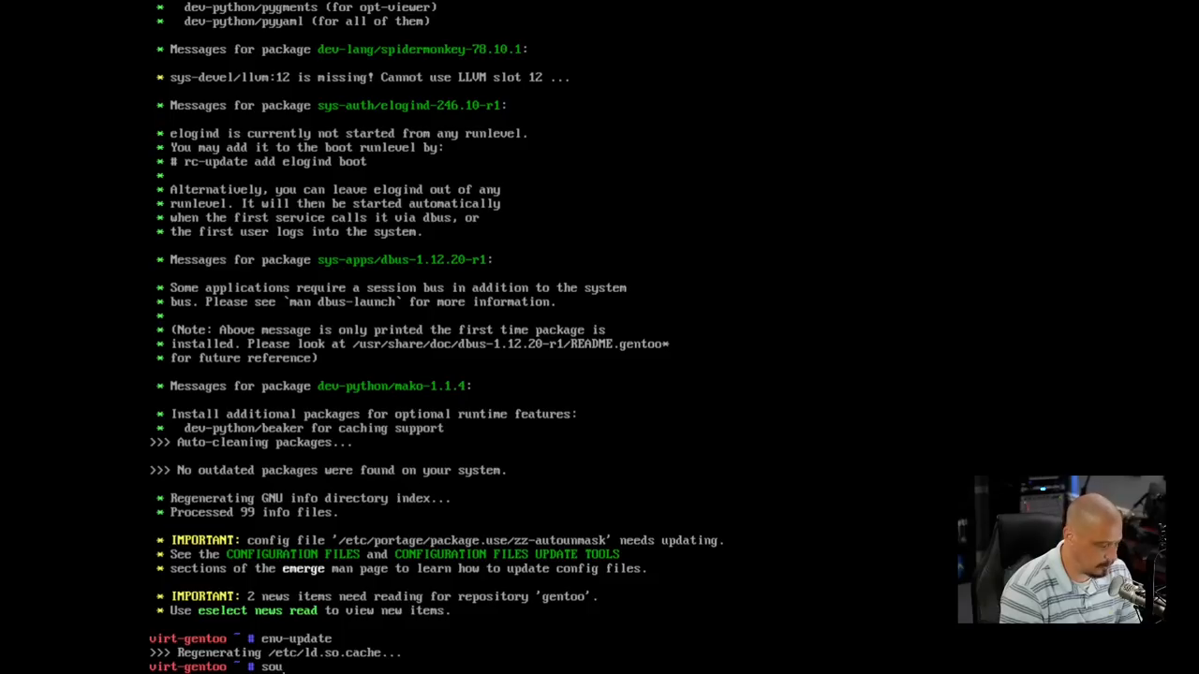
pyautogui.write('rce')
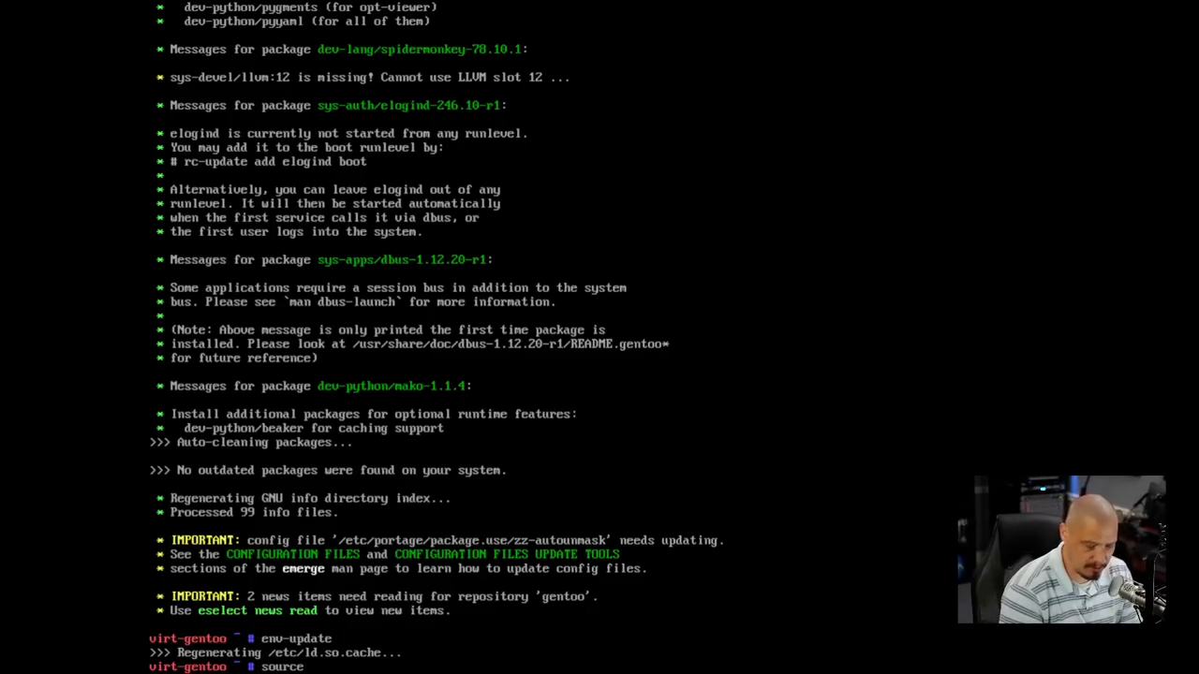
pyautogui.write('/etc/profile')
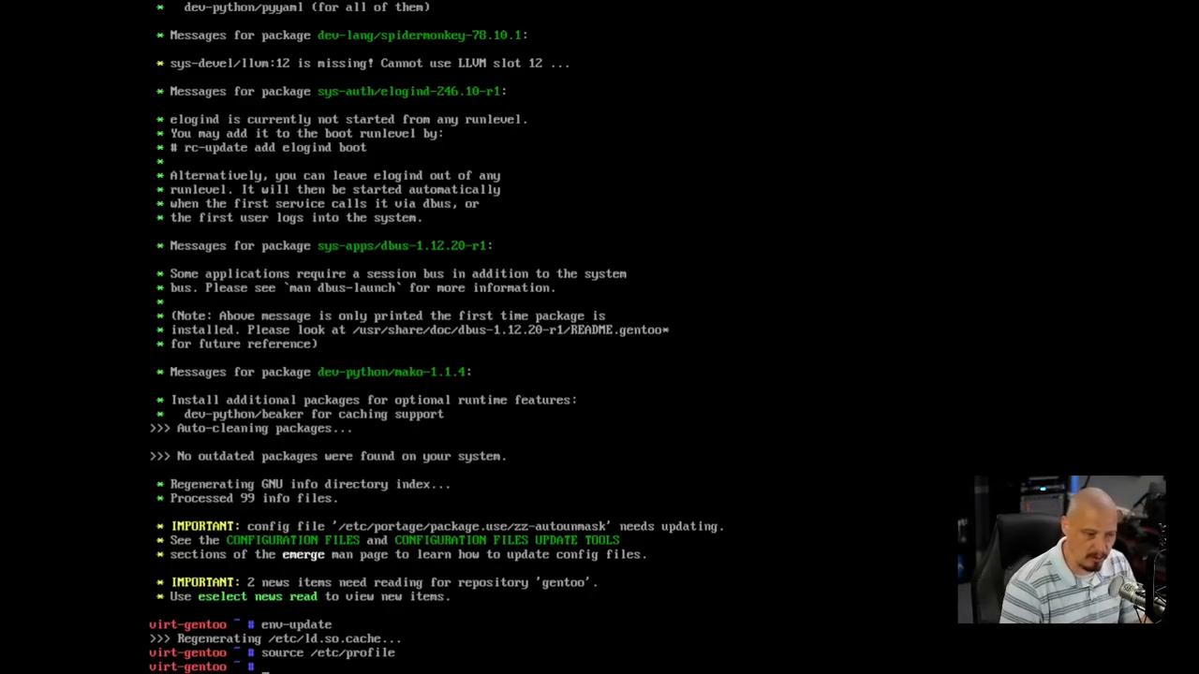
# - Run emerge -av x11-terms/xterm to install xterm-367 and its fonts
pyautogui.write('emerge -a')
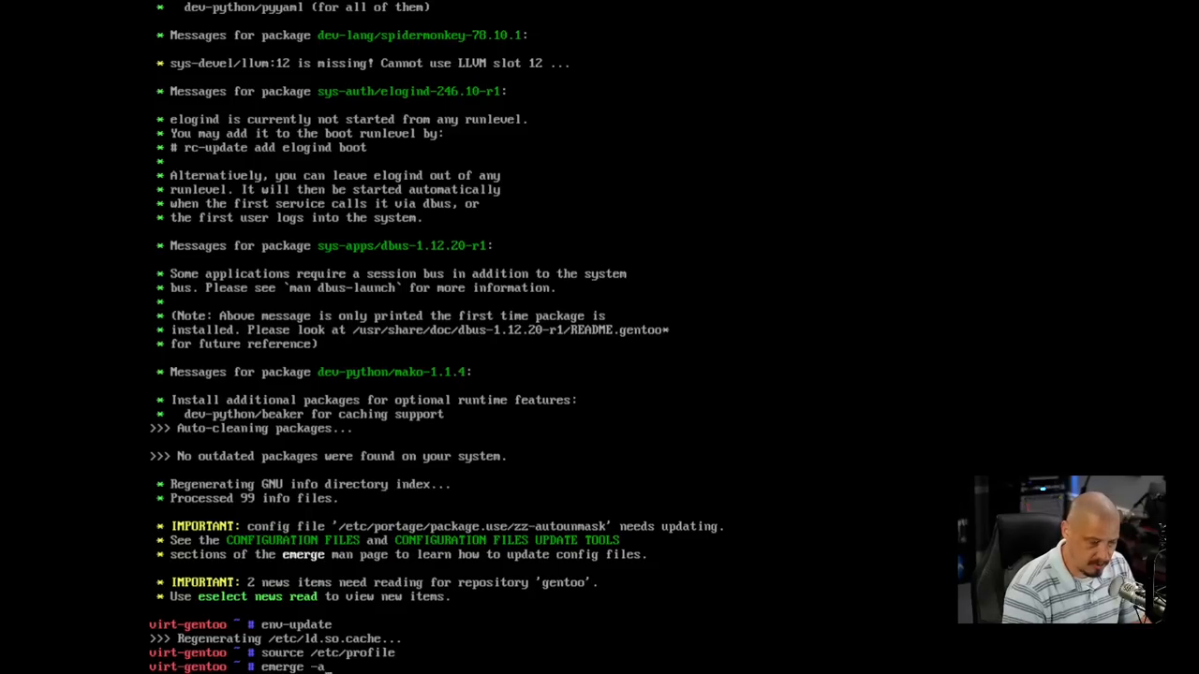
pyautogui.write('v')
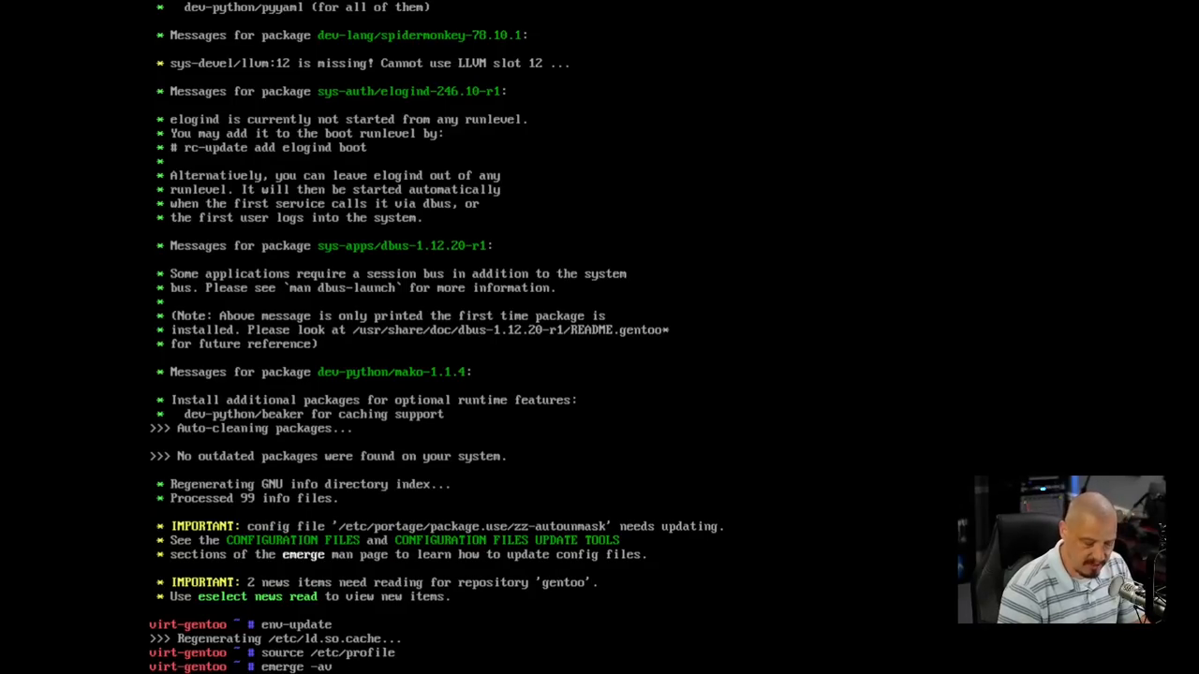
pyautogui.write('x')
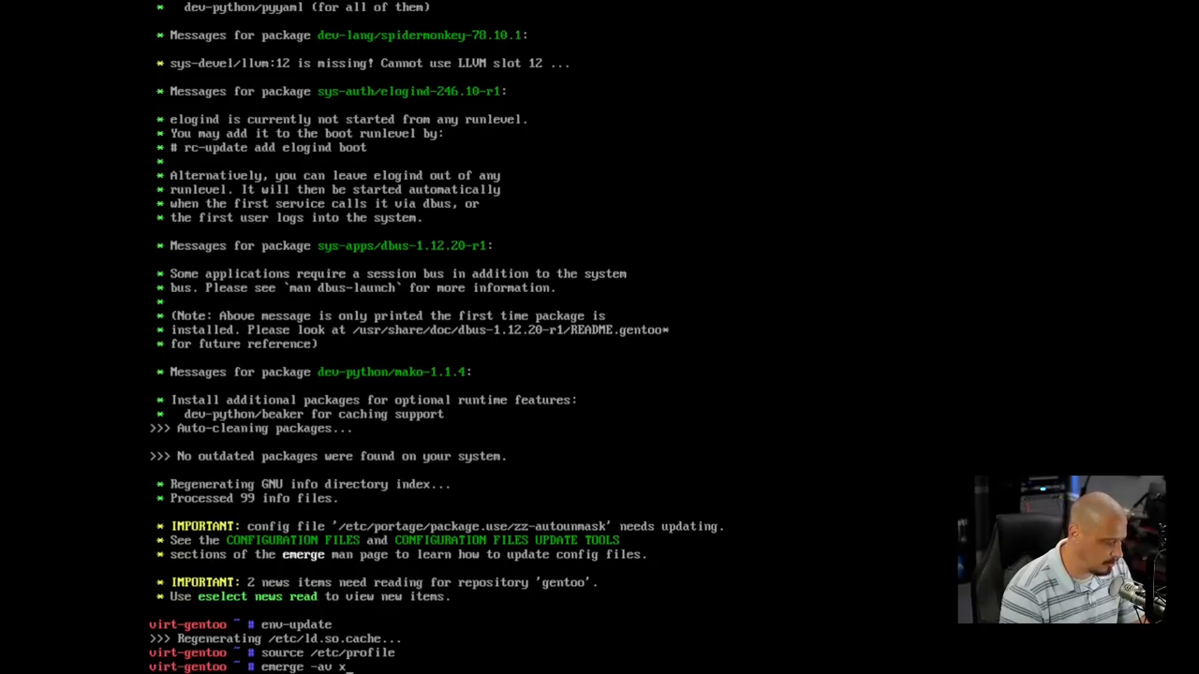
pyautogui.write('11-terms')
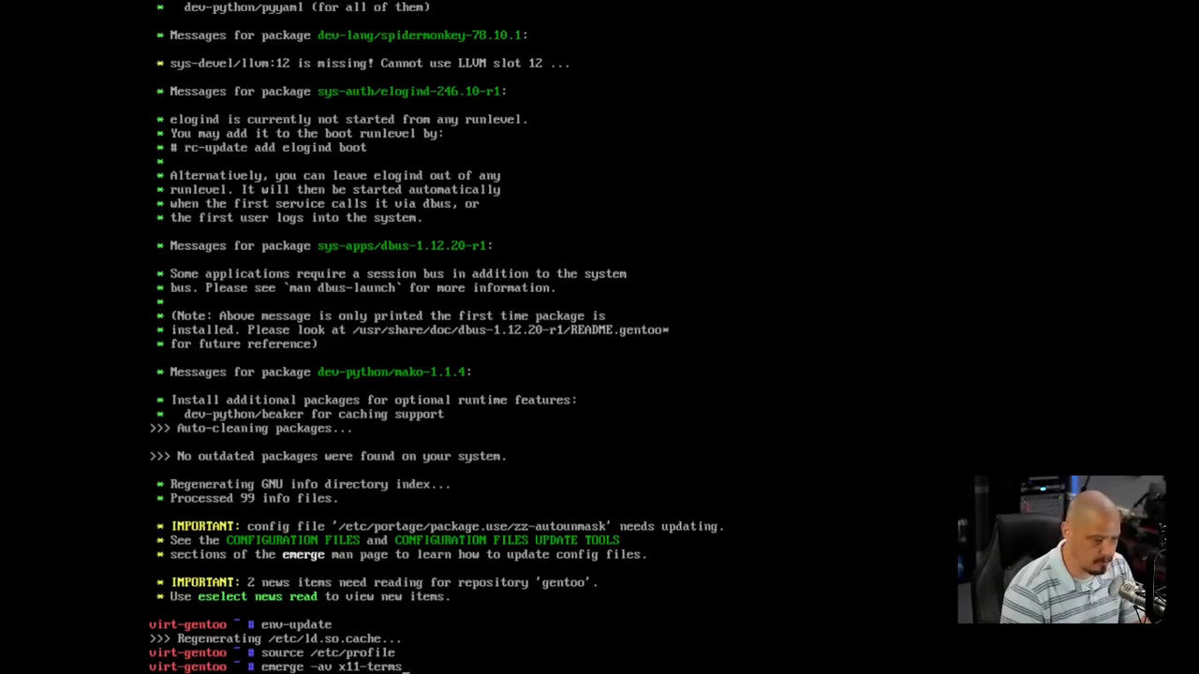
pyautogui.write('/xterm')
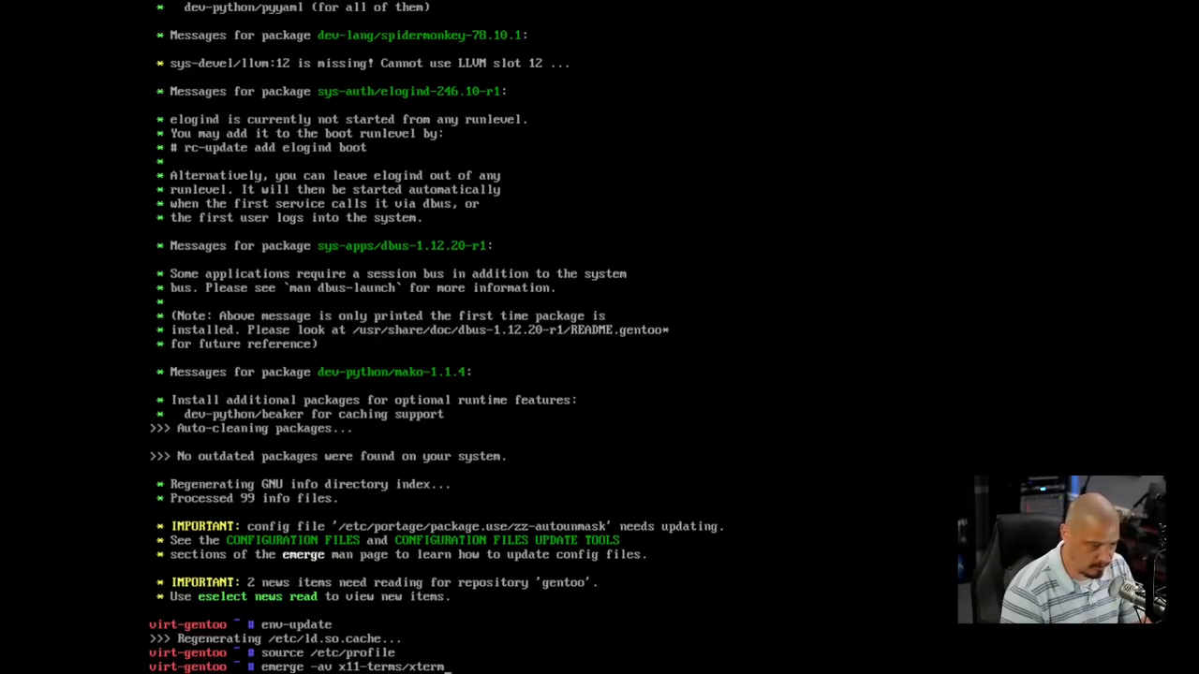
pyautogui.press('Return')
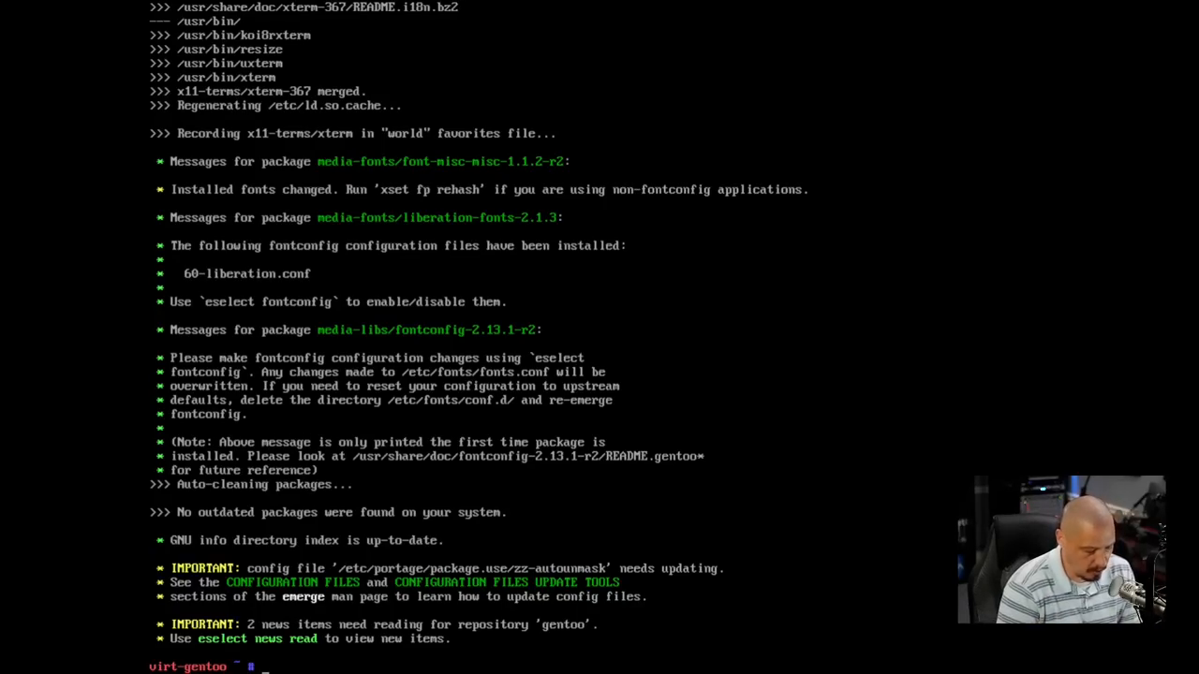
# - Launch startx to show three xterm windows, then exit them to end X
pyautogui.write('startx')
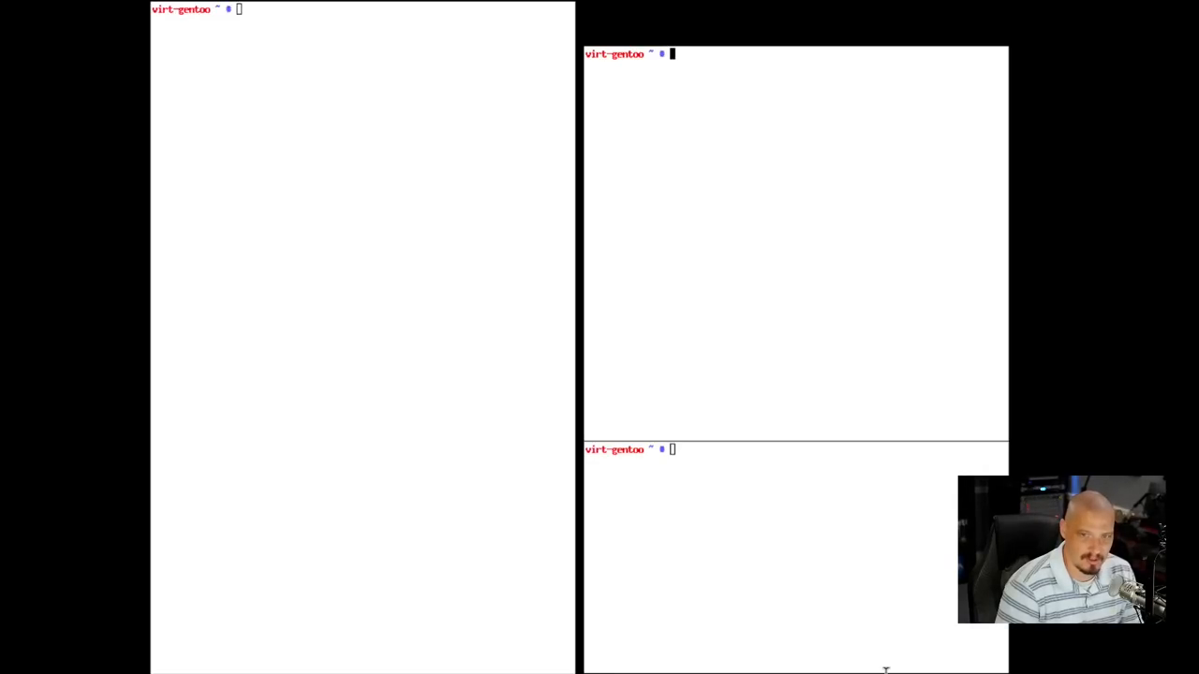
pyautogui.moveTo(785, 304)
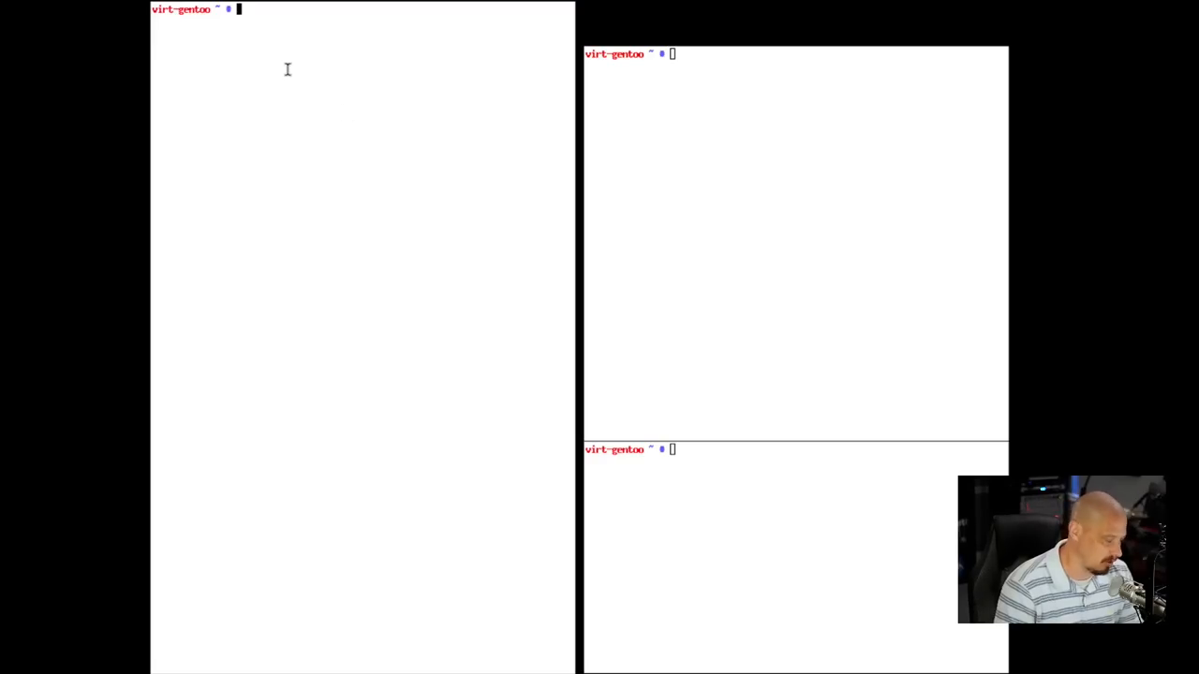
pyautogui.write('exit')
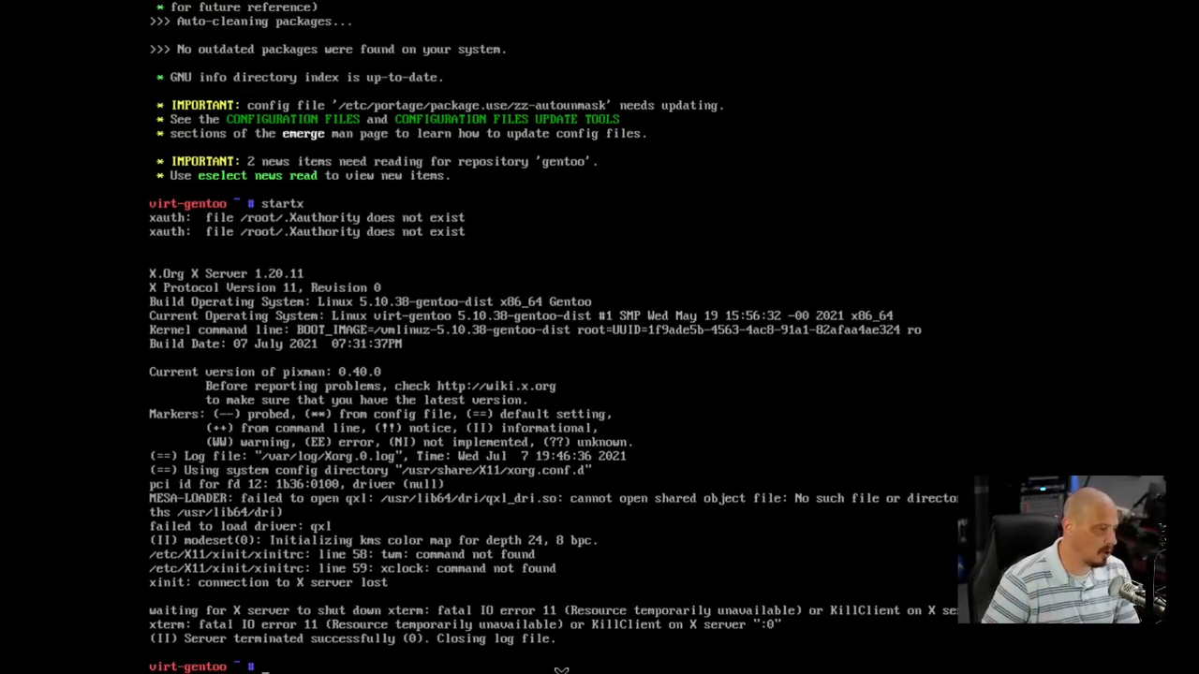
# - Emerge x11-wm/dwm, x11-terms/st and x11-misc/dmenu with emerge -av and confirm
pyautogui.write('emerge -av')
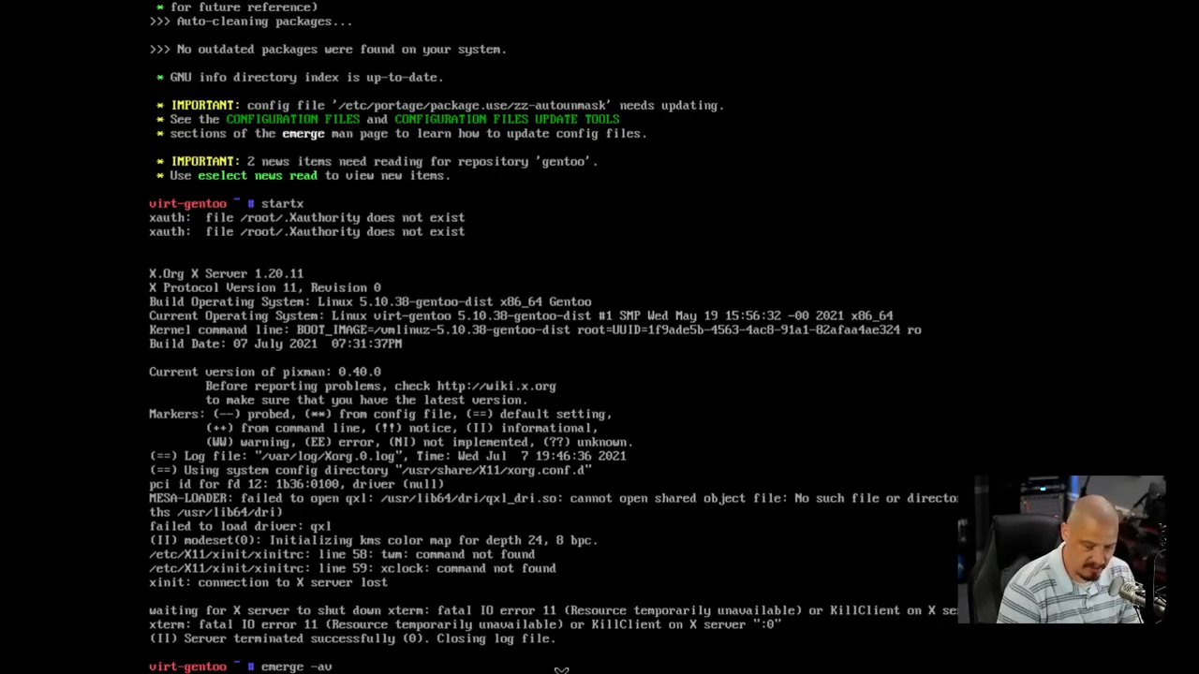
pyautogui.write('x')
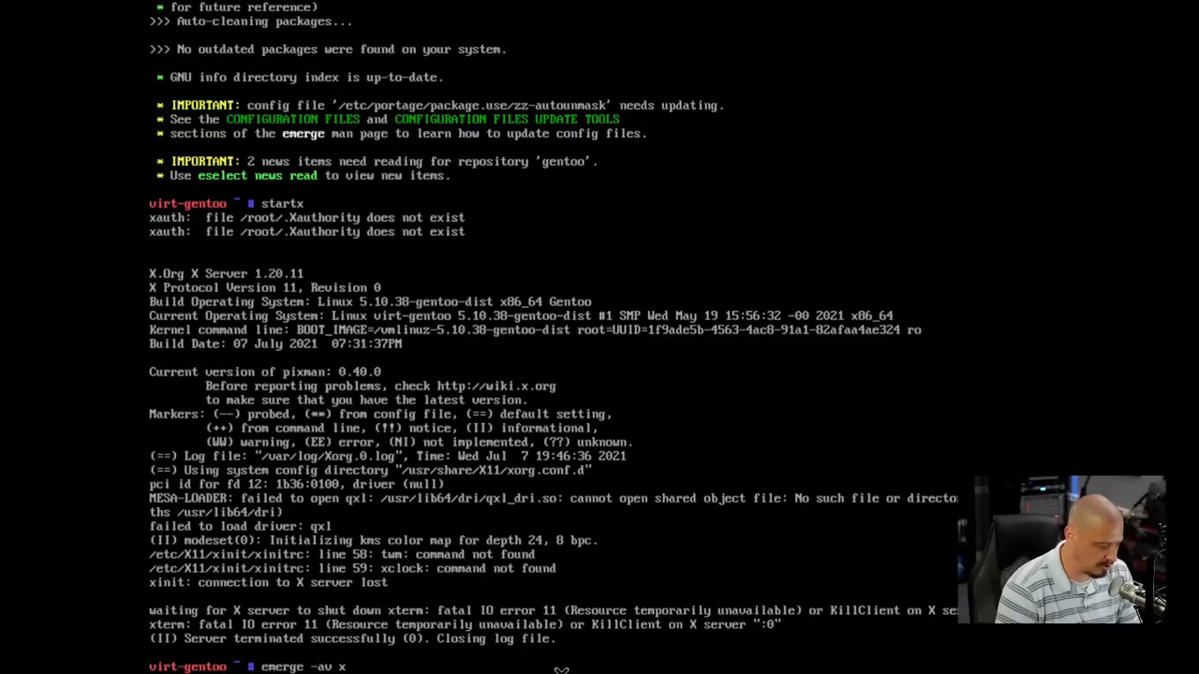
pyautogui.write('11-wm/')
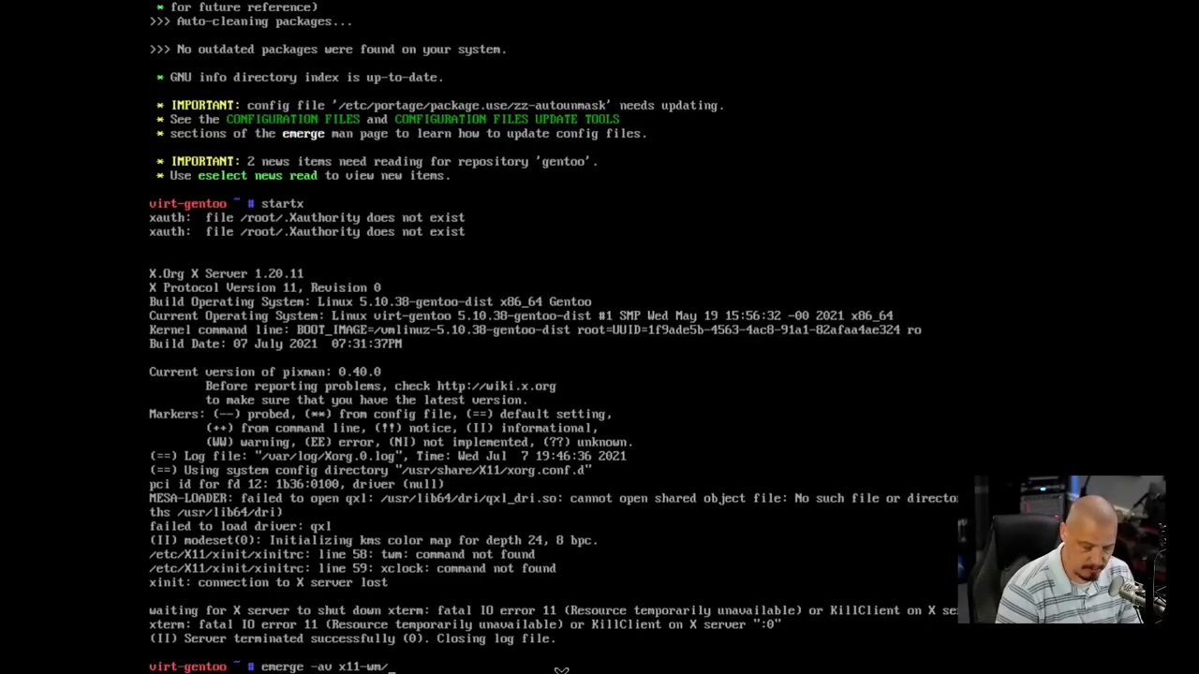
pyautogui.write('dwm')
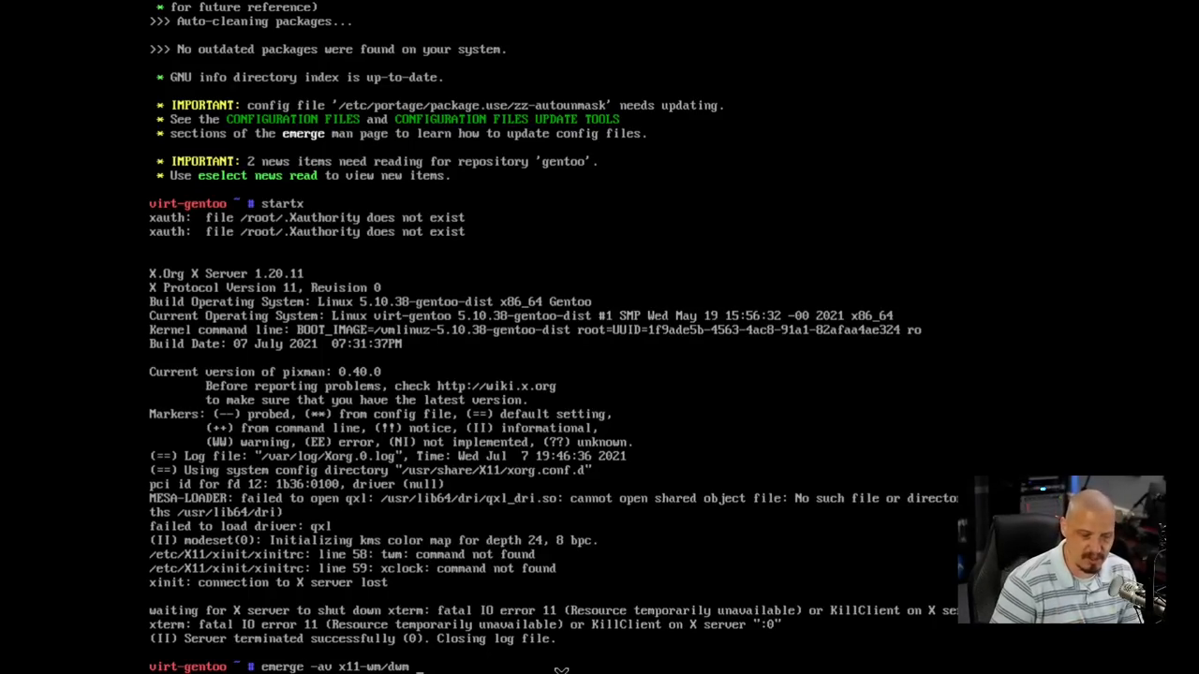
pyautogui.moveTo(1096, 653)
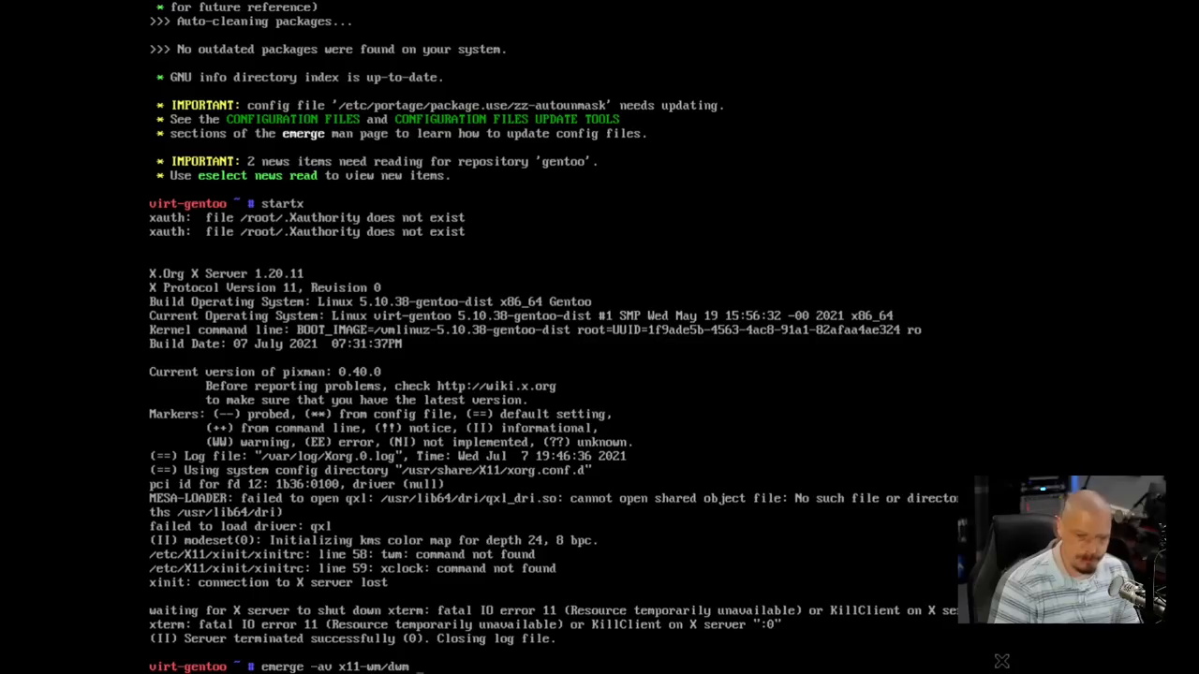
pyautogui.write('x11-terms')
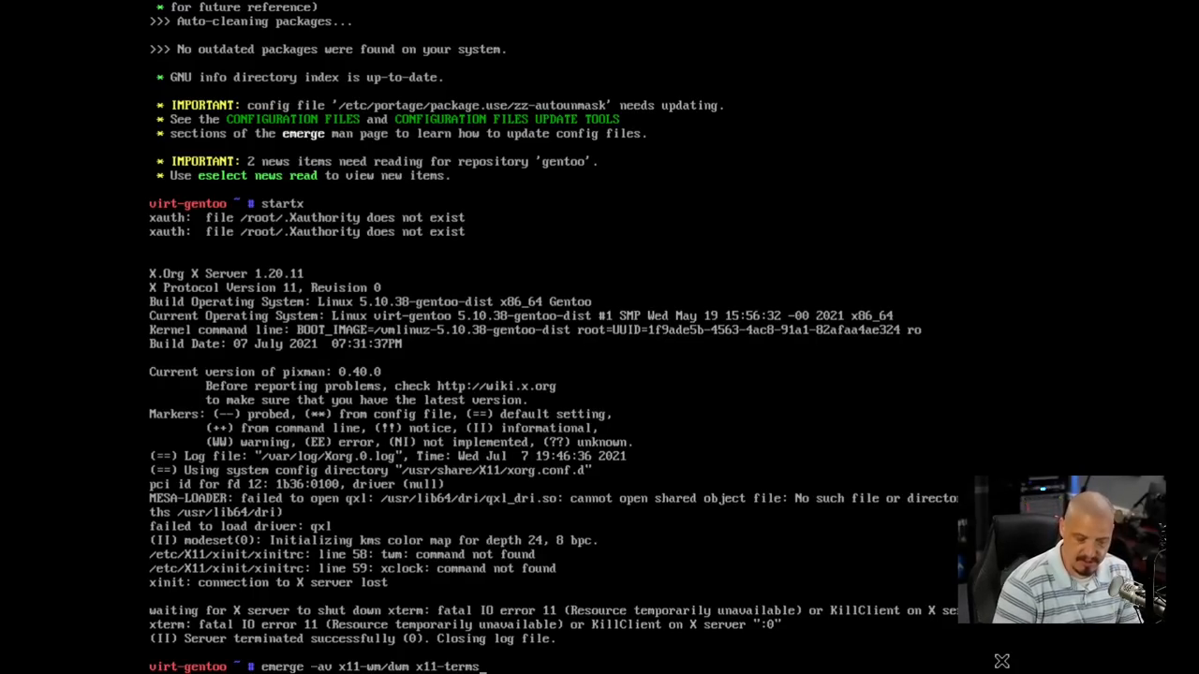
pyautogui.write('/')
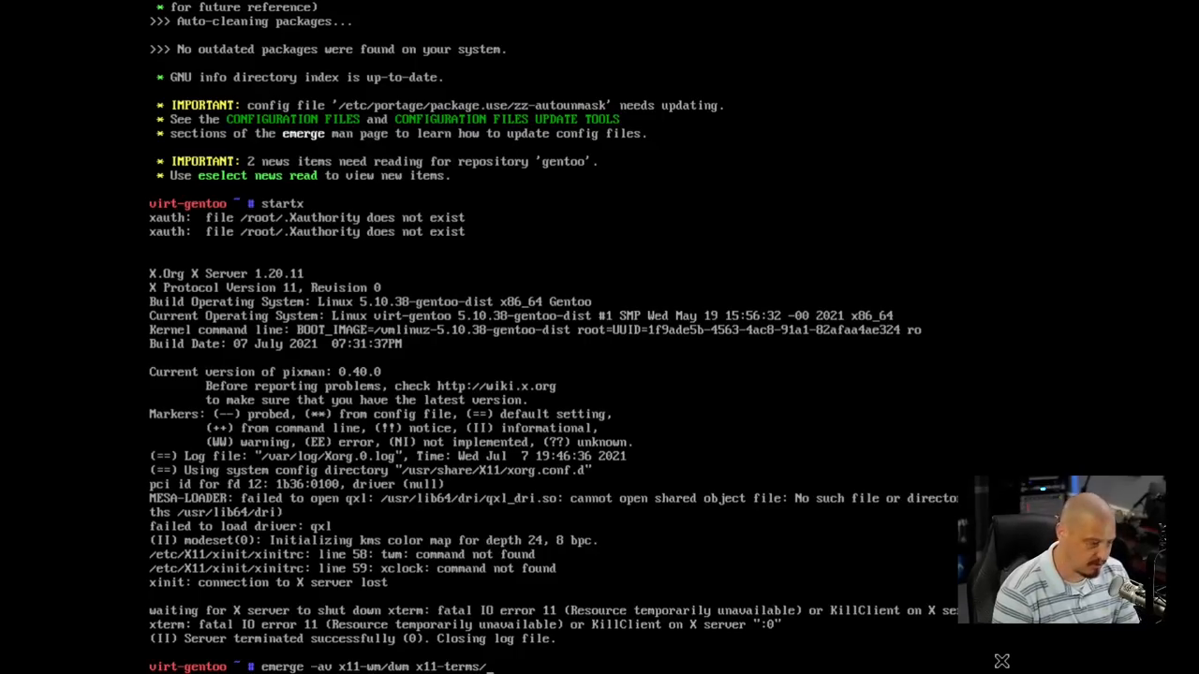
pyautogui.write('st')
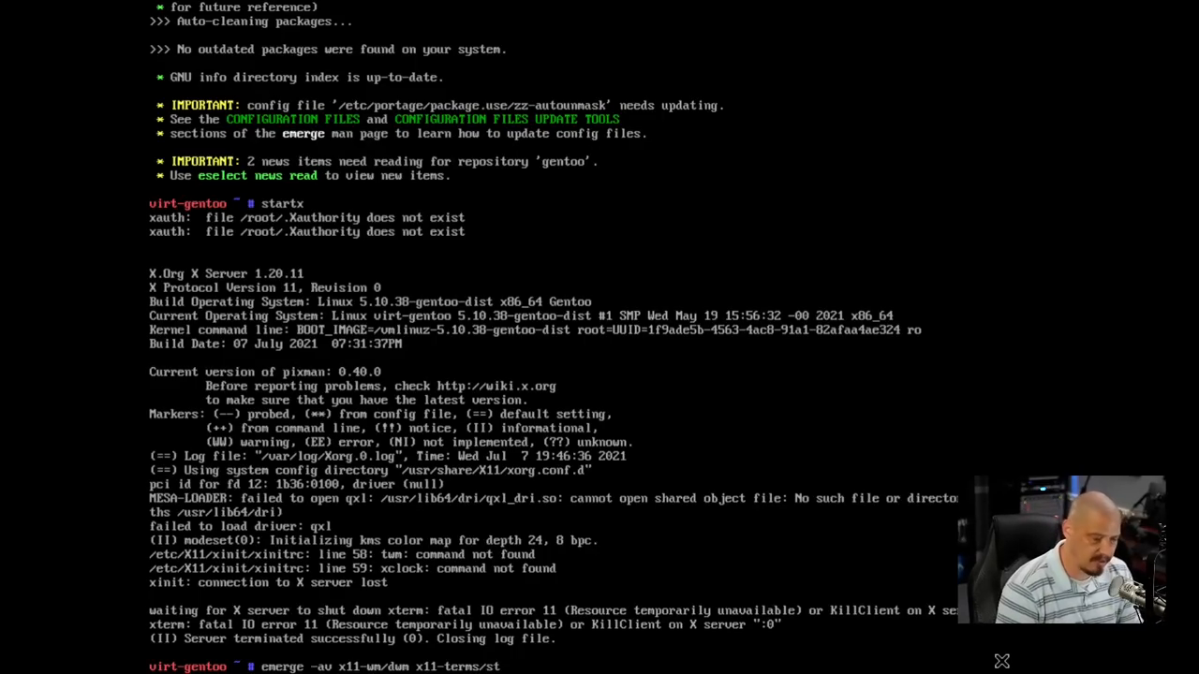
pyautogui.write('x')
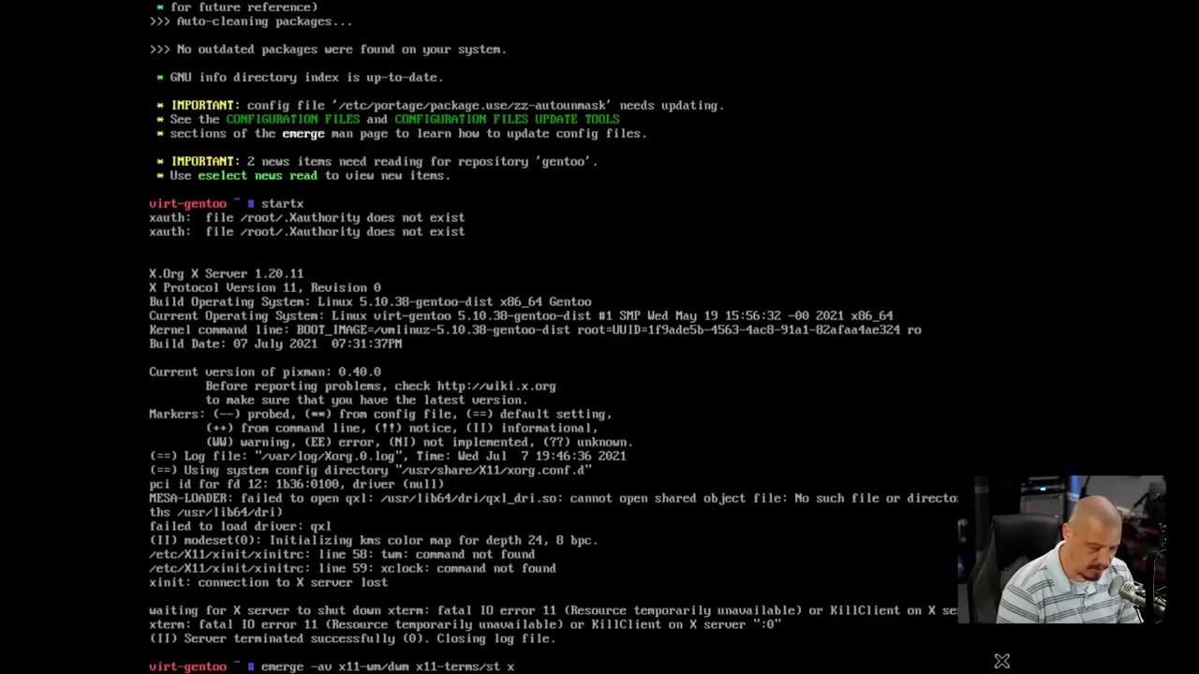
pyautogui.write('11-misc')
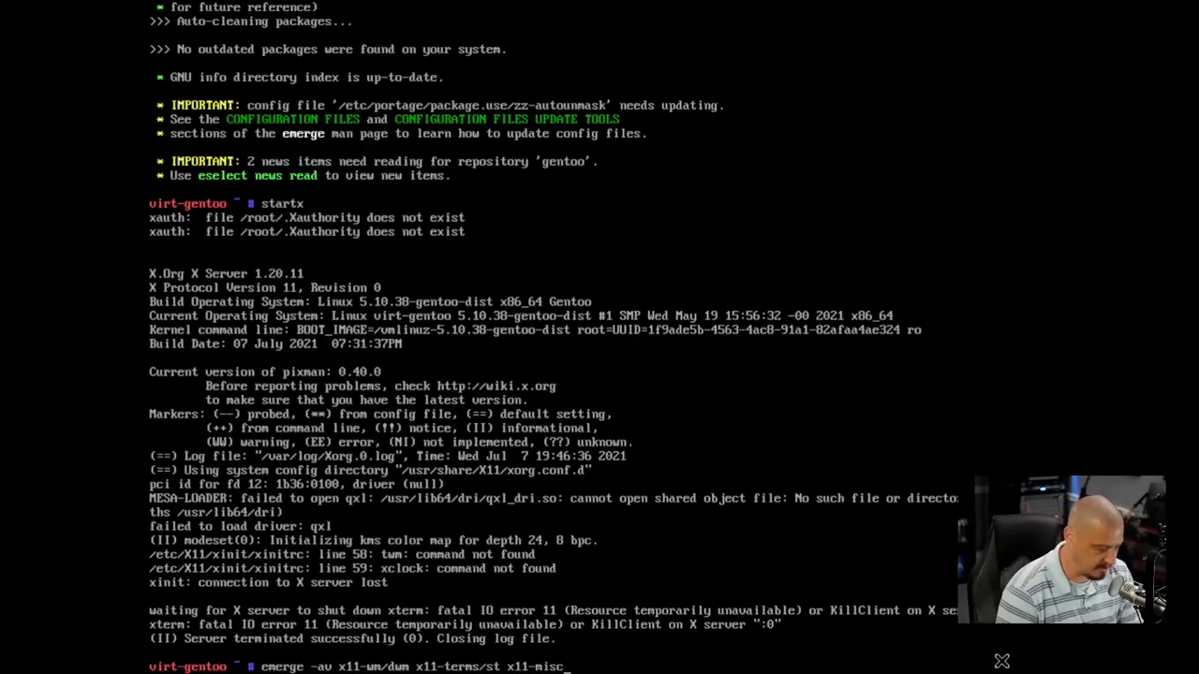
pyautogui.write('d')
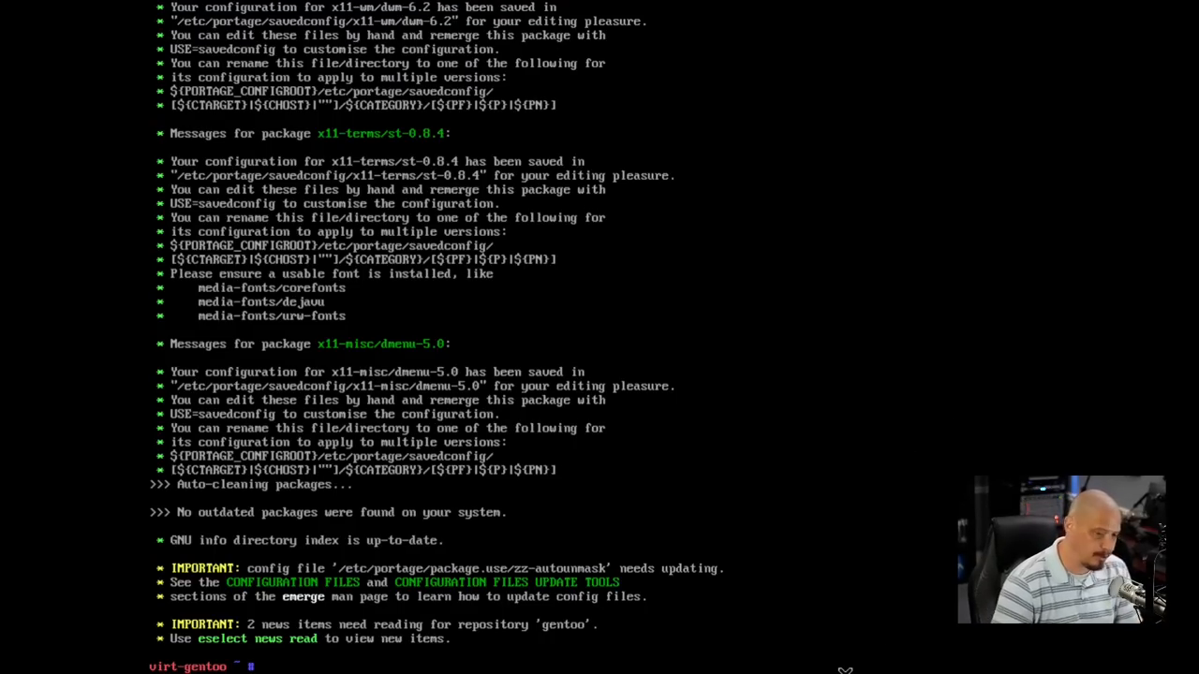
# - After a failed startx attempt, add elogind to the boot runlevel with rc-update
pyautogui.write('start')
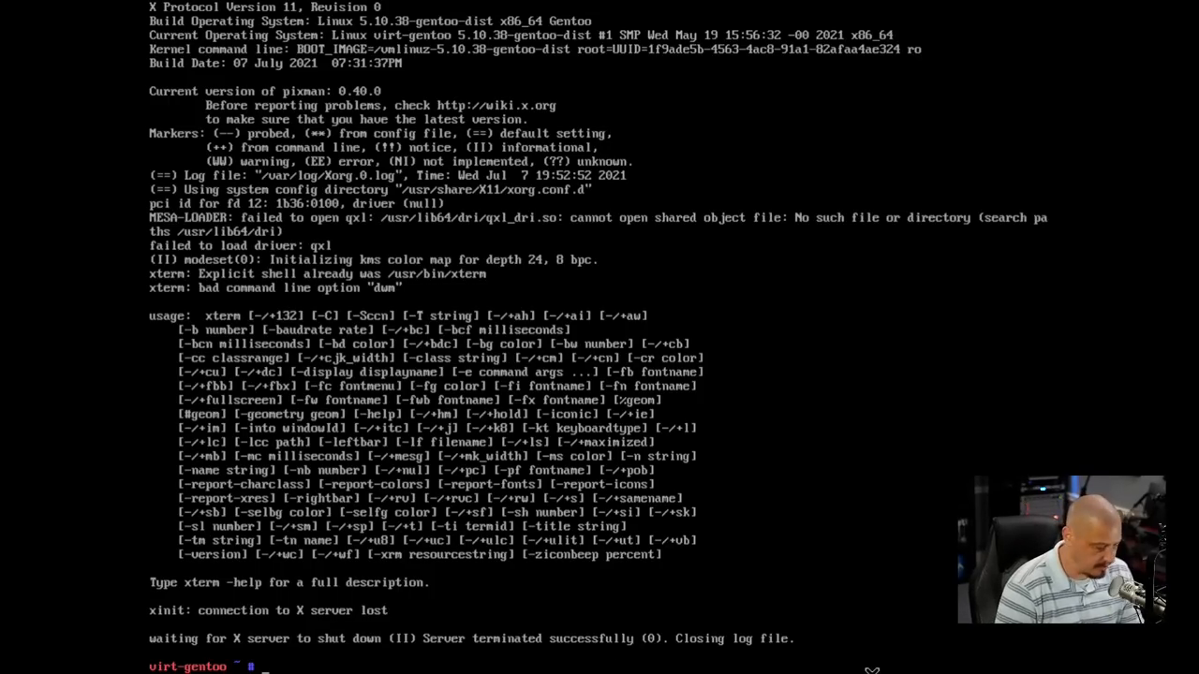
pyautogui.write('rc-update add')
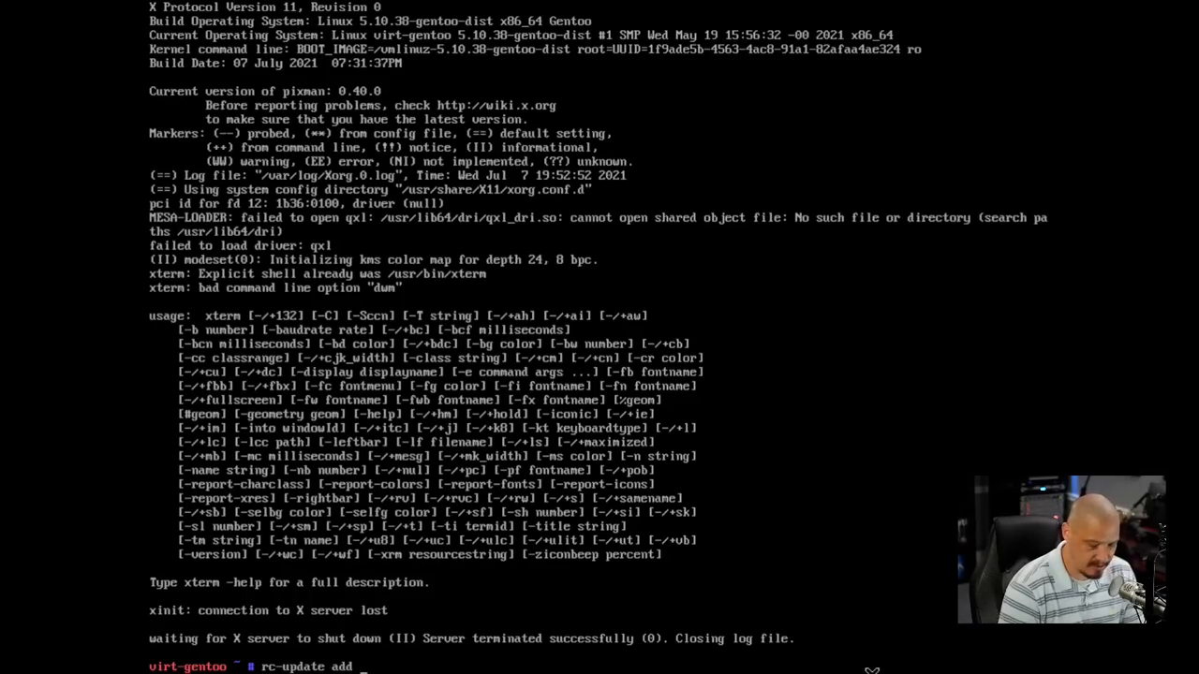
pyautogui.write('elogind')
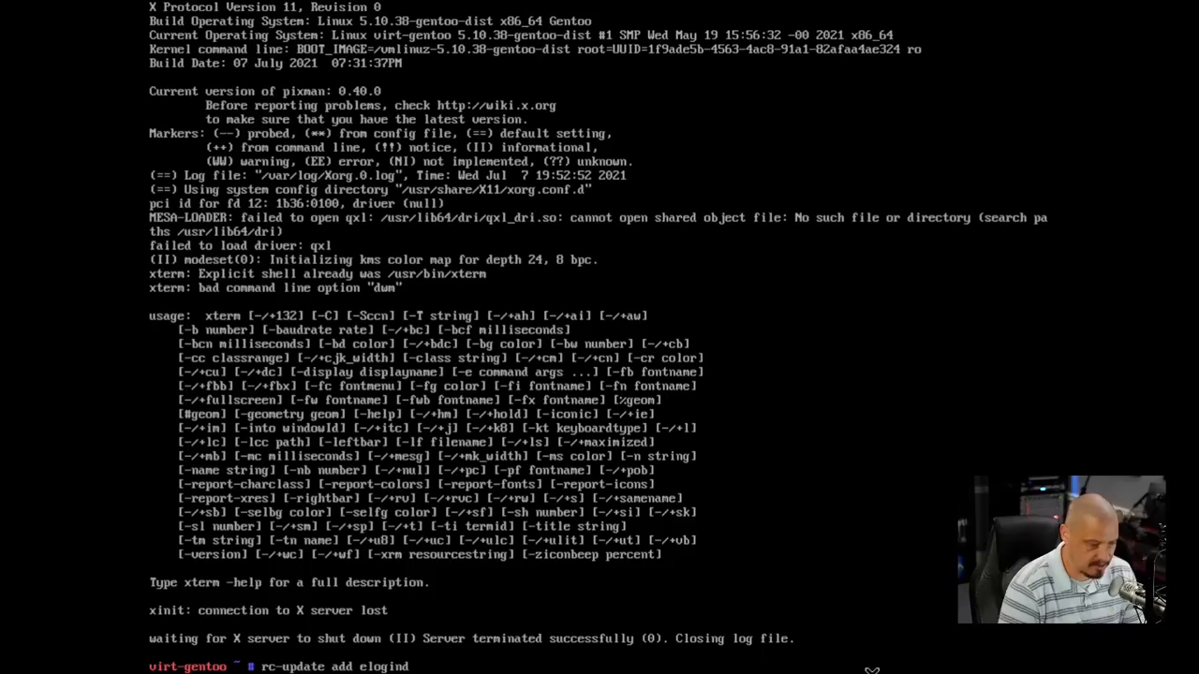
pyautogui.write('boot')
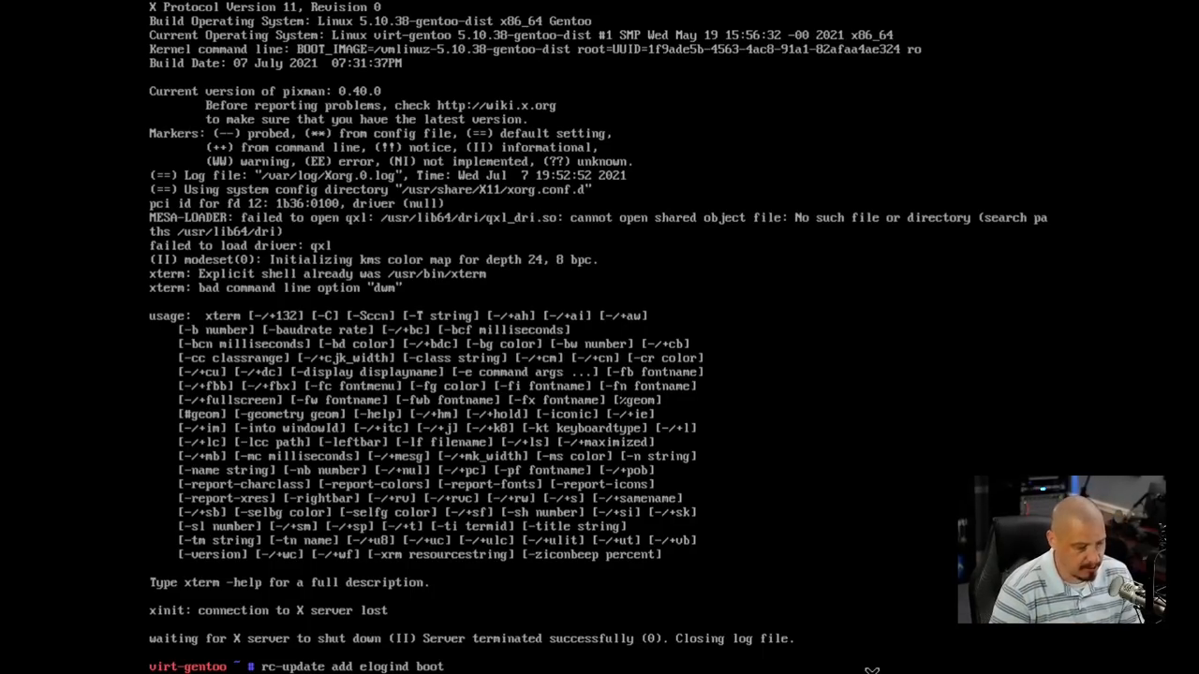
pyautogui.press('Return')
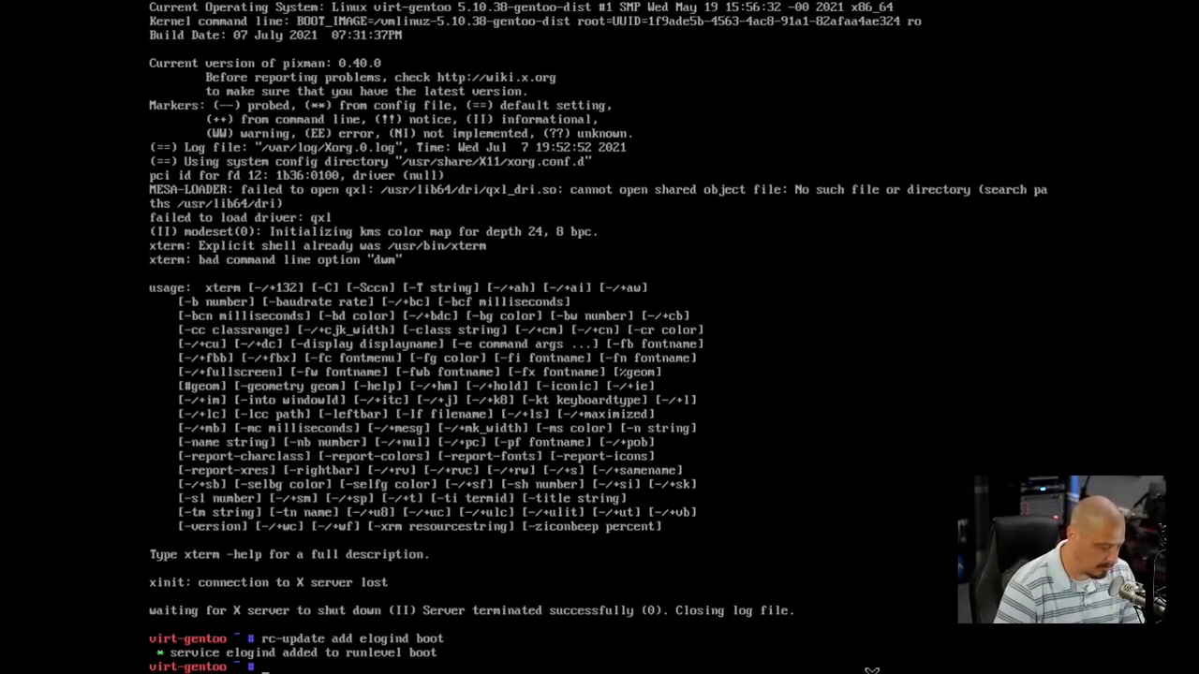
# - Reboot, retry startx dwm, then review the package.use autounmask change in dispatch-conf
pyautogui.write('reboot')
pyautogui.write('startx dwm')
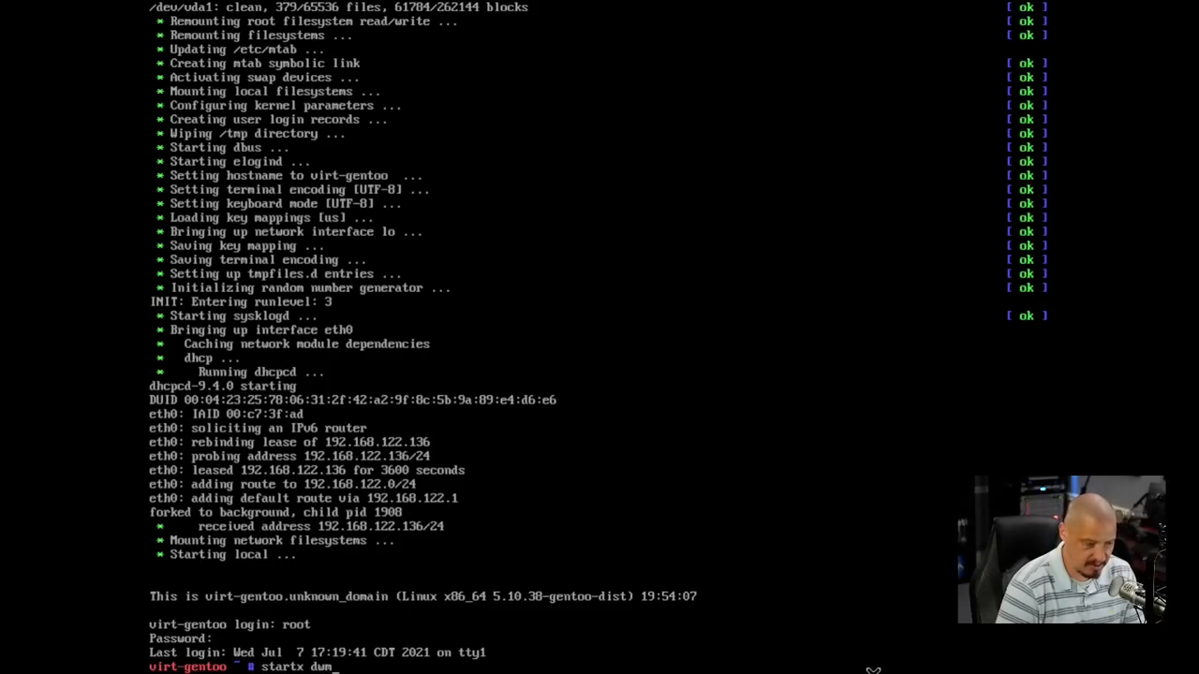
pyautogui.press('Return')
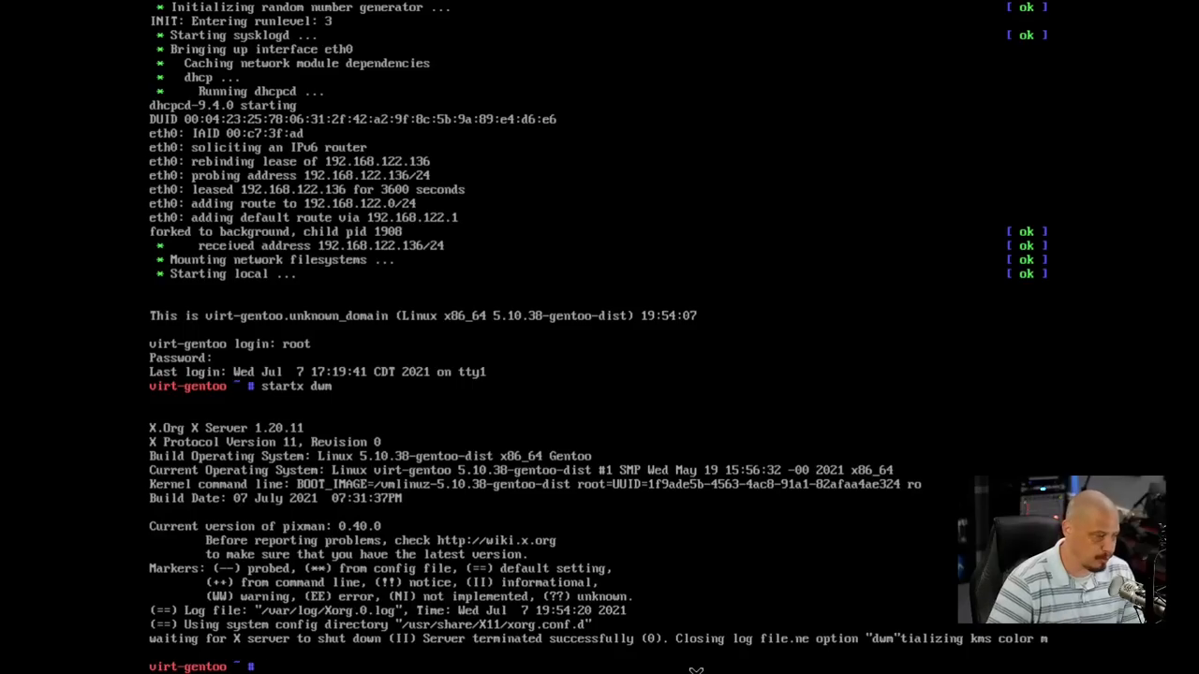
pyautogui.write('dis')
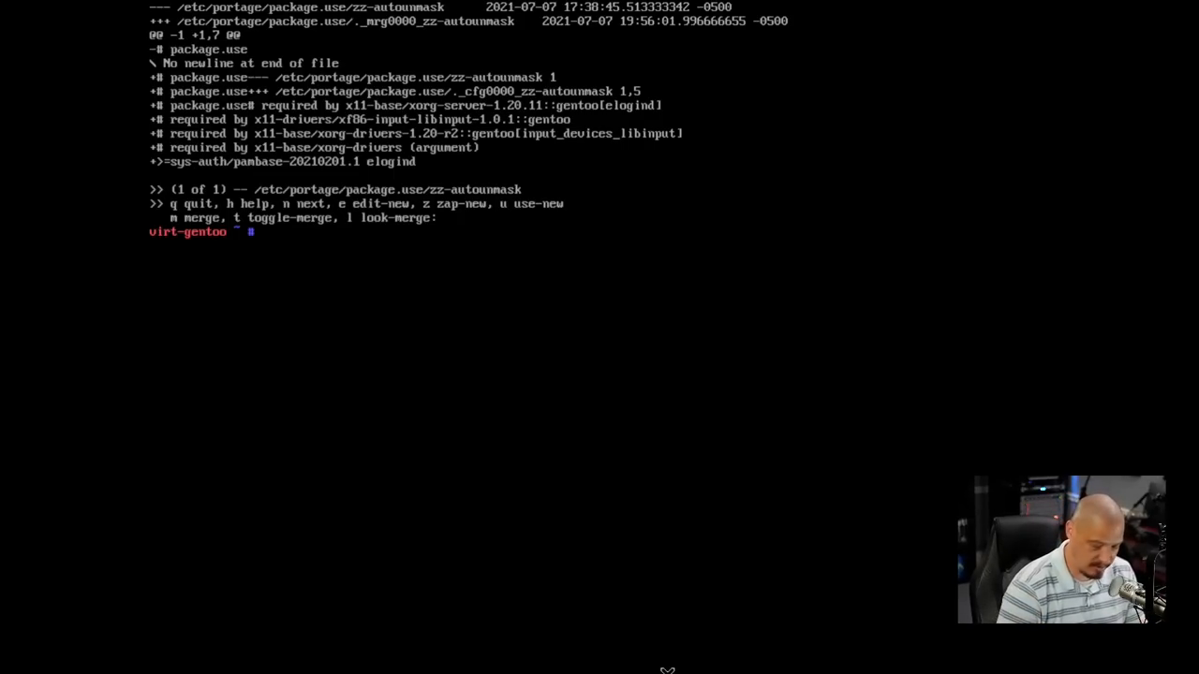
# - Retry startx dwm, then launch X with dwm's full path /usr/bin/dwm
pyautogui.write('startx dwm')
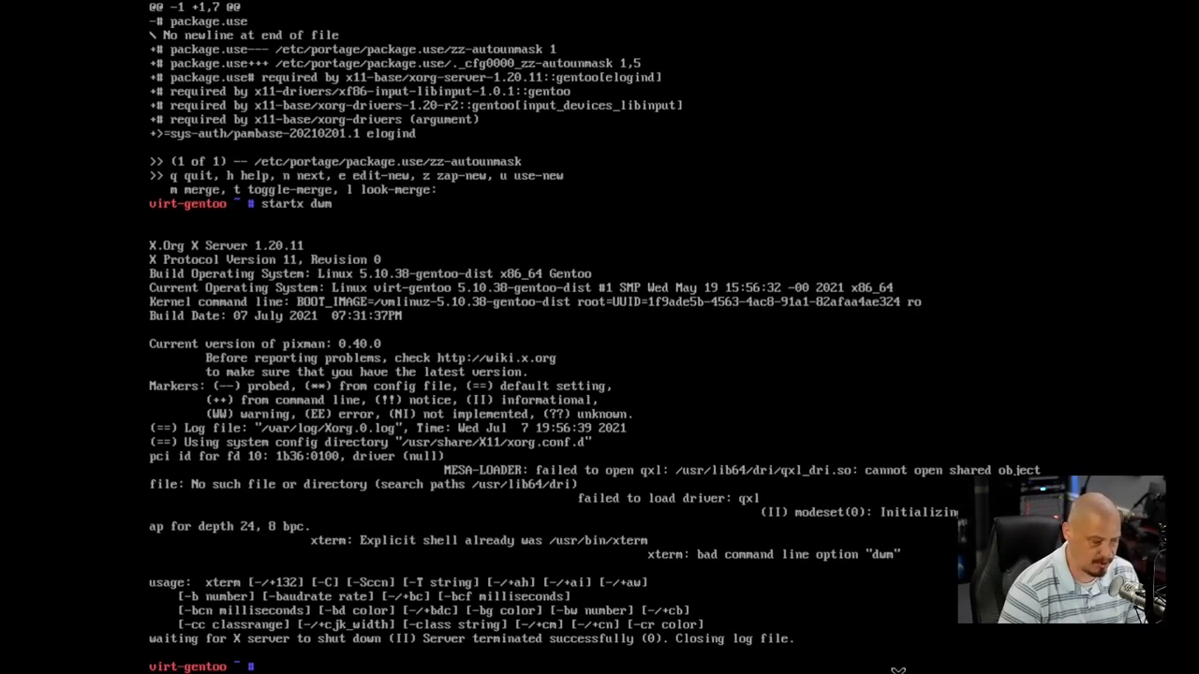
pyautogui.write('startx')
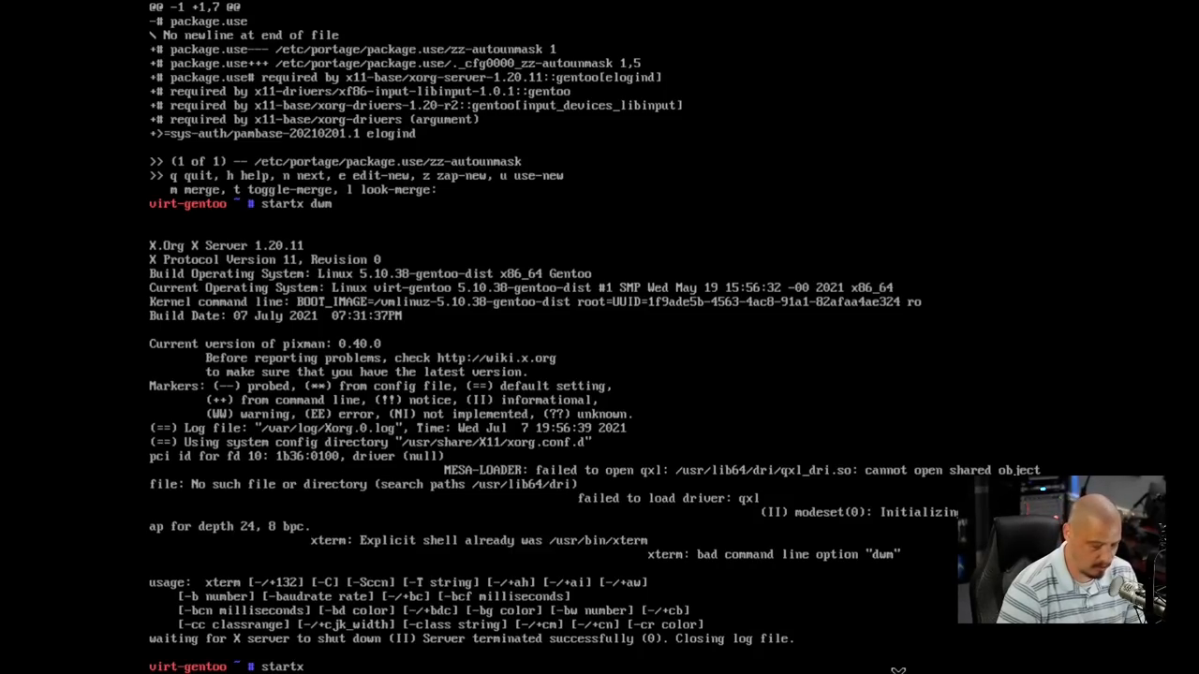
pyautogui.write('/usr/')
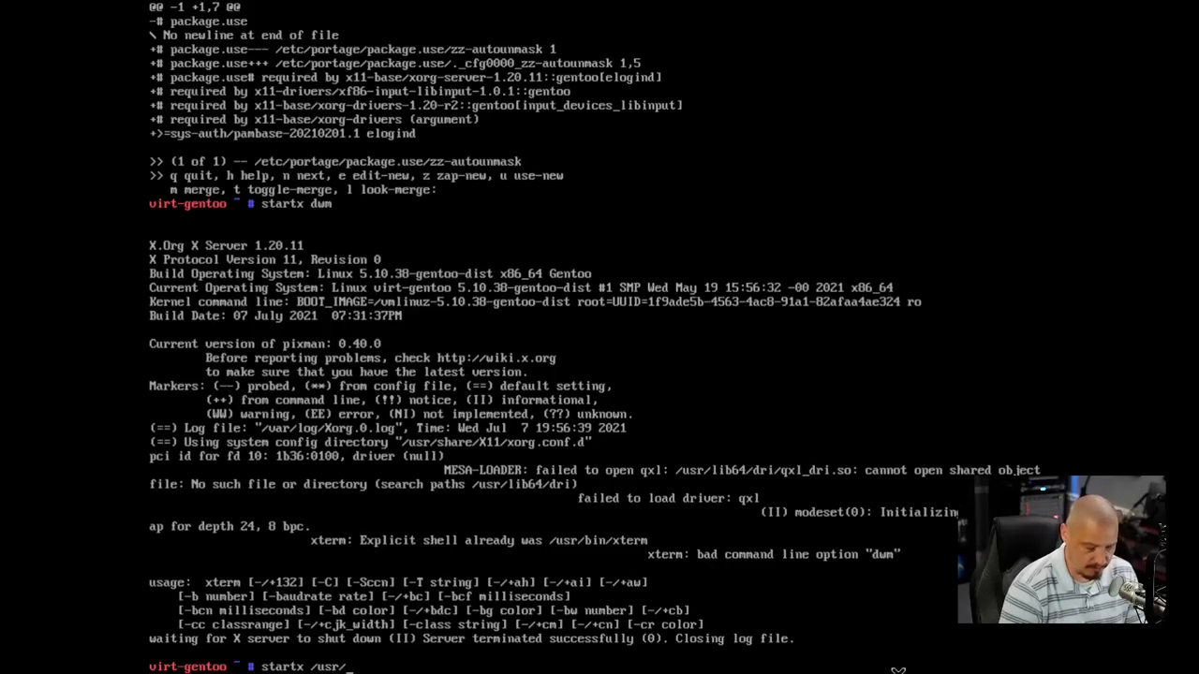
pyautogui.write('bin/')
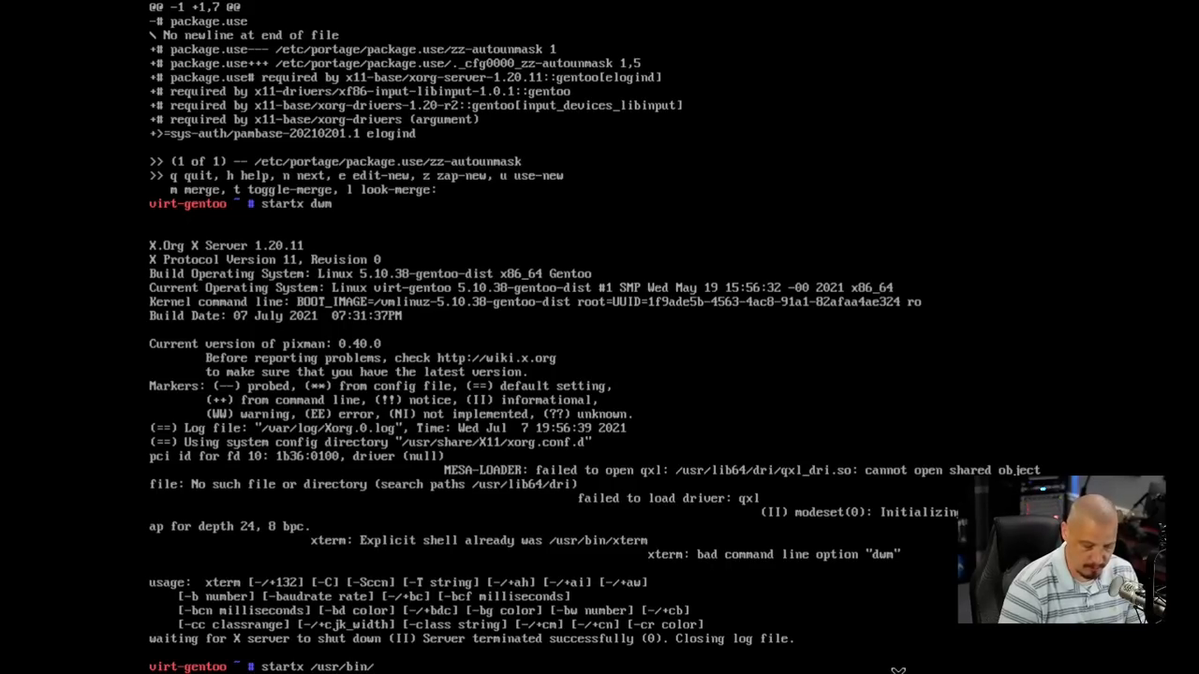
pyautogui.press('Return')
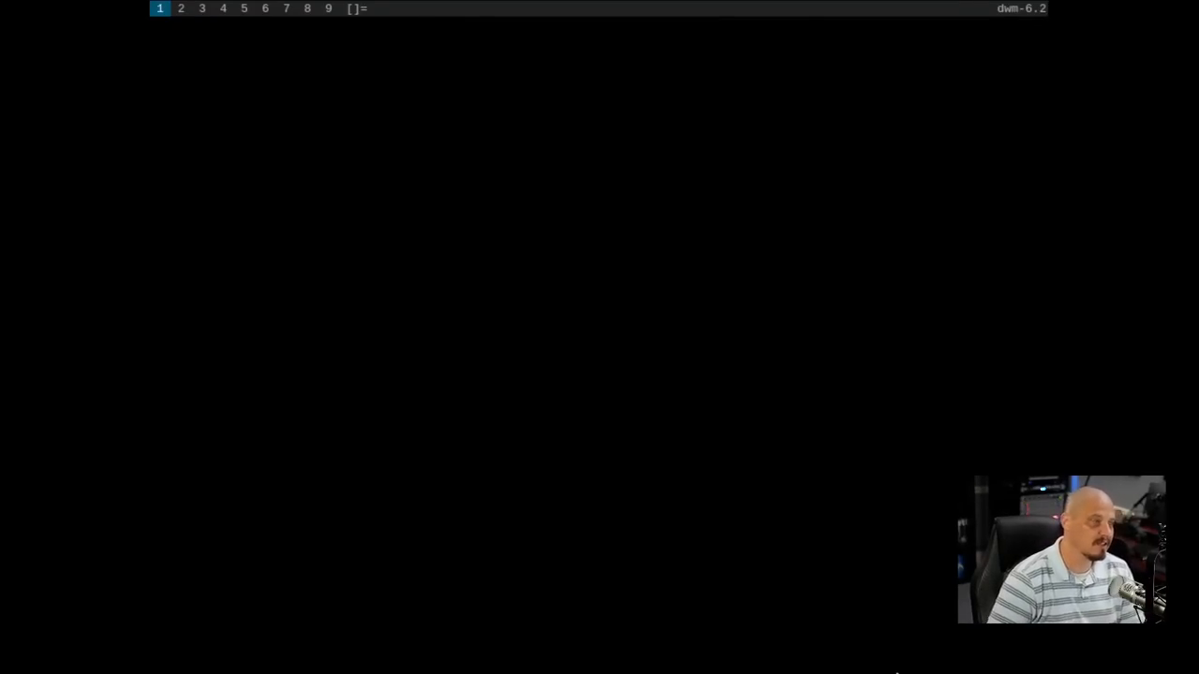
pyautogui.moveTo(850, 664)
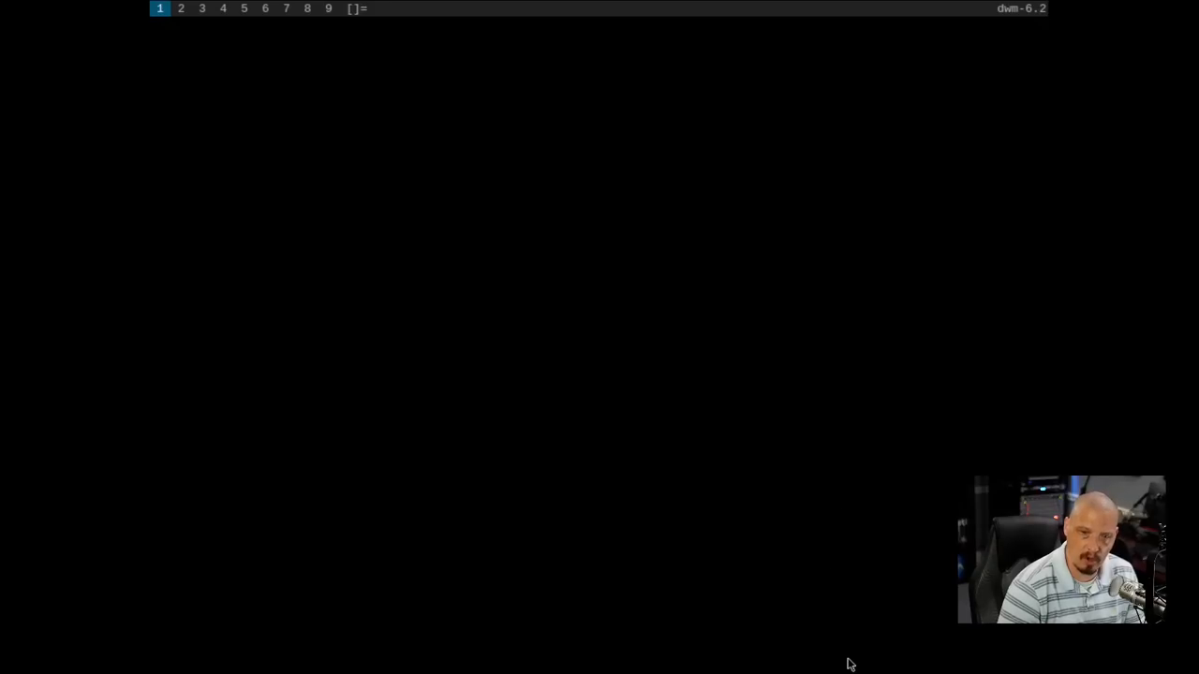
# - Quit dwm from its empty tag bar to get back to the Gentoo console
pyautogui.press('Super+Return')
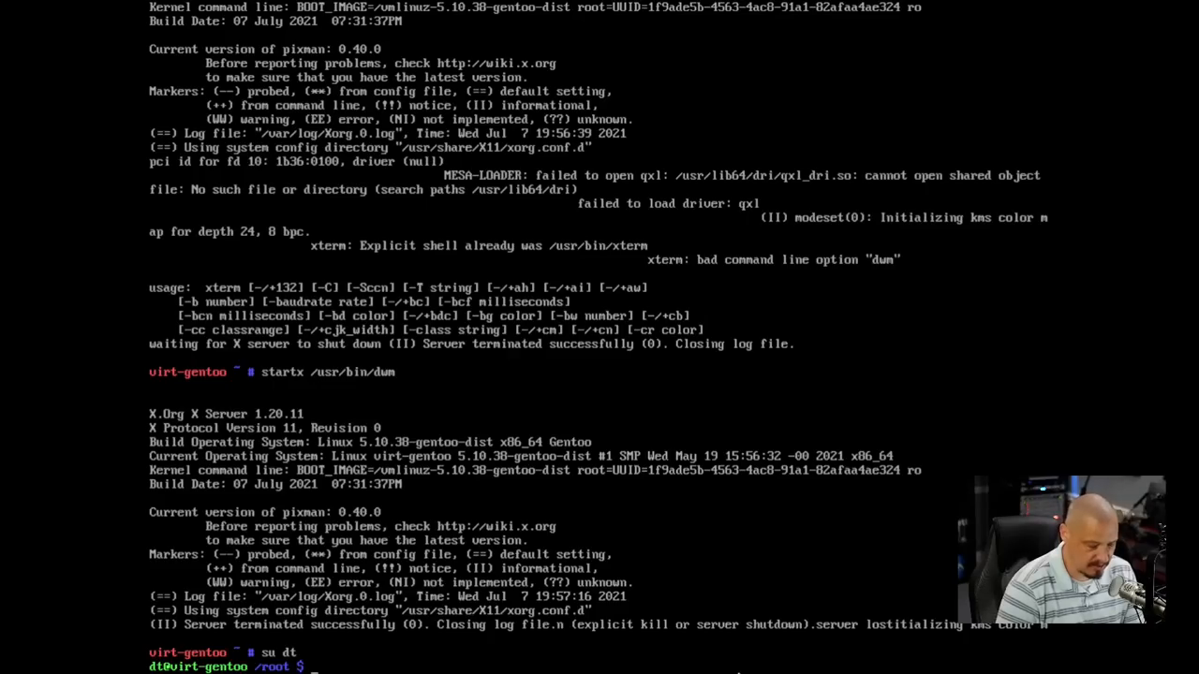
# - As user dt, try startx /usr/bin/dwm, then list home's hidden files with ls -la
pyautogui.write('startx /usr')
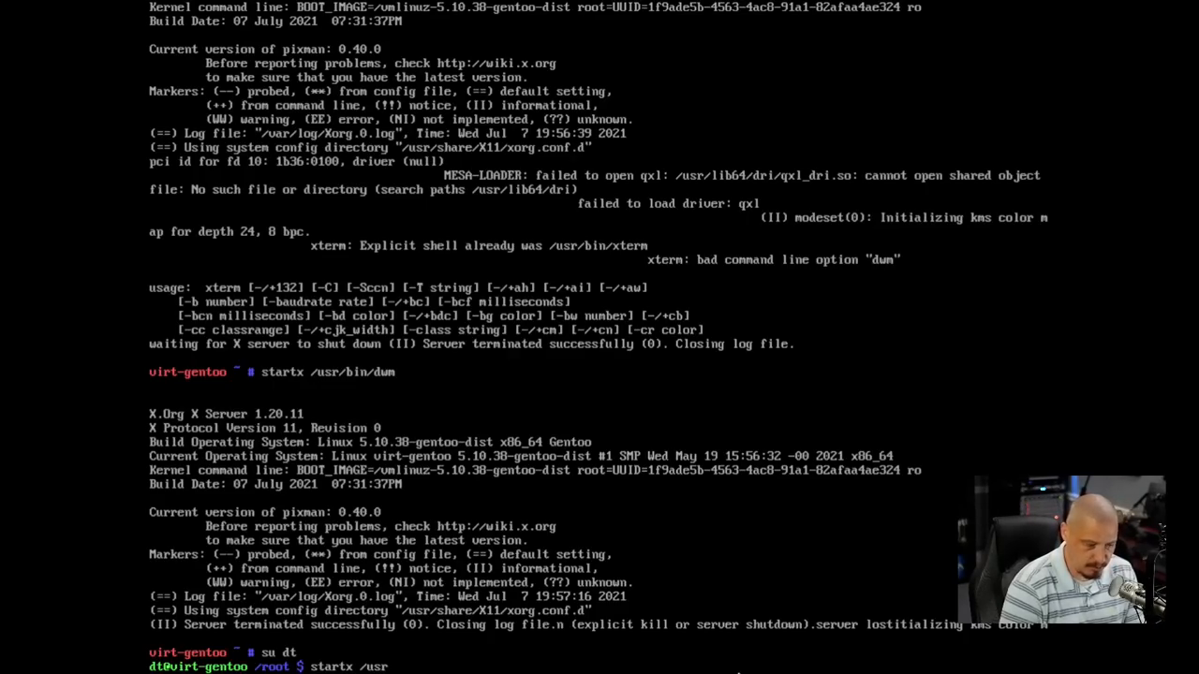
pyautogui.write('/bin/dwm')
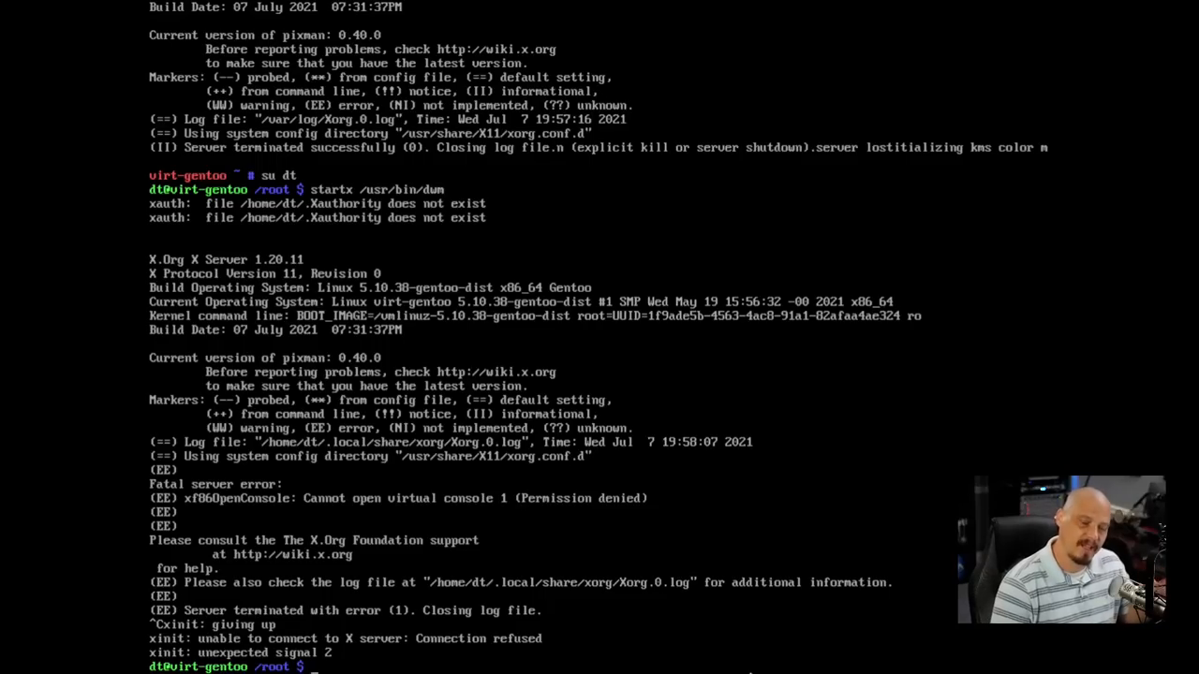
pyautogui.write('cd')
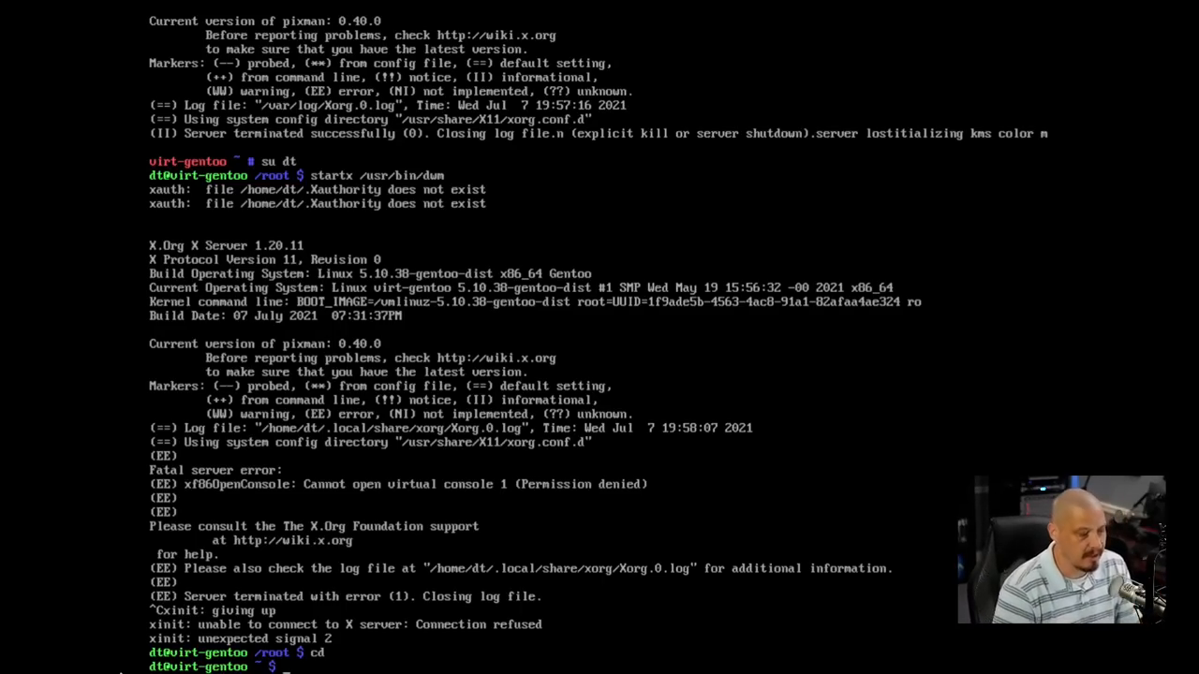
pyautogui.write('ls -la')
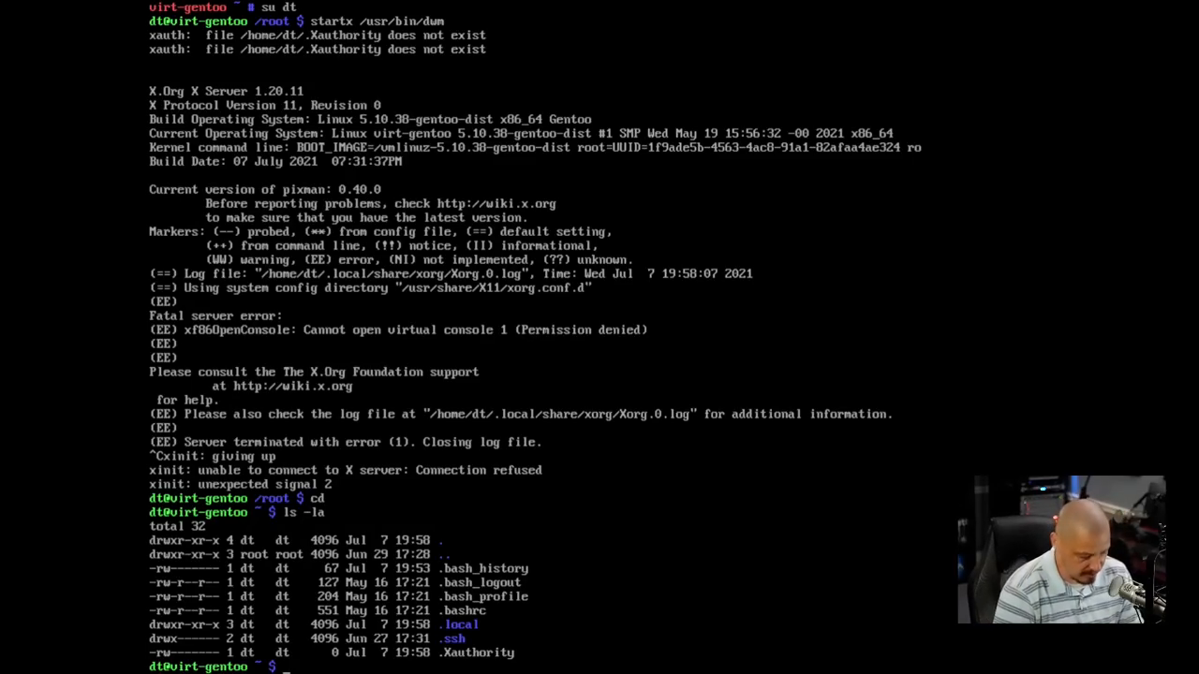
pyautogui.write('vim .xinit')
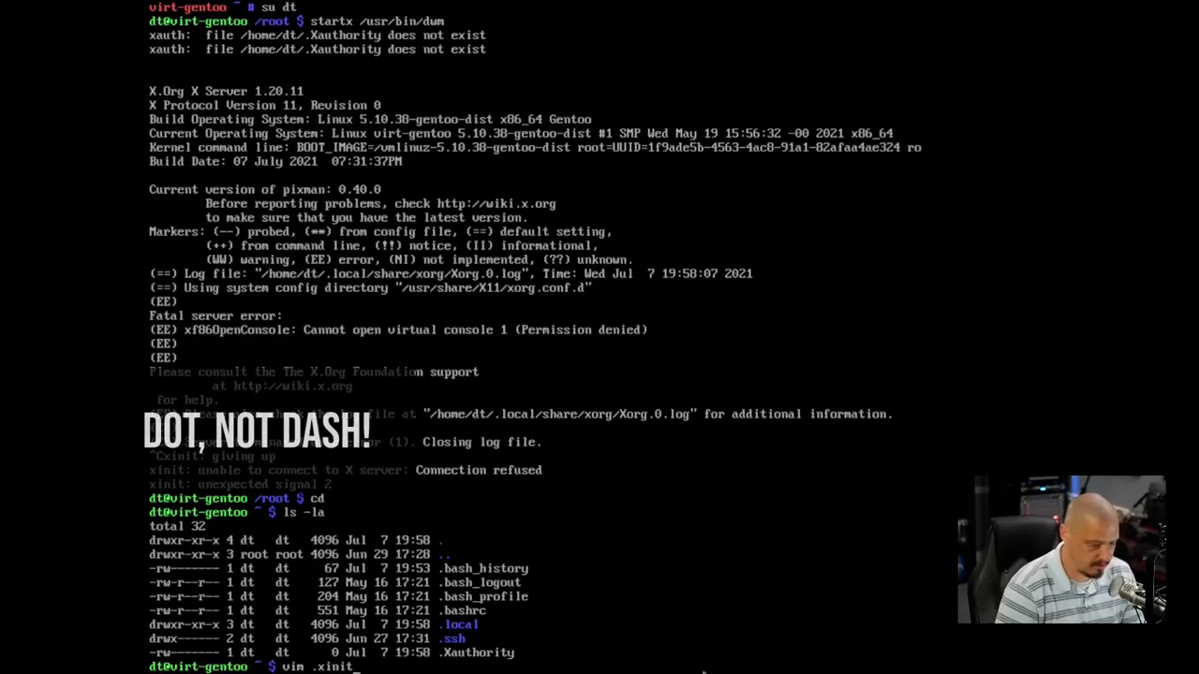
# - Write .xinitrc with '#!/bin/sh' and 'exec dwm' lines, save, and exit Vim
pyautogui.press('Return')
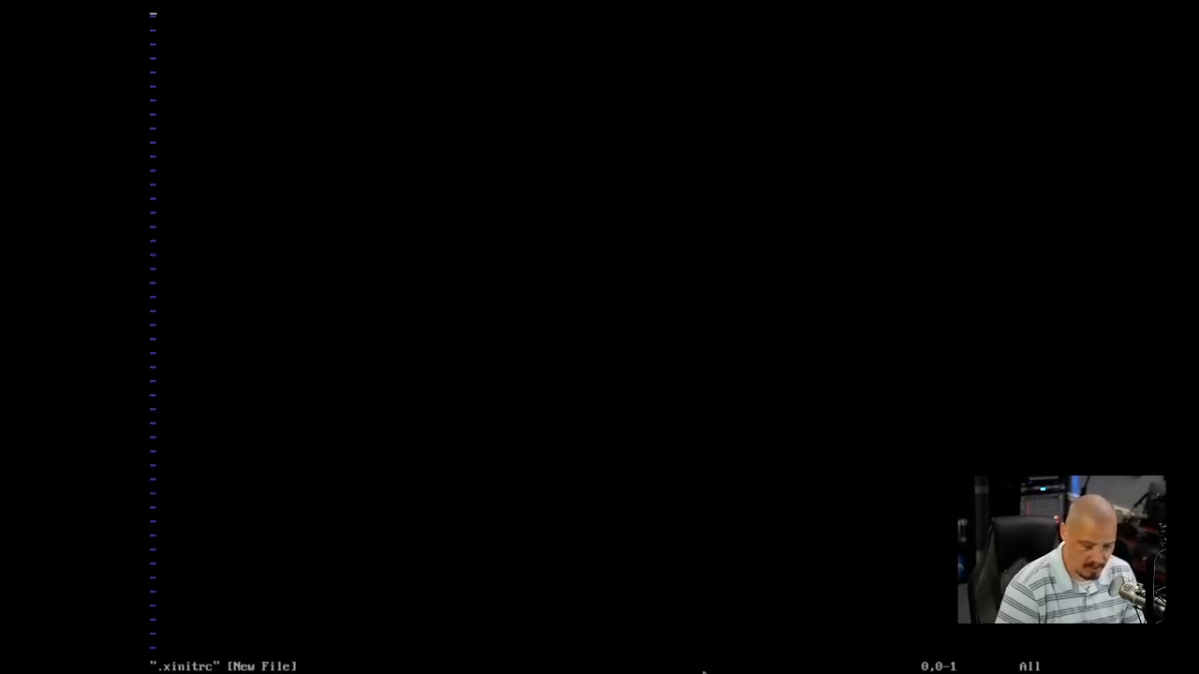
pyautogui.write('#!')
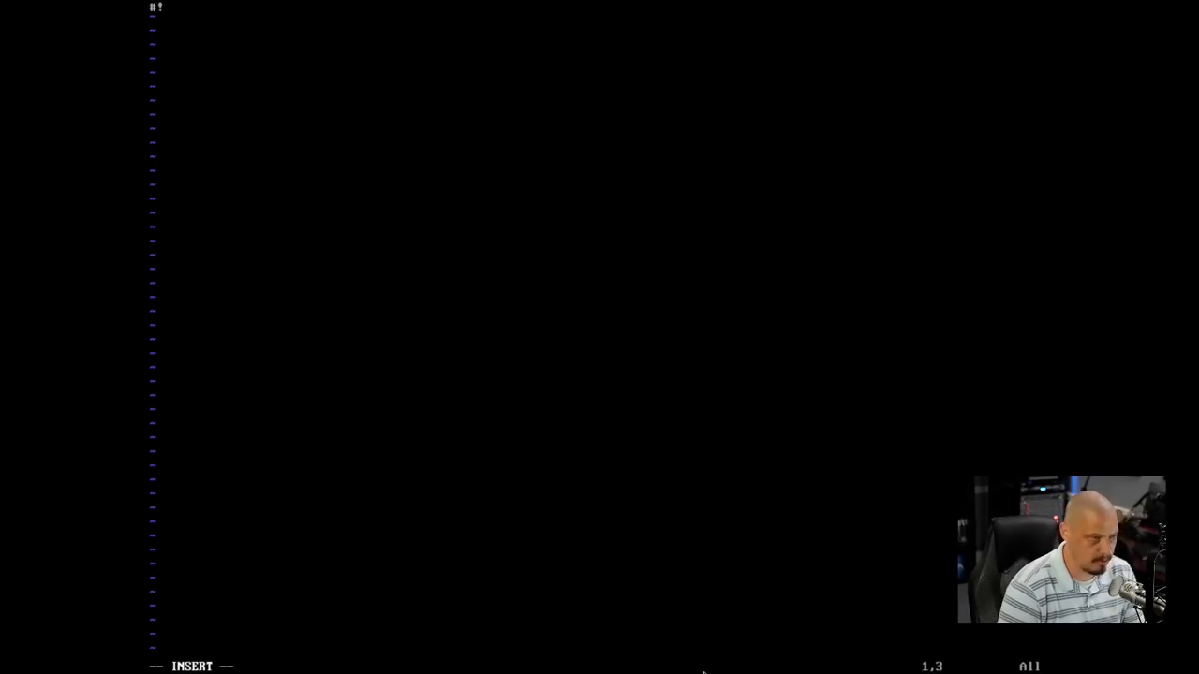
pyautogui.write('/bin')
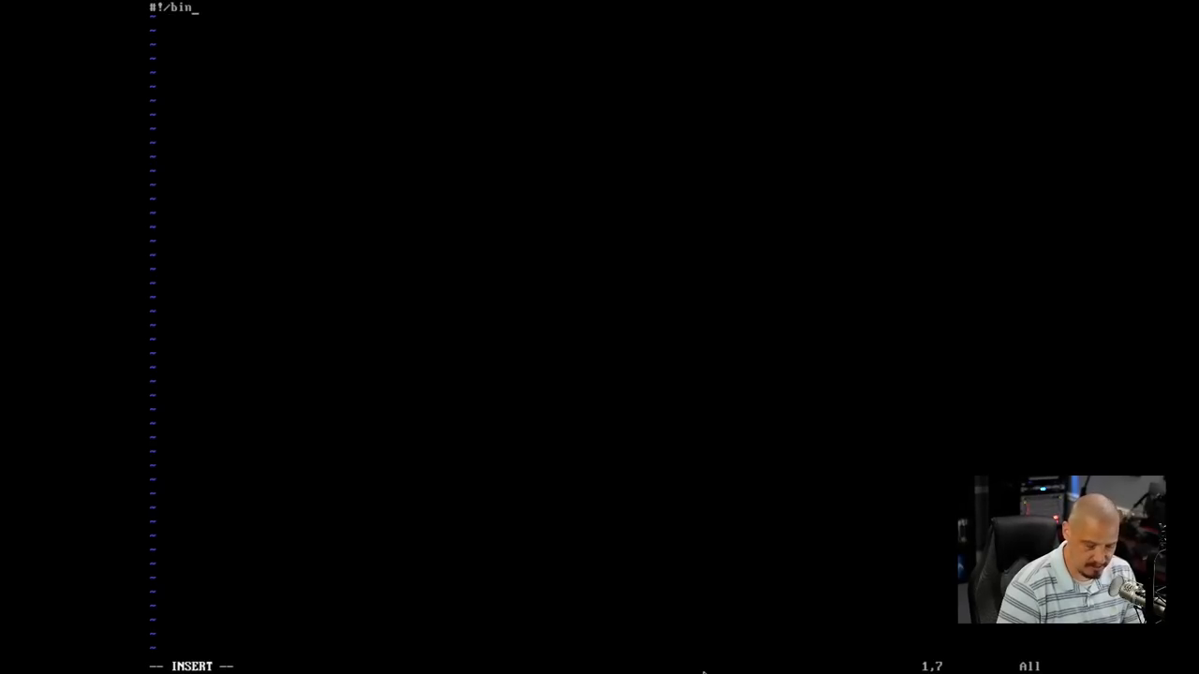
pyautogui.write('/sh')
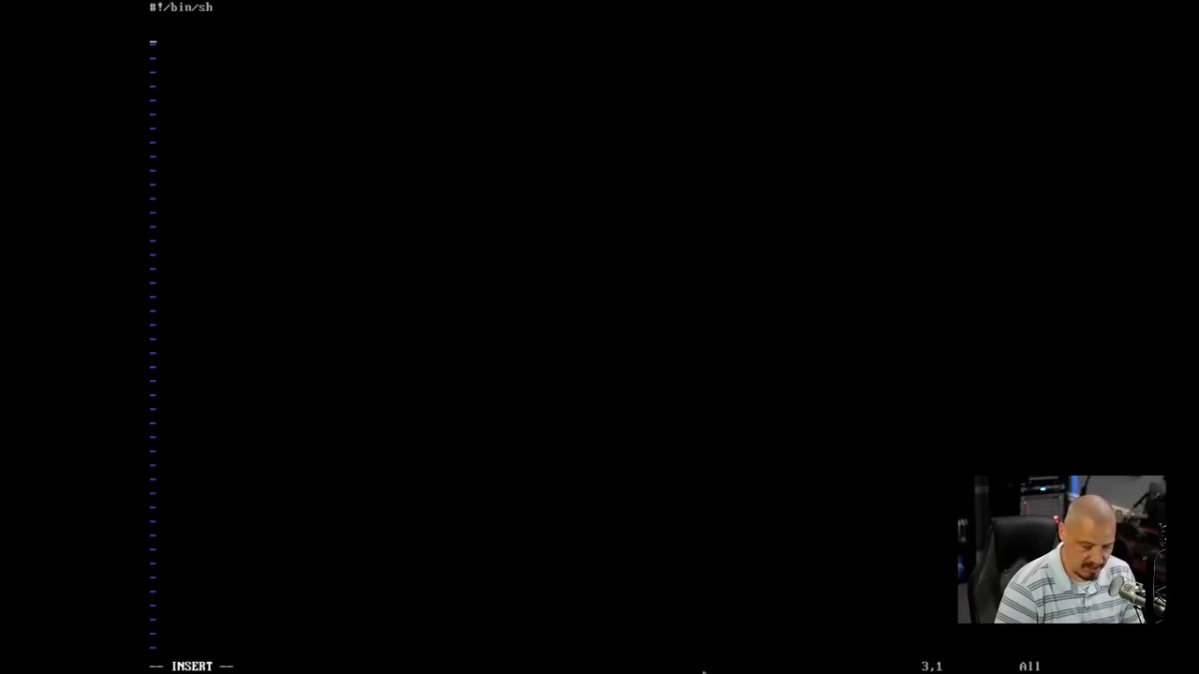
pyautogui.write('exec')
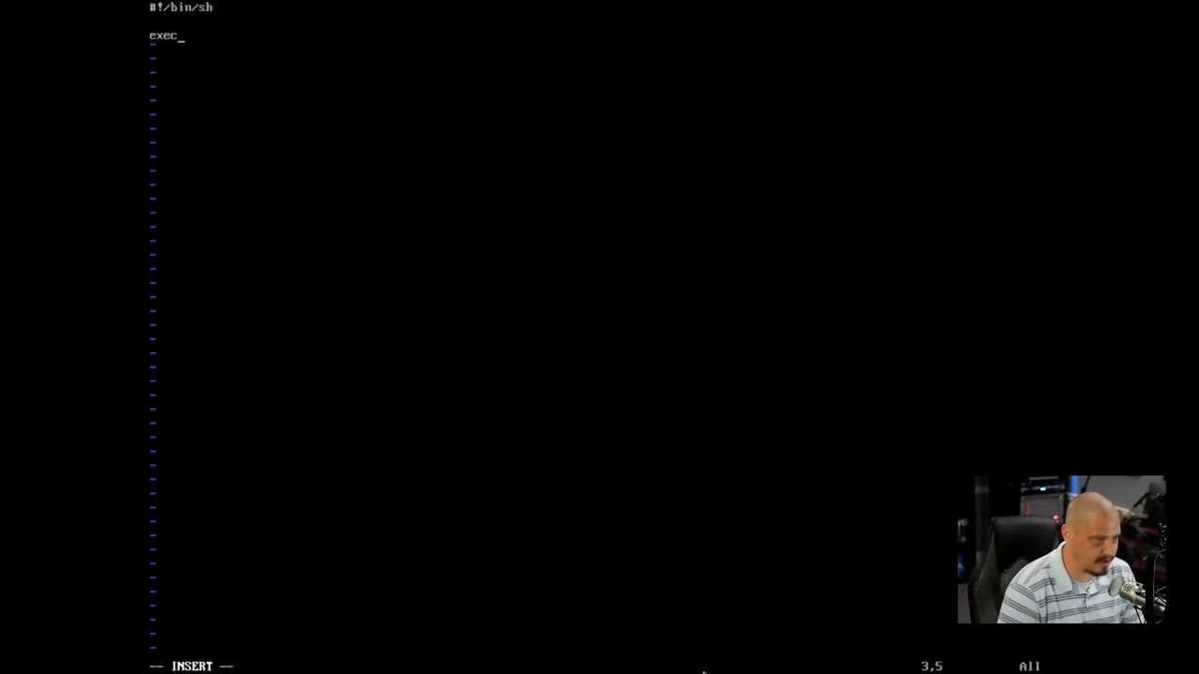
pyautogui.write('dwm')
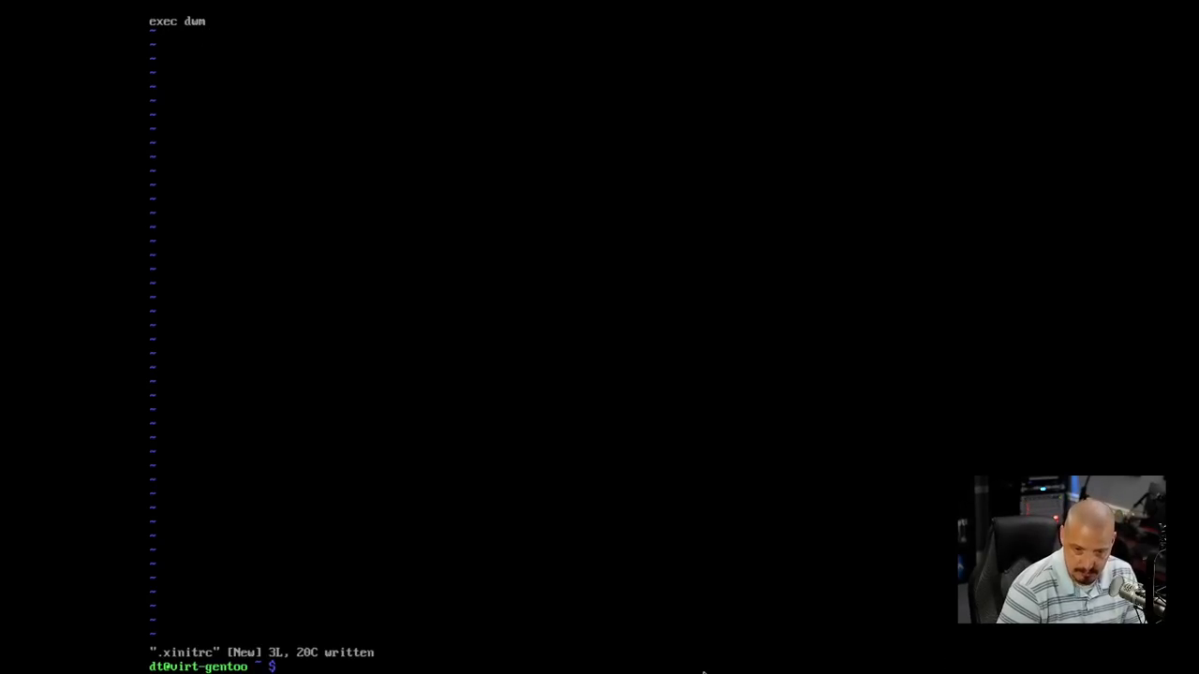
pyautogui.write('startx')
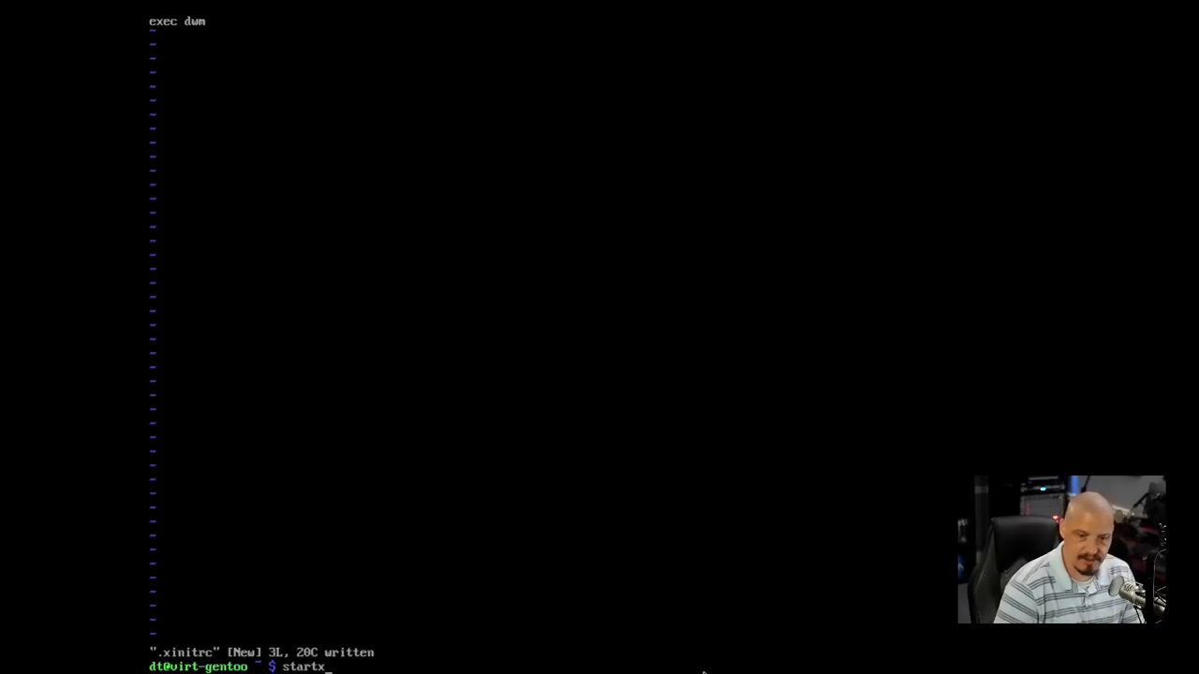
# - Run startx with the new .xinitrc, then boot the default Gentoo GNU/Linux GRUB entry
pyautogui.press('Return')
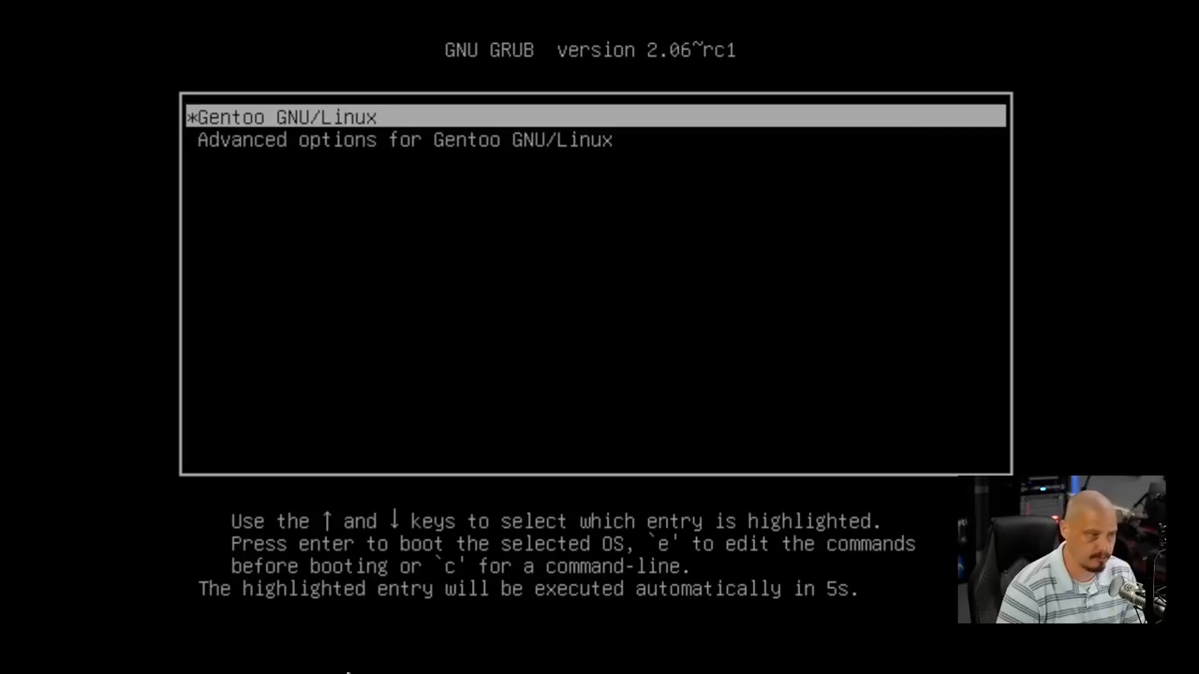
pyautogui.press('Return')
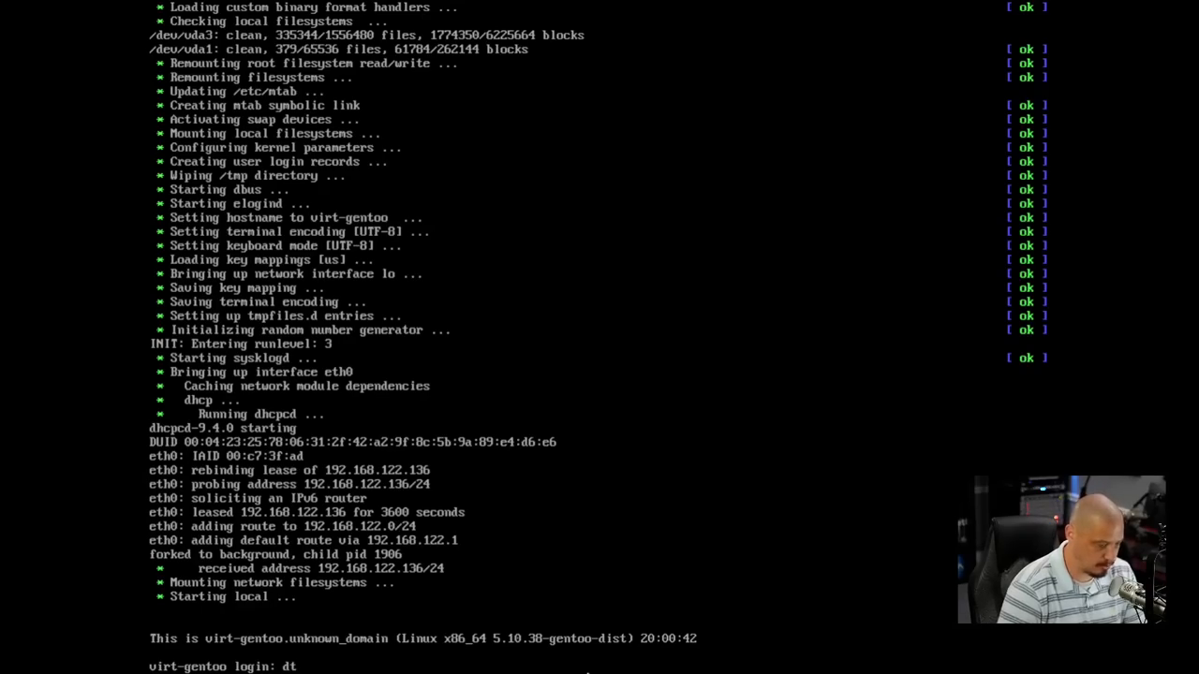